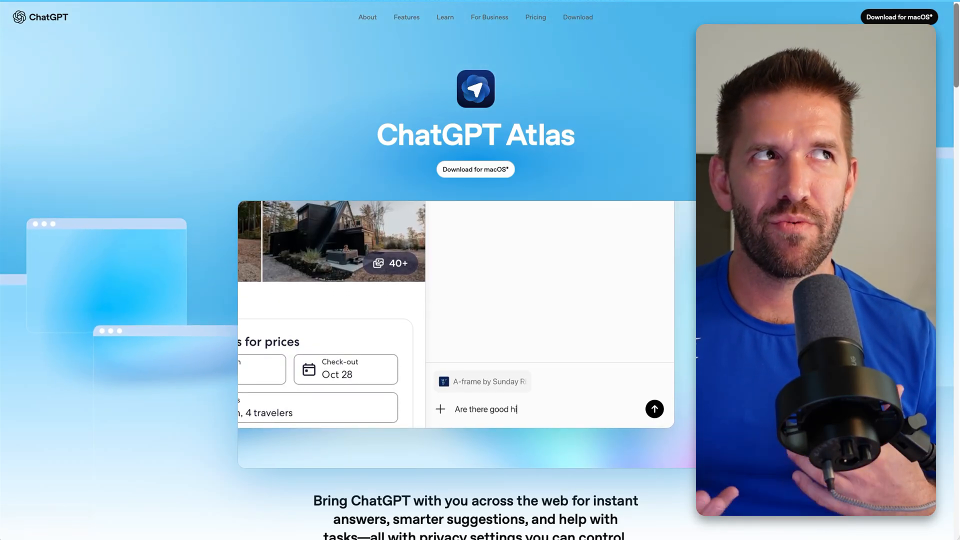
Finish the 'nearby?' query and move down the landing page through the sidebar shoe demo.
{"action": "type", "text": "kes nearby?"}
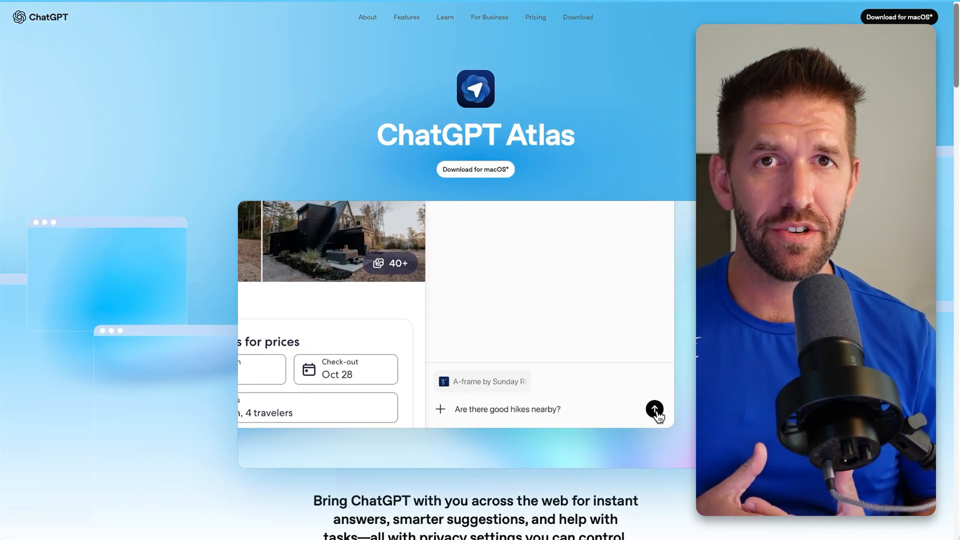
{"action": "left_click", "coordinate": [653, 409]}
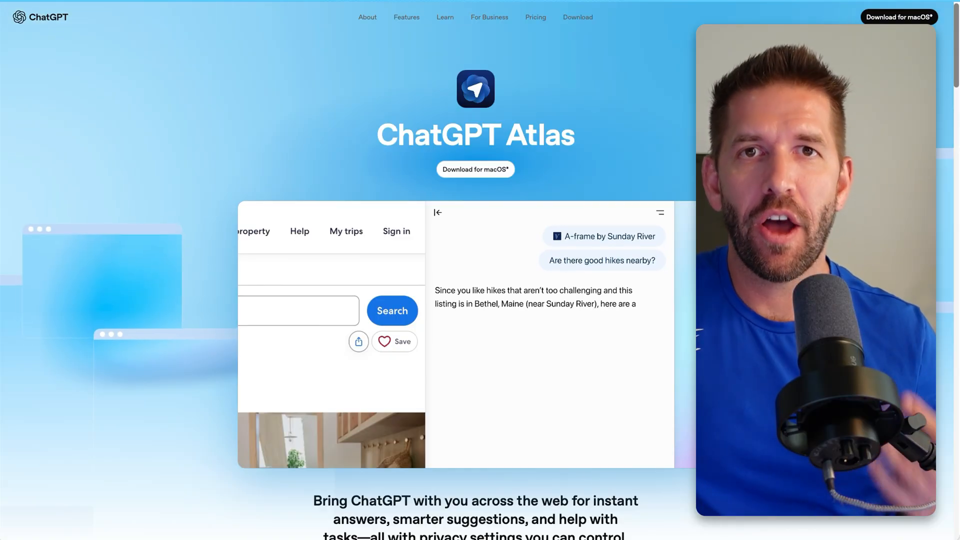
{"action": "scroll", "scroll_direction": "down", "scroll_amount": 3}
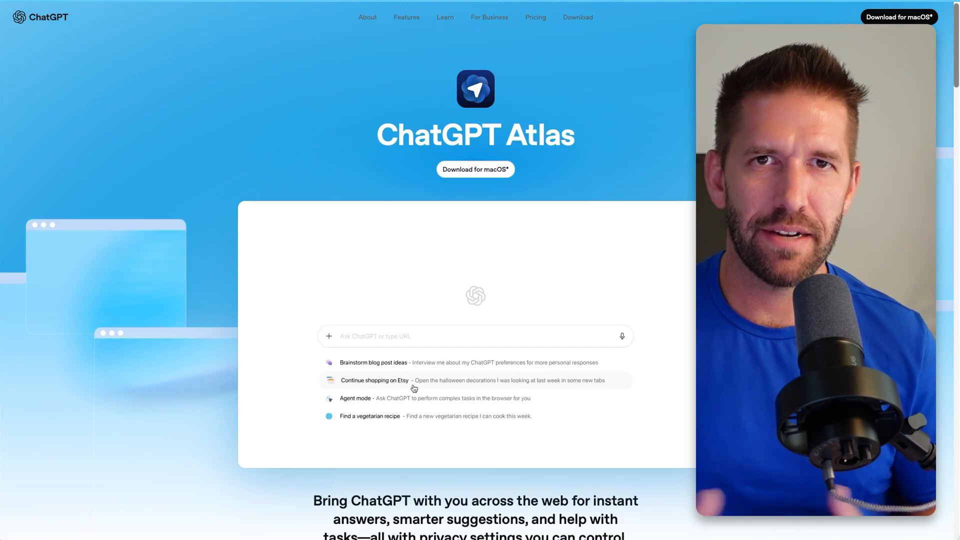
{"action": "left_click", "coordinate": [375, 380]}
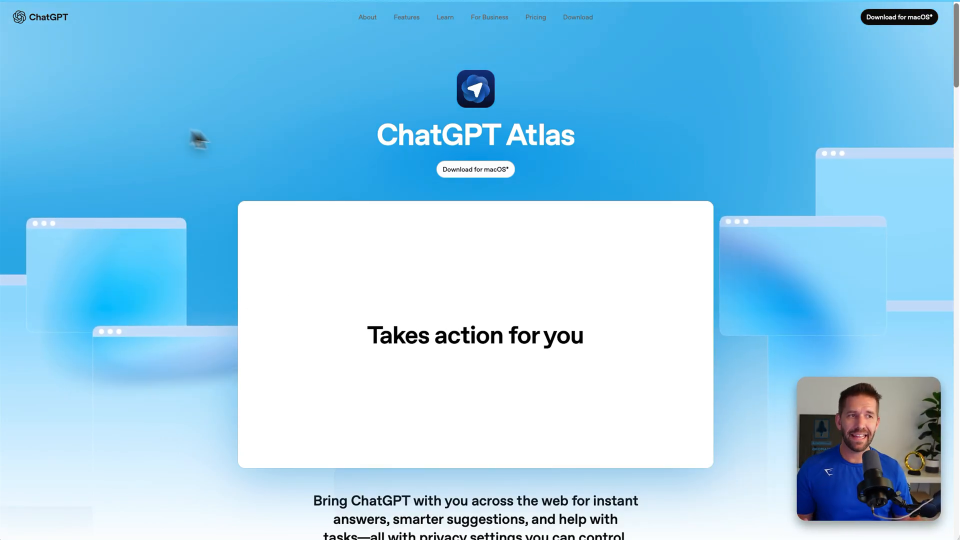
{"action": "scroll", "scroll_direction": "down", "scroll_amount": 3}
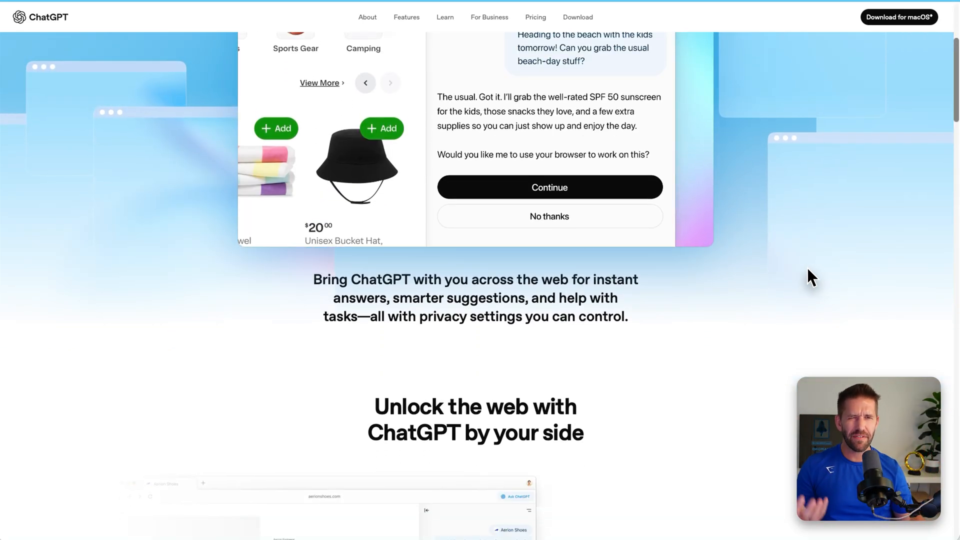
{"action": "scroll", "scroll_direction": "down", "scroll_amount": 3}
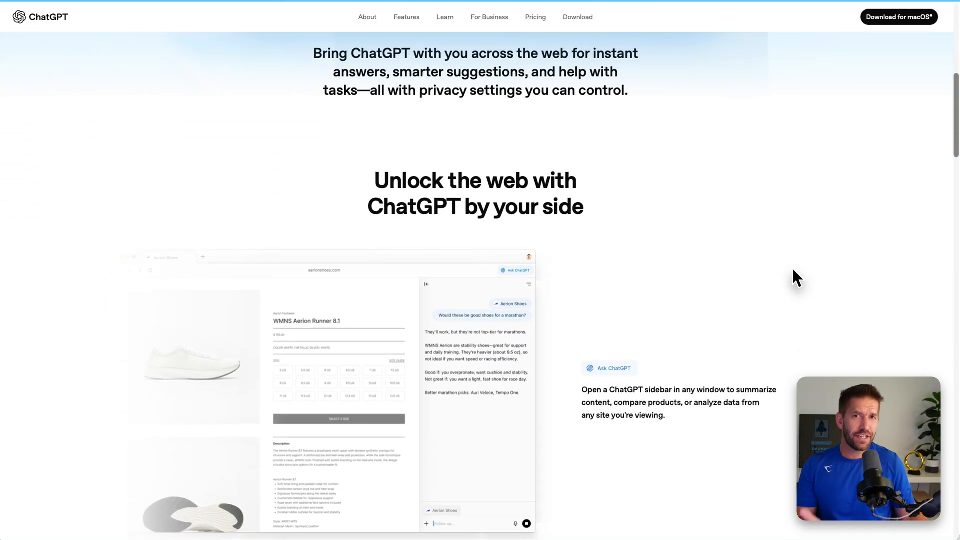
Continue past 'Unlock the web with ChatGPT by your side' to 'Picks up where you left off'.
{"action": "scroll", "scroll_direction": "down", "scroll_amount": 3}
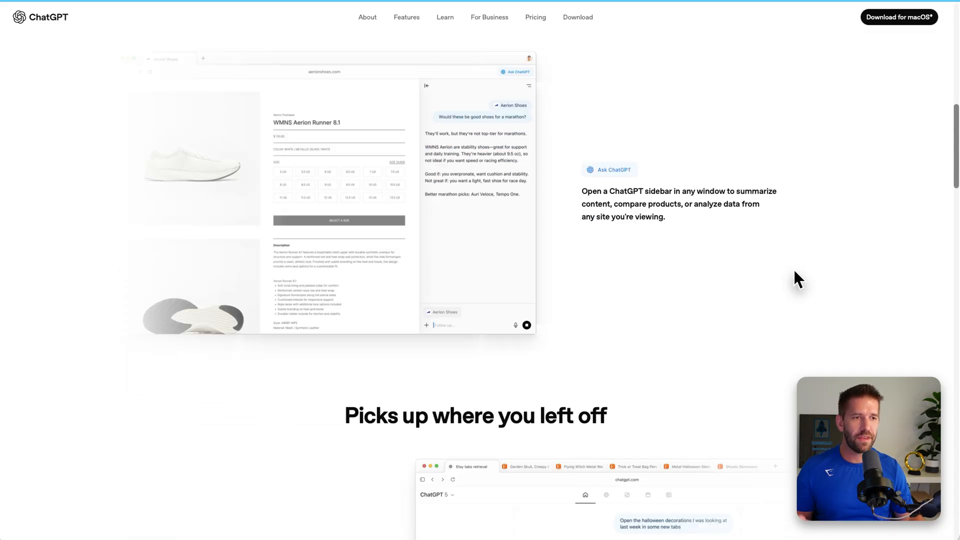
{"action": "scroll", "scroll_direction": "down", "scroll_amount": 3}
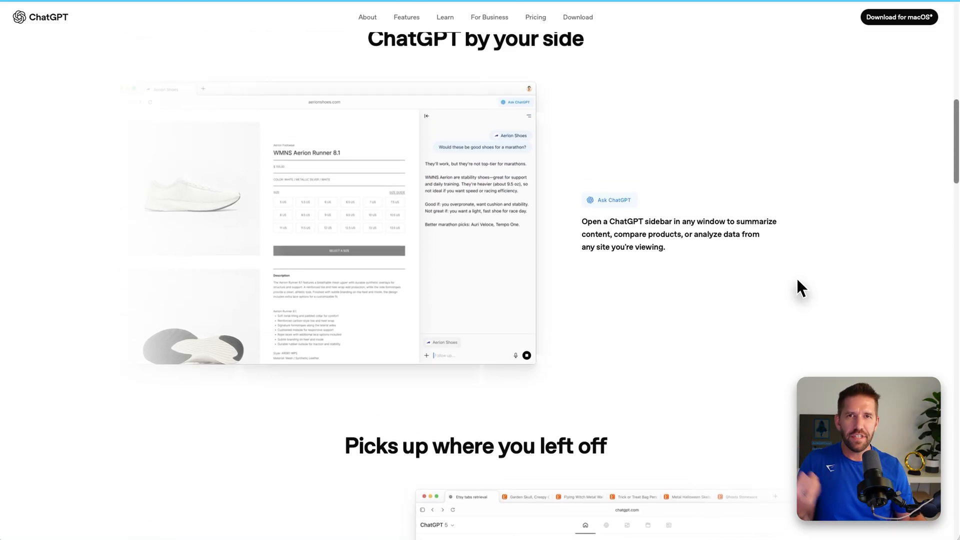
{"action": "mouse_move", "coordinate": [798, 298]}
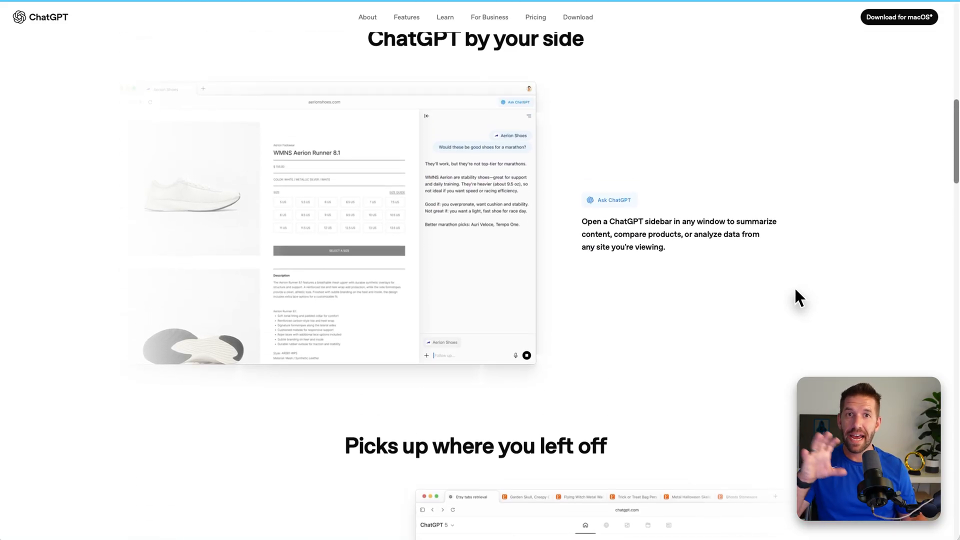
{"action": "scroll", "scroll_direction": "up", "scroll_amount": 3}
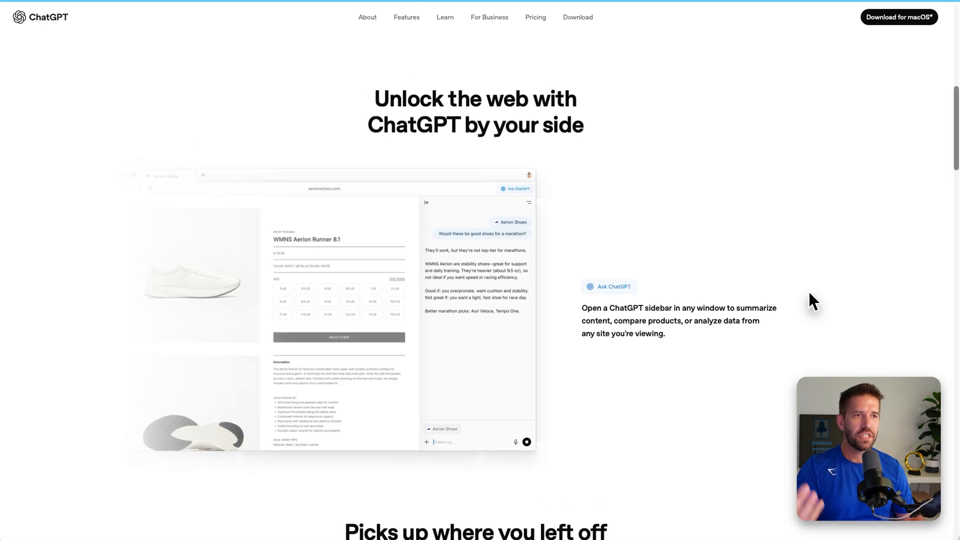
{"action": "mouse_move", "coordinate": [812, 301]}
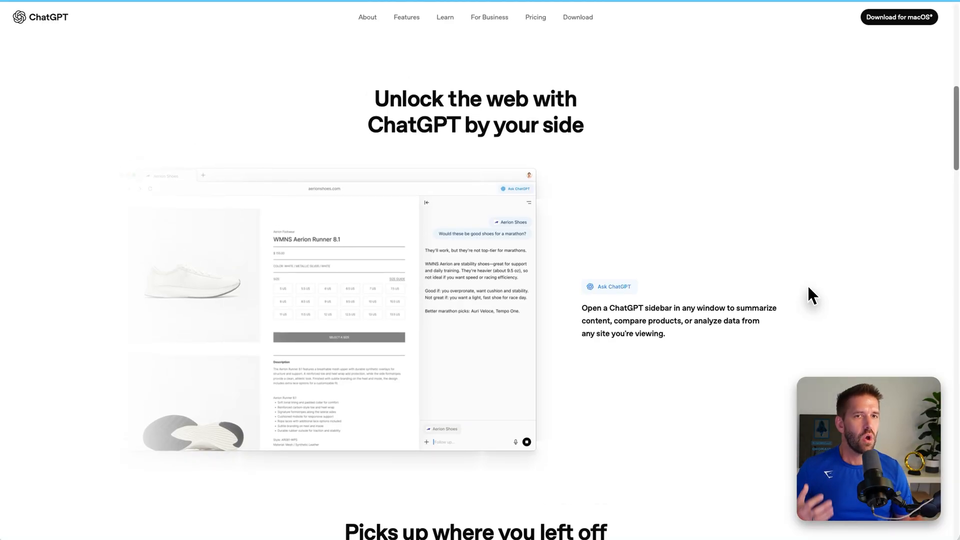
{"action": "mouse_move", "coordinate": [486, 219]}
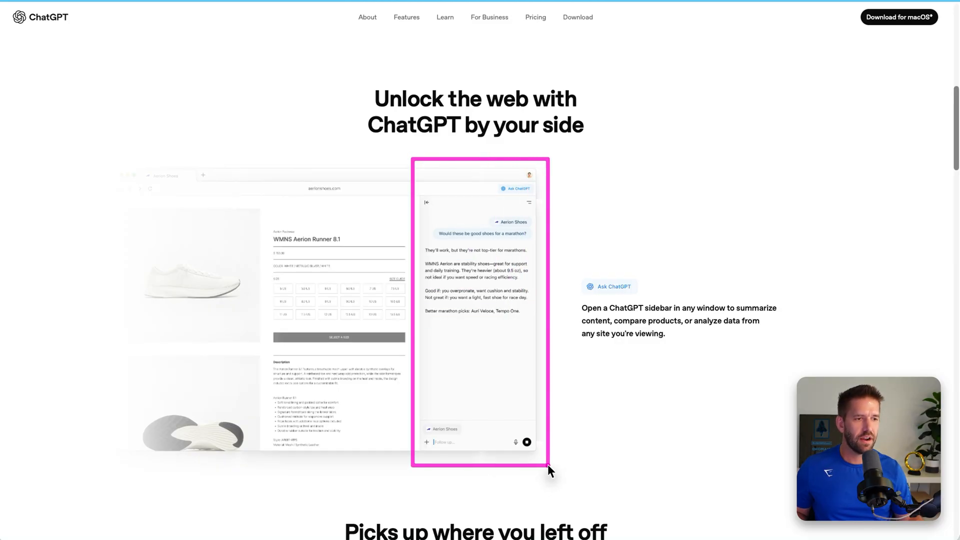
{"action": "mouse_move", "coordinate": [544, 466]}
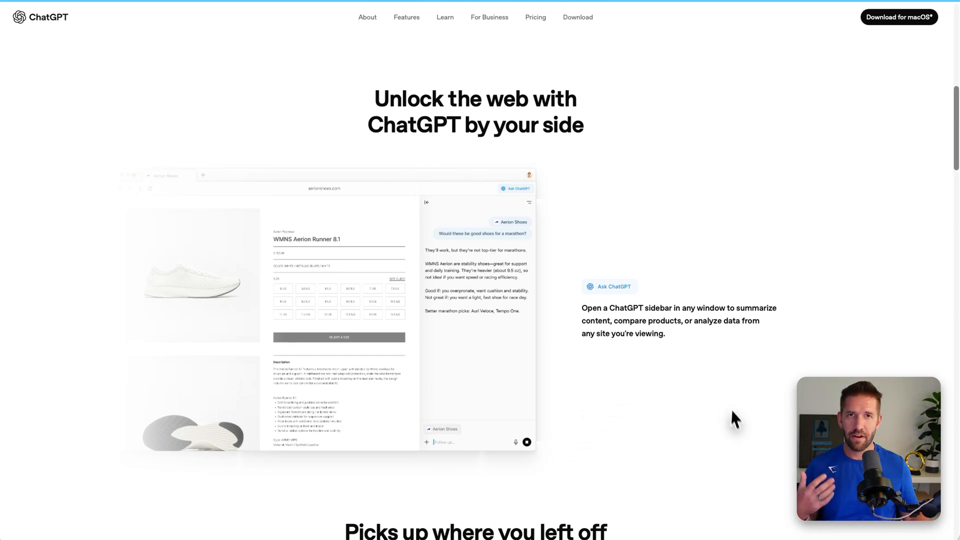
{"action": "scroll", "scroll_direction": "down", "scroll_amount": 3}
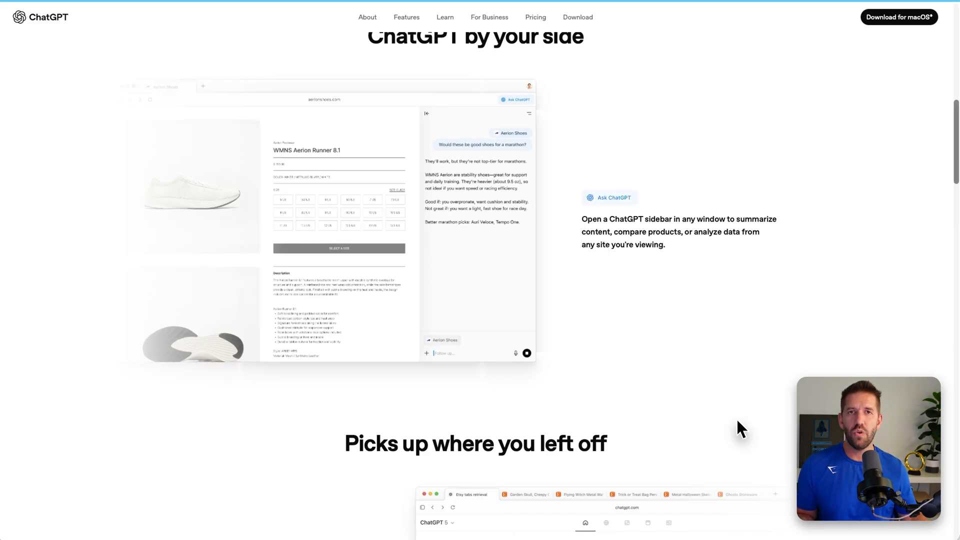
{"action": "mouse_move", "coordinate": [702, 335]}
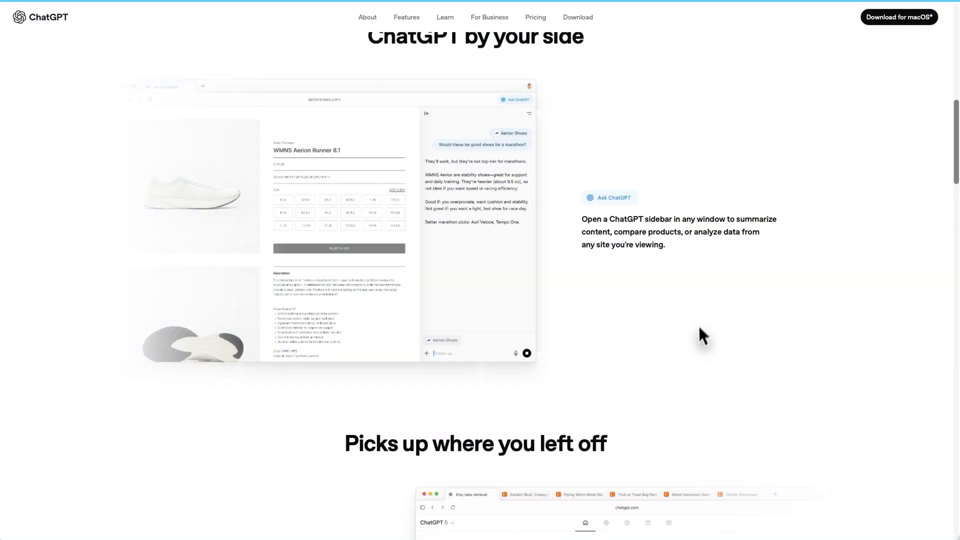
{"action": "mouse_move", "coordinate": [786, 362]}
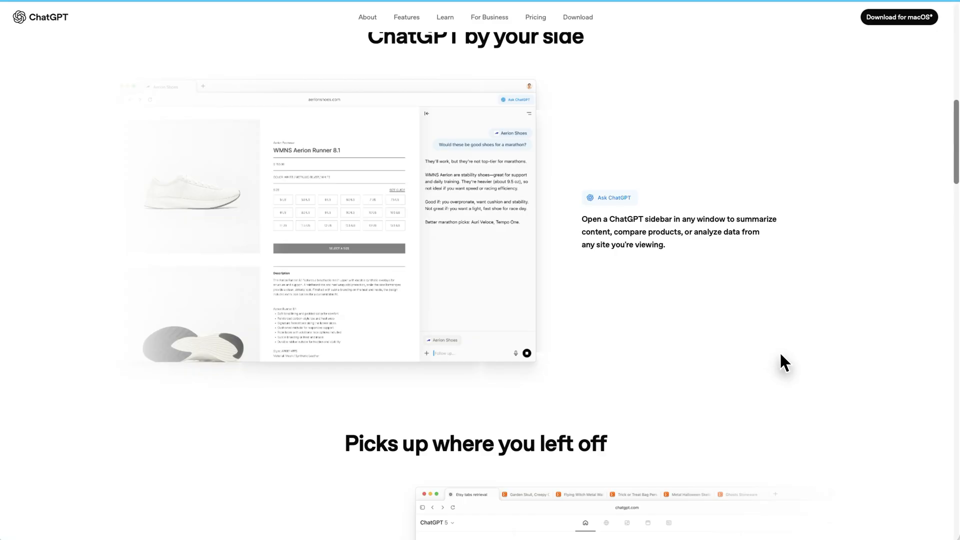
{"action": "scroll", "scroll_direction": "down", "scroll_amount": 3}
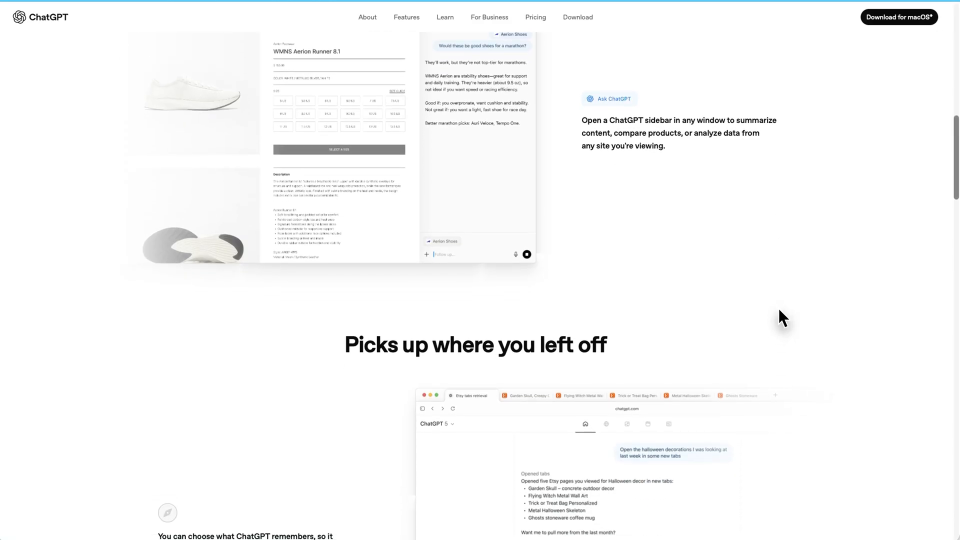
{"action": "scroll", "scroll_direction": "down", "scroll_amount": 3}
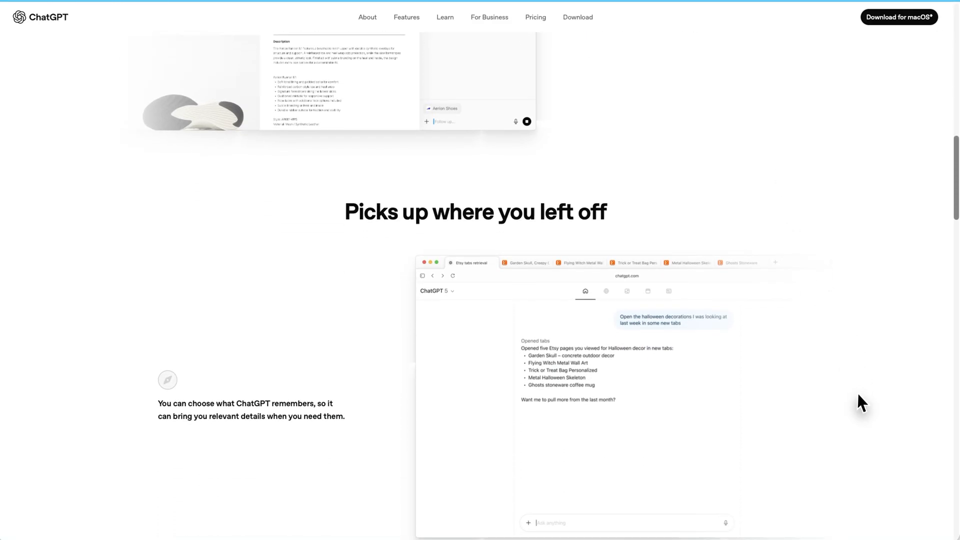
Scroll through the 'Takes action for you' agent-mode section to 'Assists you when and where you need it'.
{"action": "scroll", "scroll_direction": "down", "scroll_amount": 3}
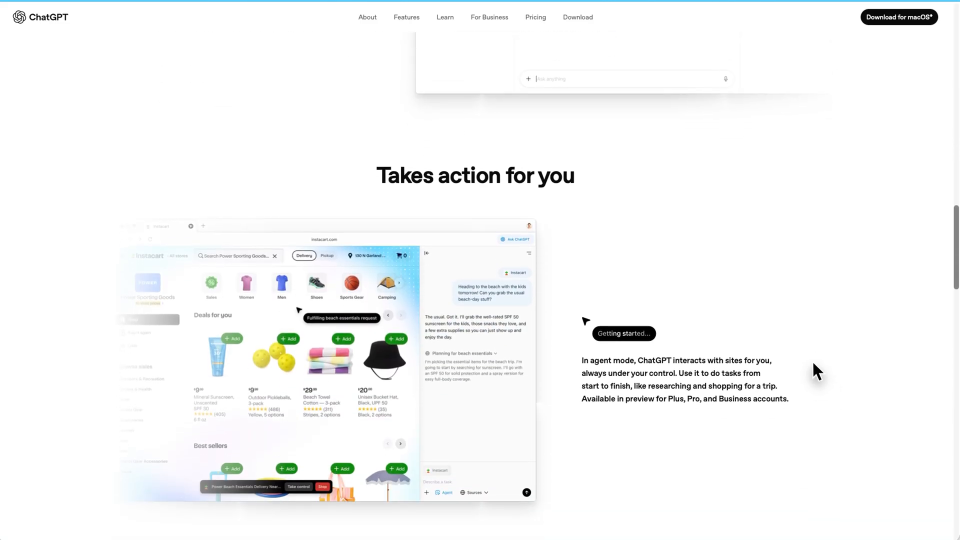
{"action": "scroll", "scroll_direction": "up", "scroll_amount": 3}
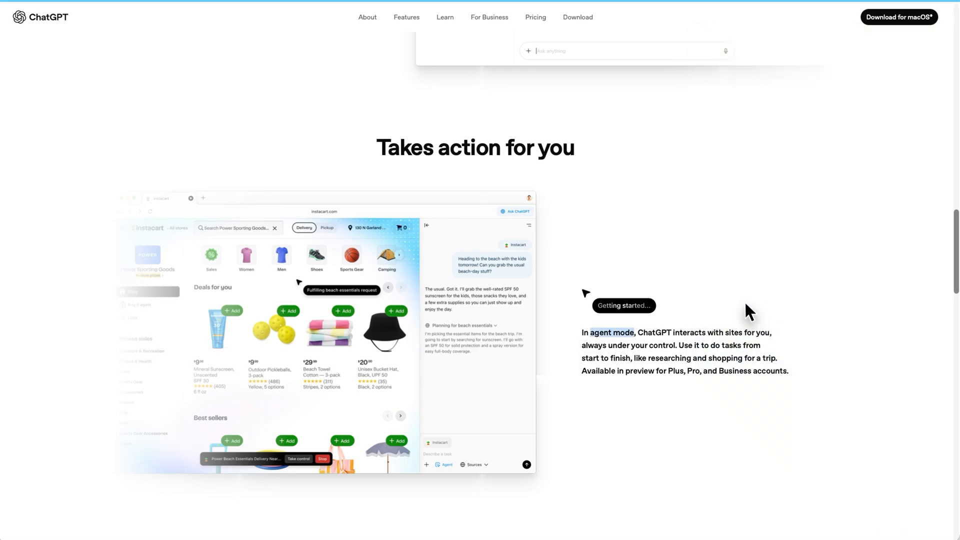
{"action": "mouse_move", "coordinate": [826, 360]}
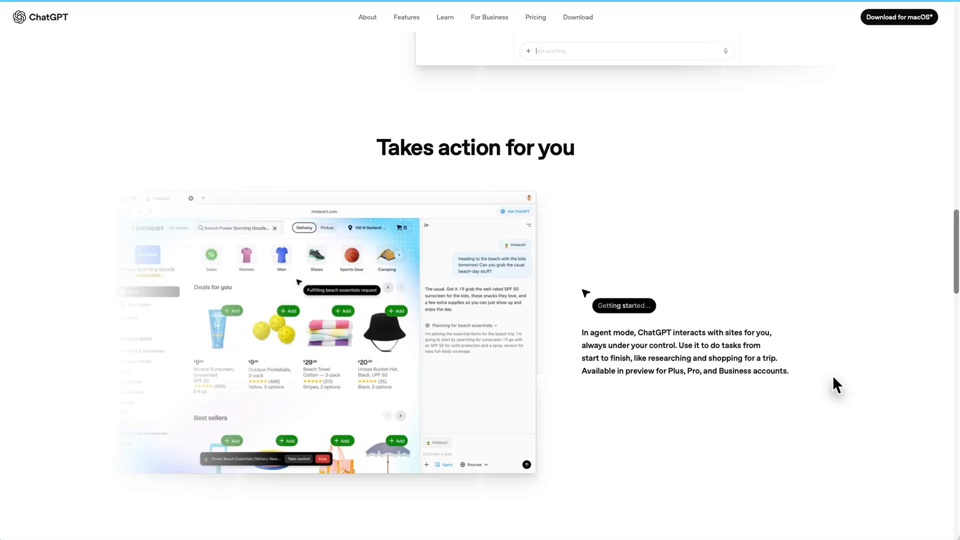
{"action": "scroll", "scroll_direction": "down", "scroll_amount": 3}
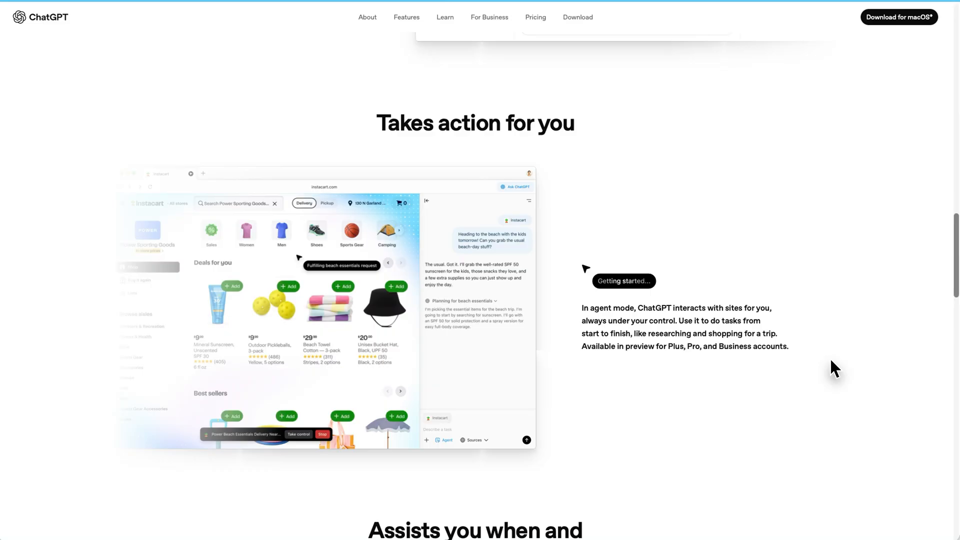
{"action": "scroll", "scroll_direction": "down", "scroll_amount": 3}
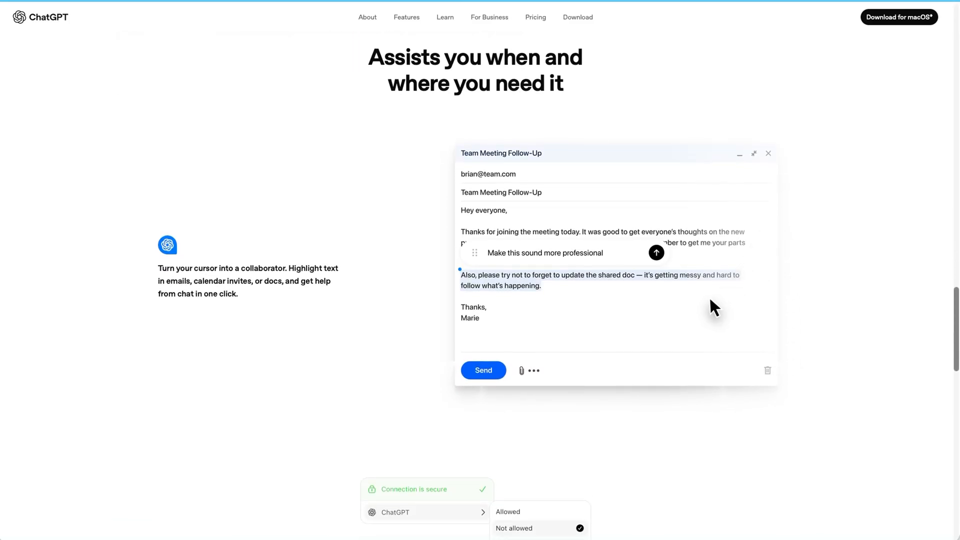
{"action": "mouse_move", "coordinate": [789, 300]}
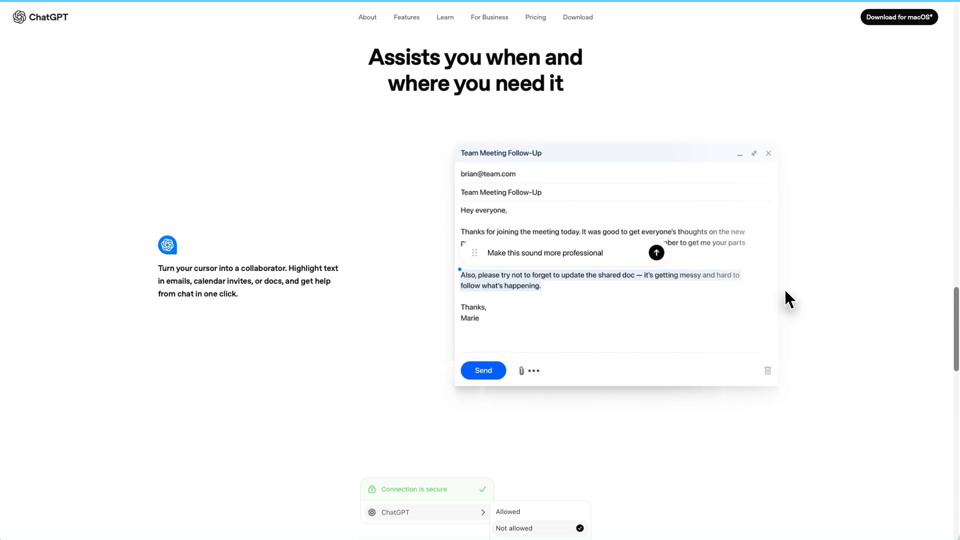
{"action": "mouse_move", "coordinate": [828, 366]}
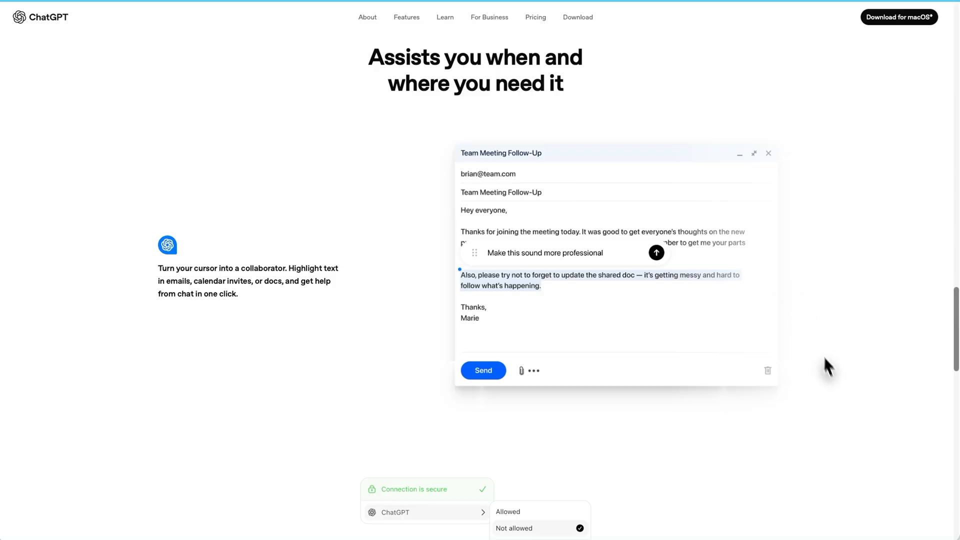
{"action": "scroll", "scroll_direction": "down", "scroll_amount": 3}
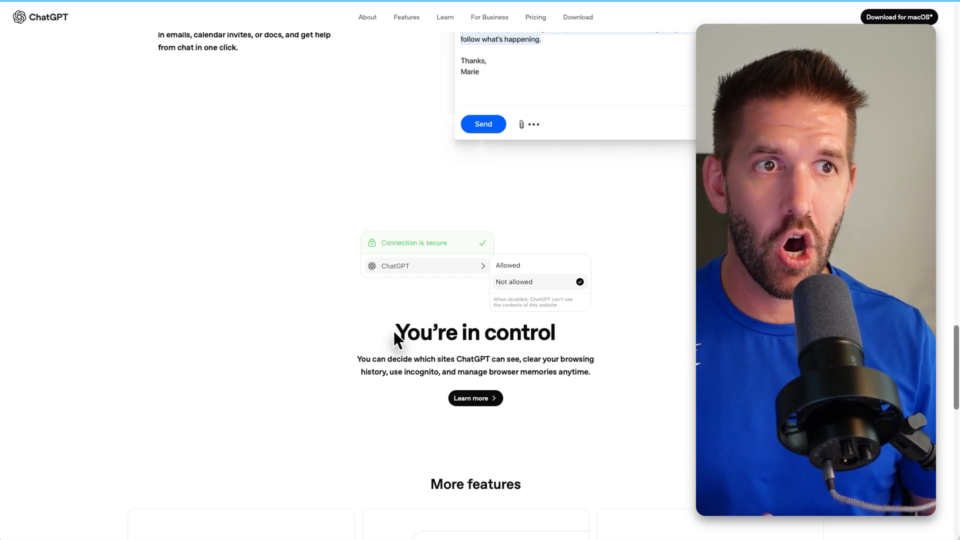
{"action": "scroll", "scroll_direction": "down", "scroll_amount": 3}
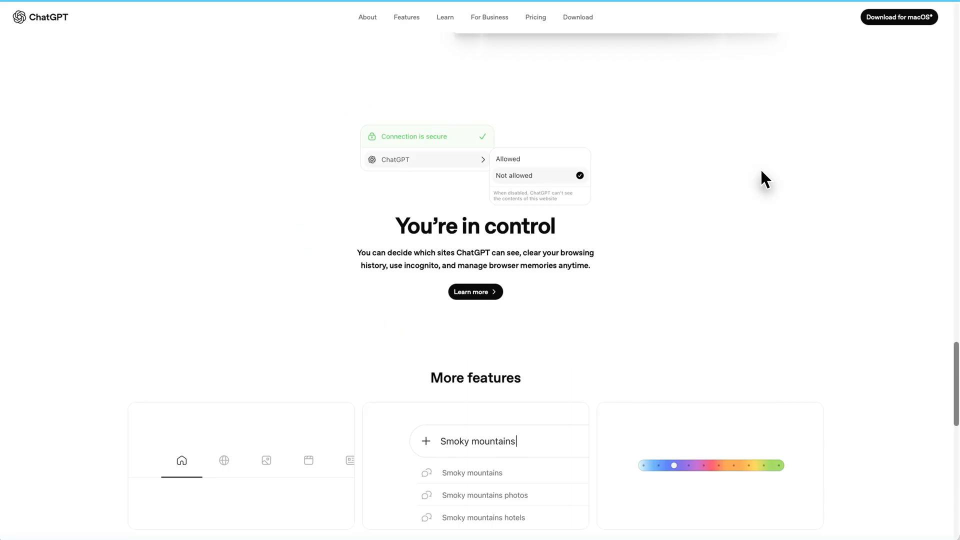
{"action": "scroll", "scroll_direction": "down", "scroll_amount": 3}
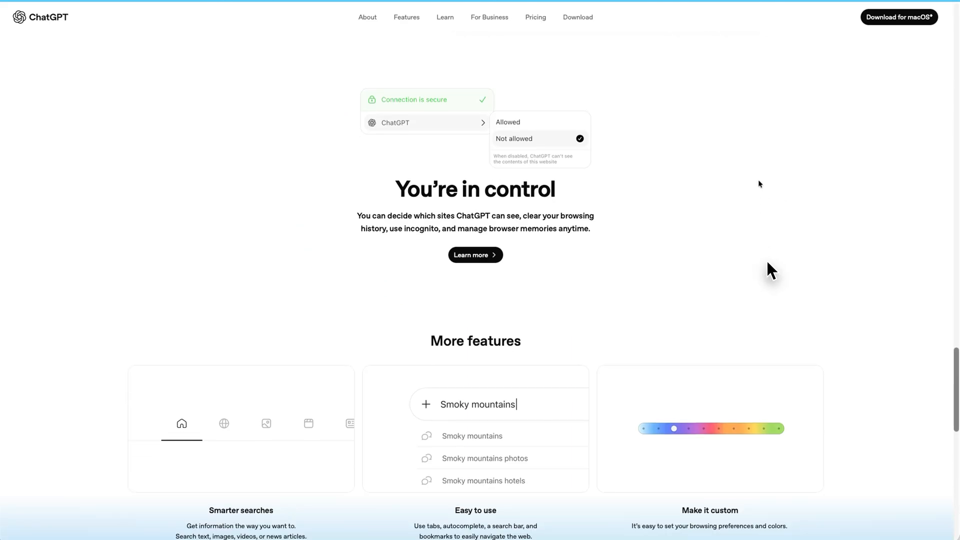
{"action": "scroll", "scroll_direction": "down", "scroll_amount": 3}
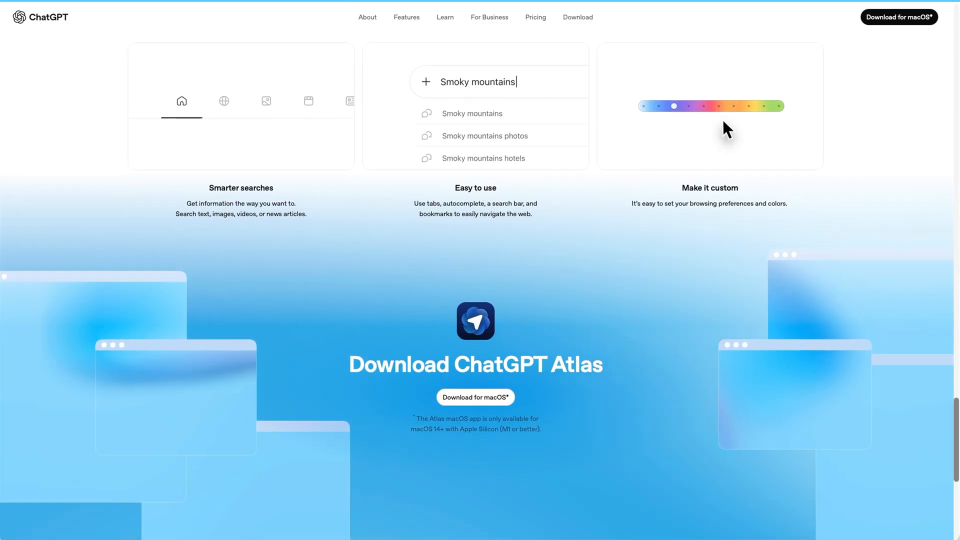
{"action": "mouse_move", "coordinate": [712, 134]}
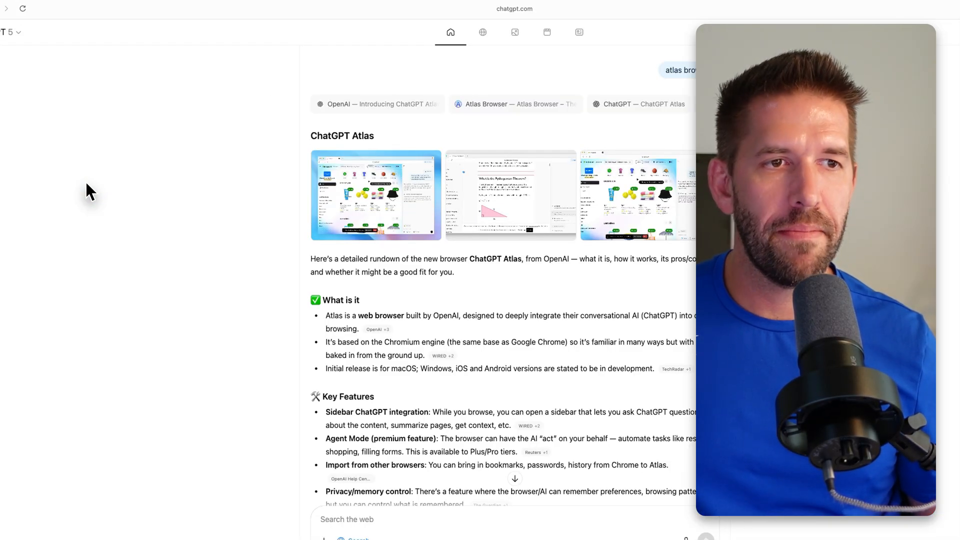
{"action": "mouse_move", "coordinate": [6, 32]}
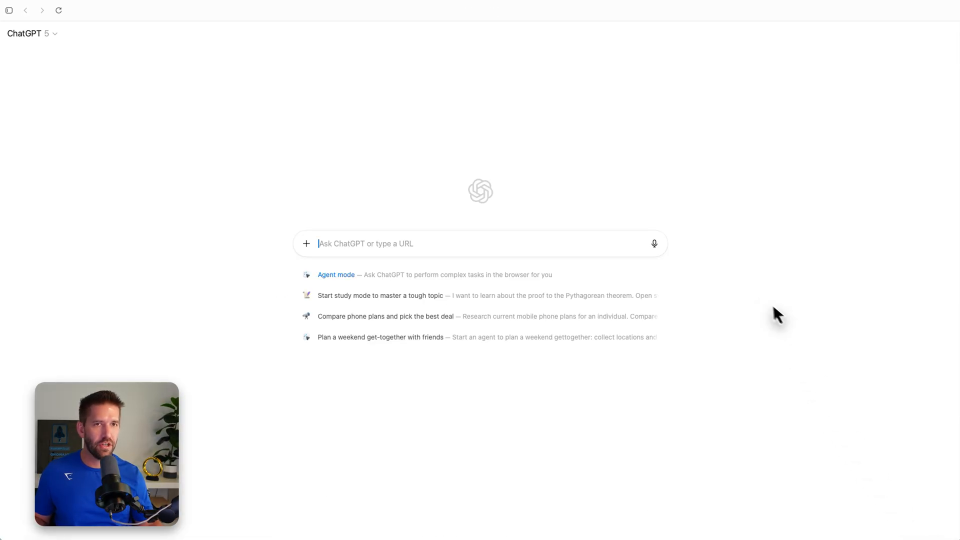
{"action": "mouse_move", "coordinate": [484, 13]}
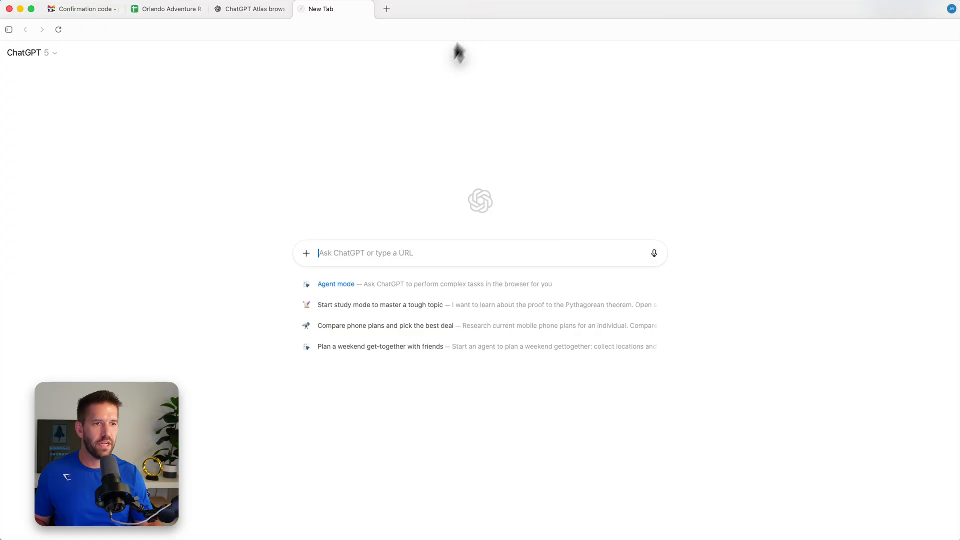
{"action": "mouse_move", "coordinate": [43, 66]}
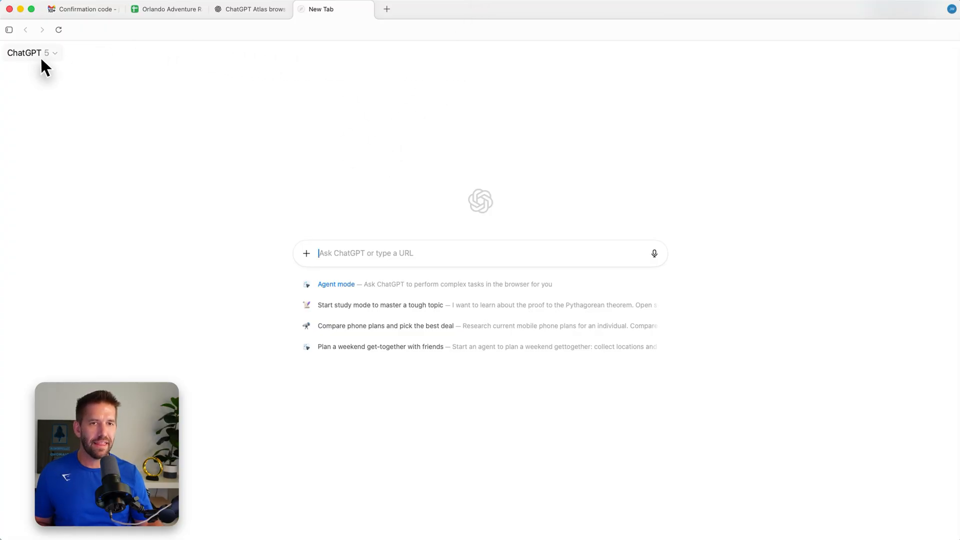
{"action": "mouse_move", "coordinate": [378, 188]}
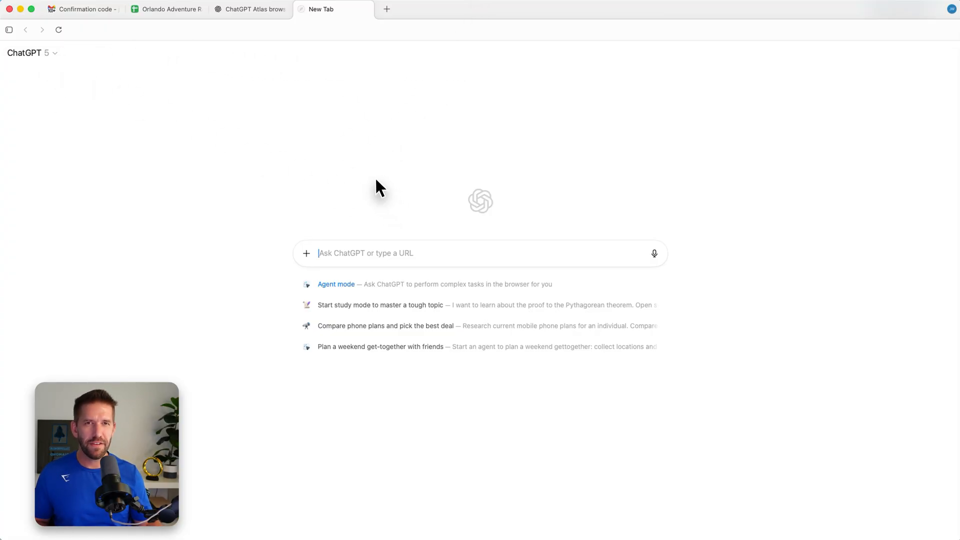
{"action": "mouse_move", "coordinate": [381, 257]}
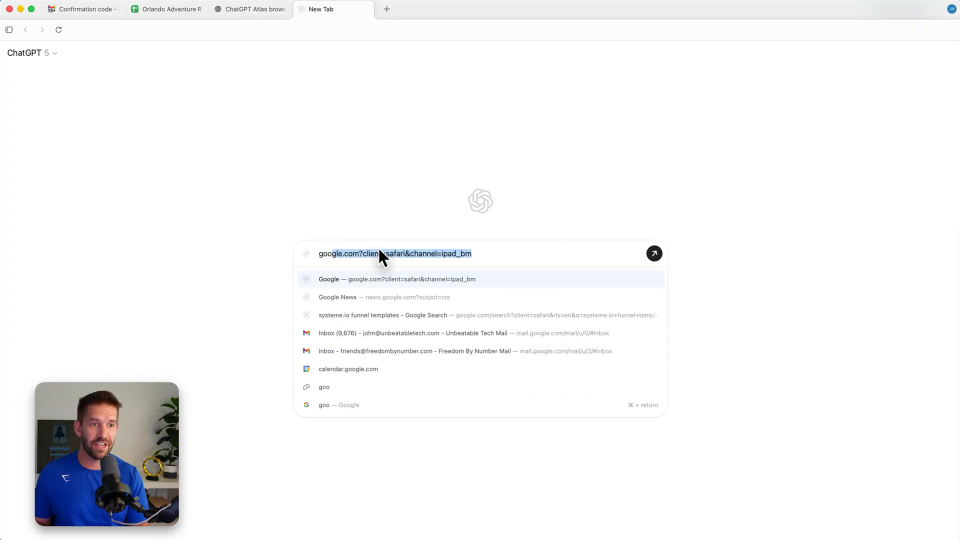
Enter 'google.co' in the new tab's address box to load Google's homepage.
{"action": "type", "text": "google.com"}
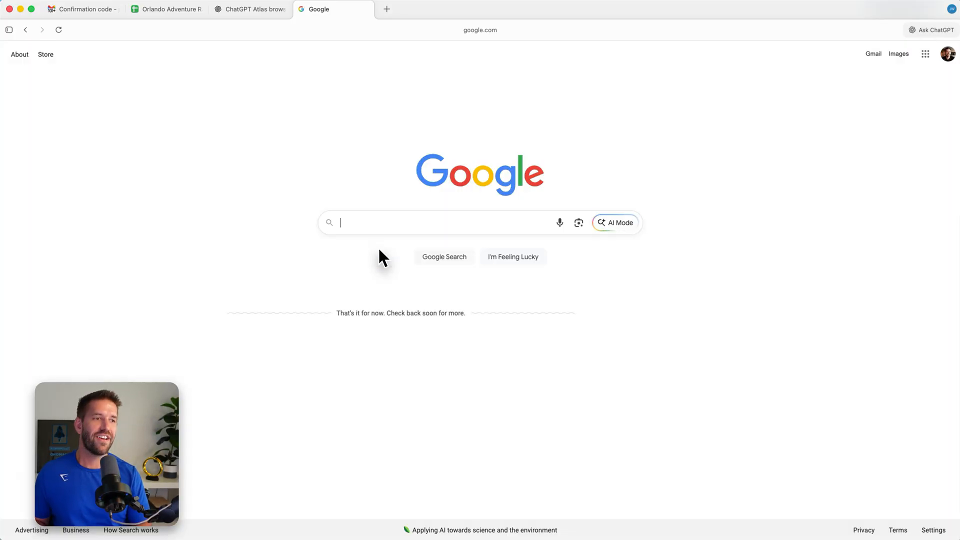
{"action": "mouse_move", "coordinate": [274, 202]}
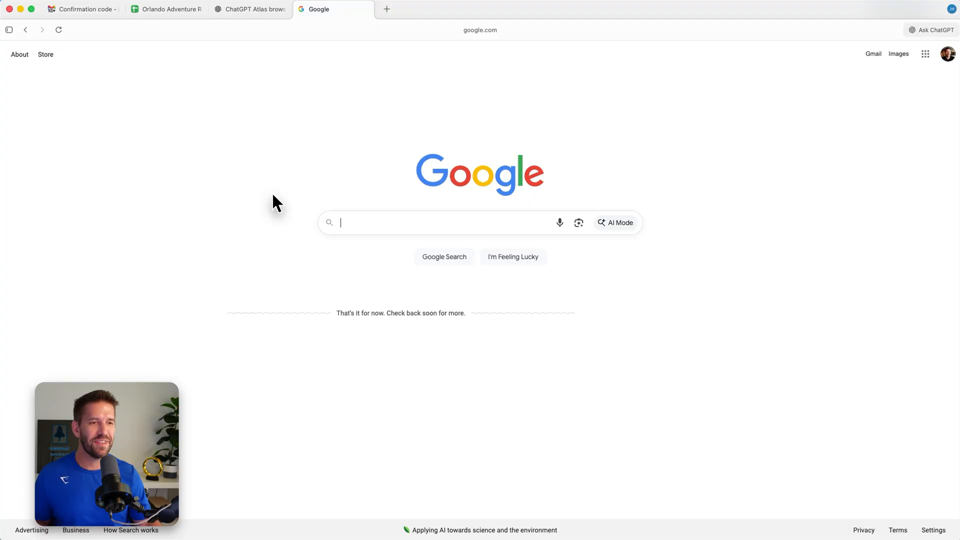
{"action": "mouse_move", "coordinate": [314, 163]}
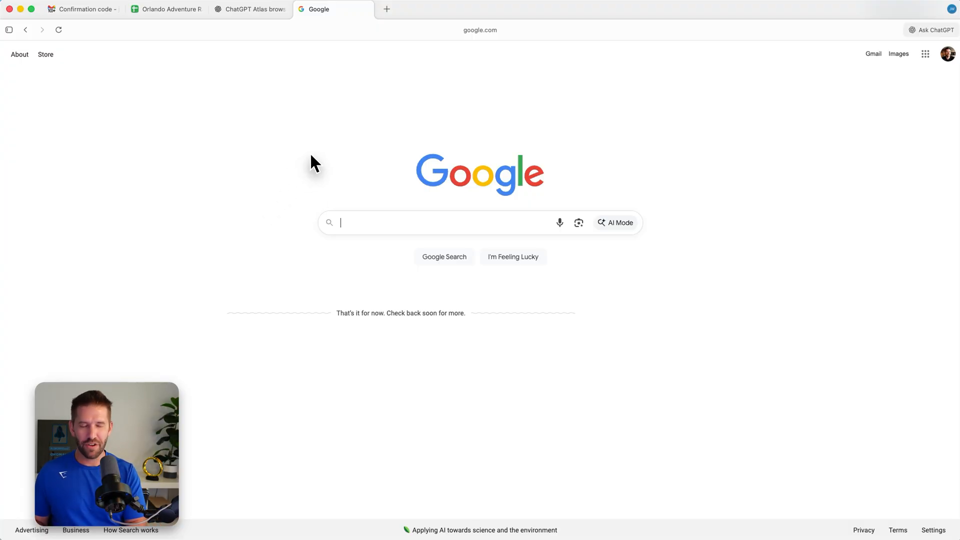
Ask ChatGPT in a fresh tab for 'best running shoes size 10' and read through its shoe picks.
{"action": "left_click", "coordinate": [470, 9]}
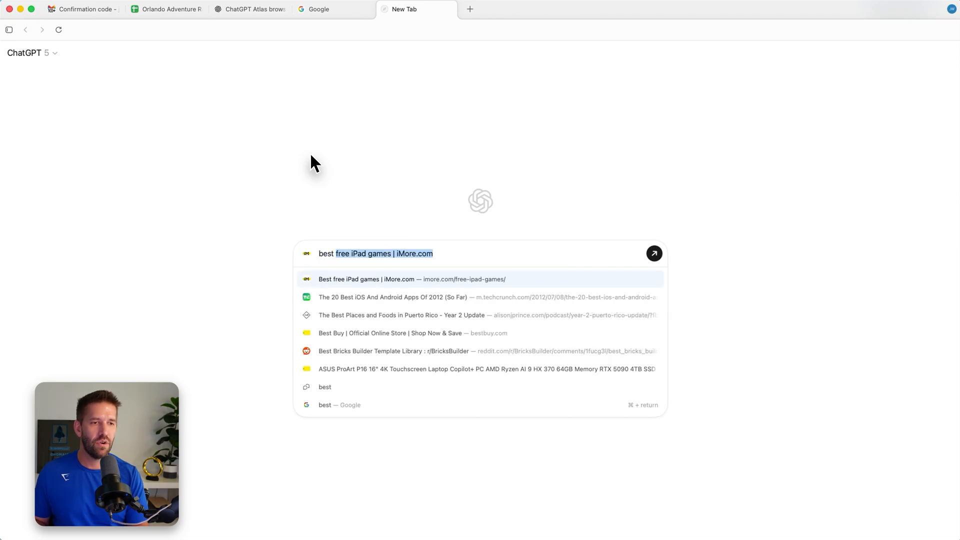
{"action": "type", "text": "best running shoes si"}
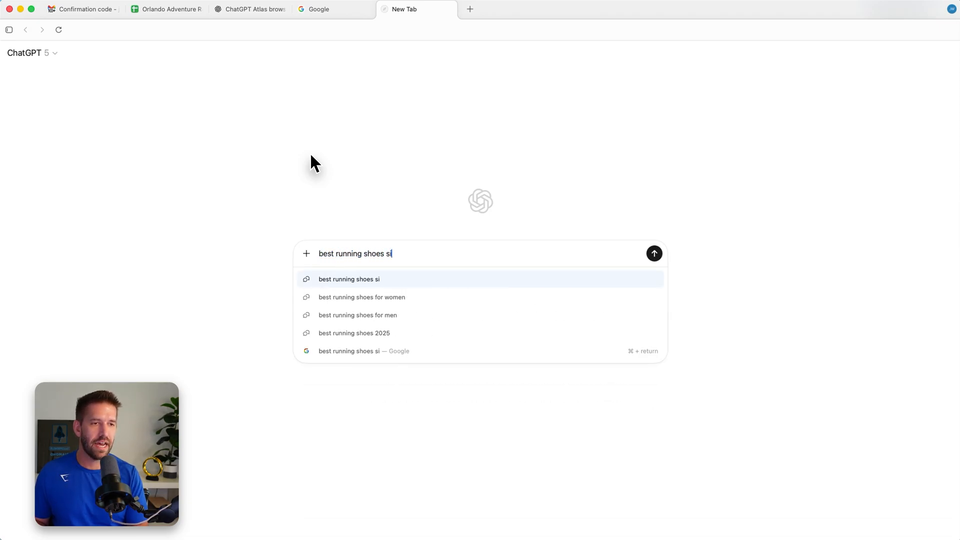
{"action": "type", "text": "ze 10"}
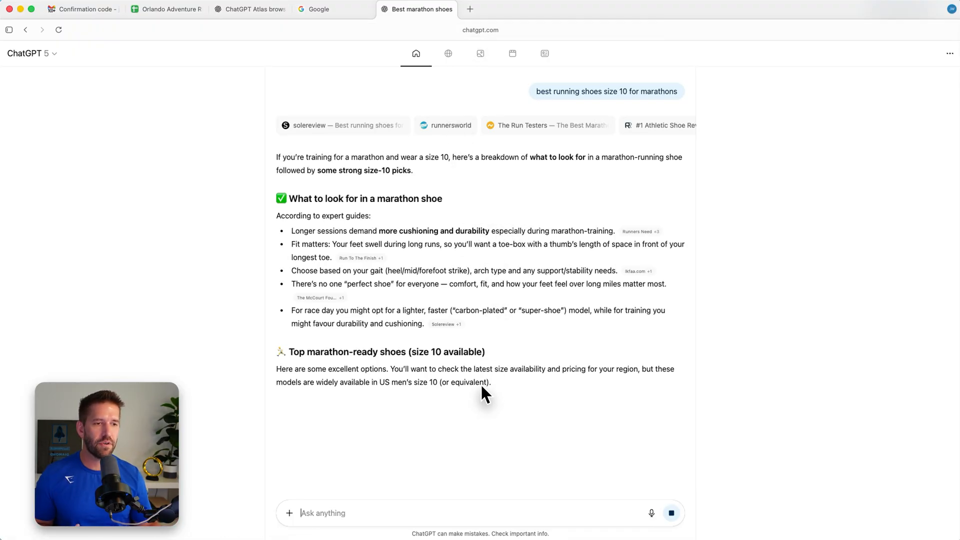
{"action": "scroll", "scroll_direction": "down", "scroll_amount": 3}
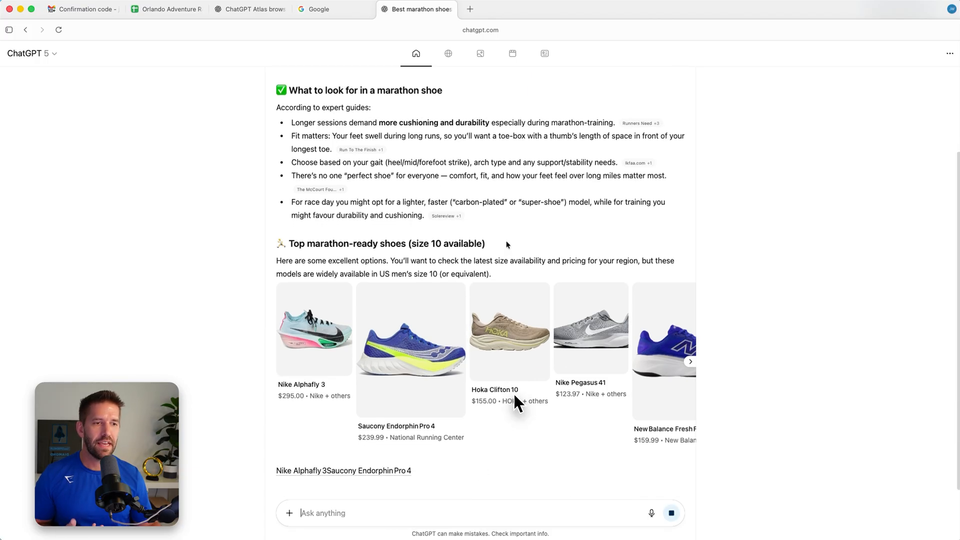
{"action": "scroll", "scroll_direction": "down", "scroll_amount": 3}
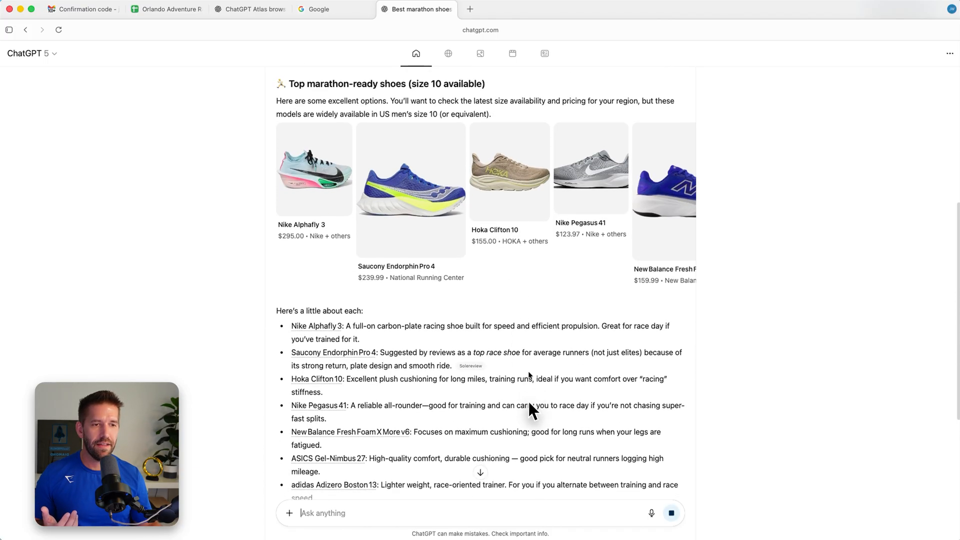
{"action": "scroll", "scroll_direction": "down", "scroll_amount": 3}
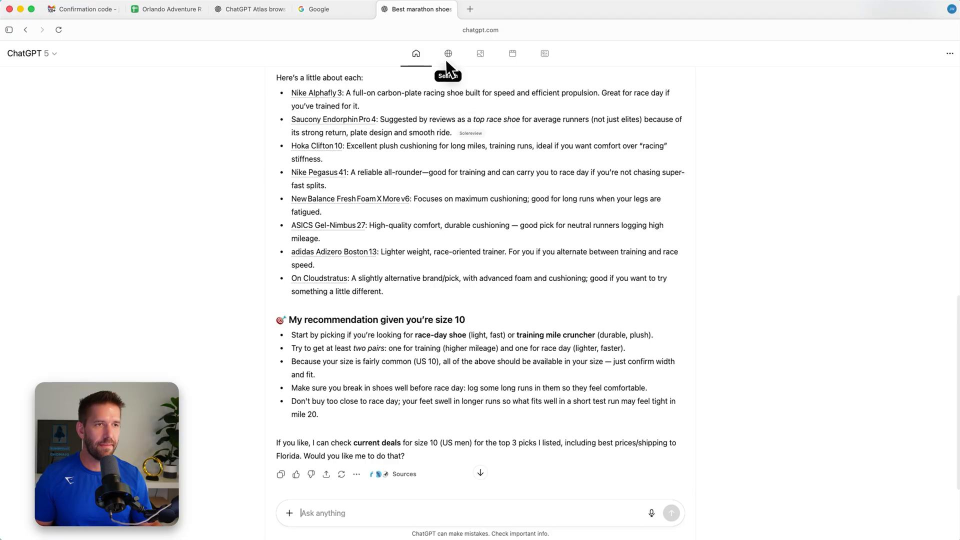
{"action": "mouse_move", "coordinate": [480, 53]}
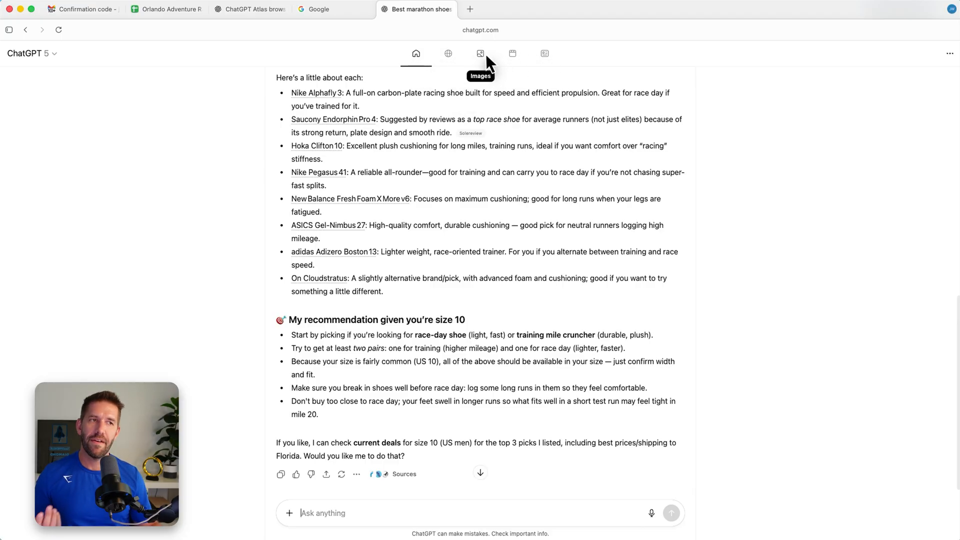
{"action": "mouse_move", "coordinate": [448, 53]}
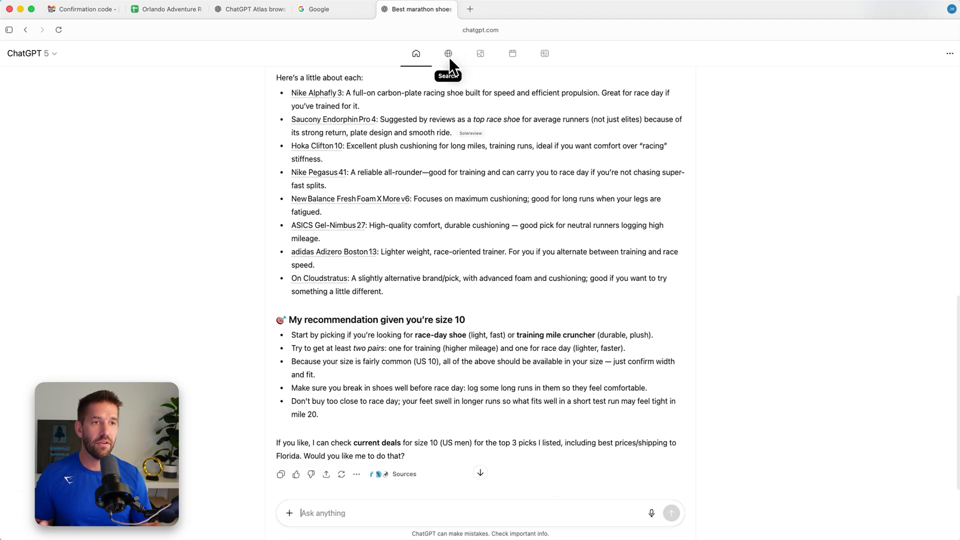
{"action": "left_click", "coordinate": [448, 53]}
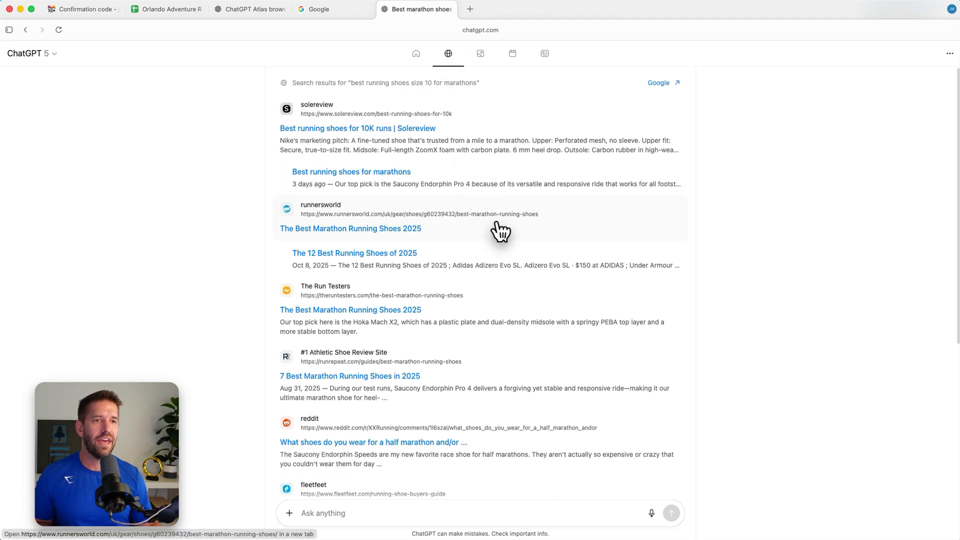
{"action": "scroll", "scroll_direction": "down", "scroll_amount": 3}
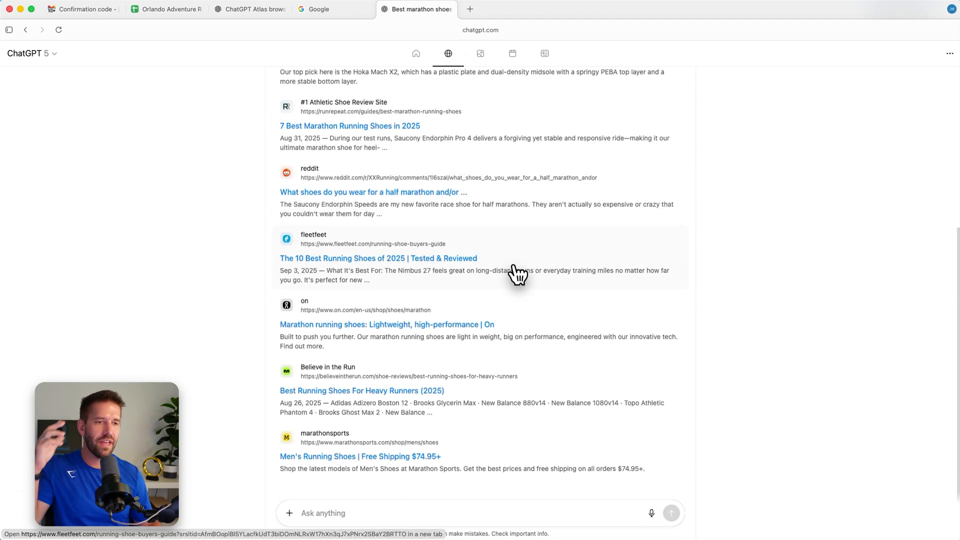
{"action": "scroll", "scroll_direction": "up", "scroll_amount": 3}
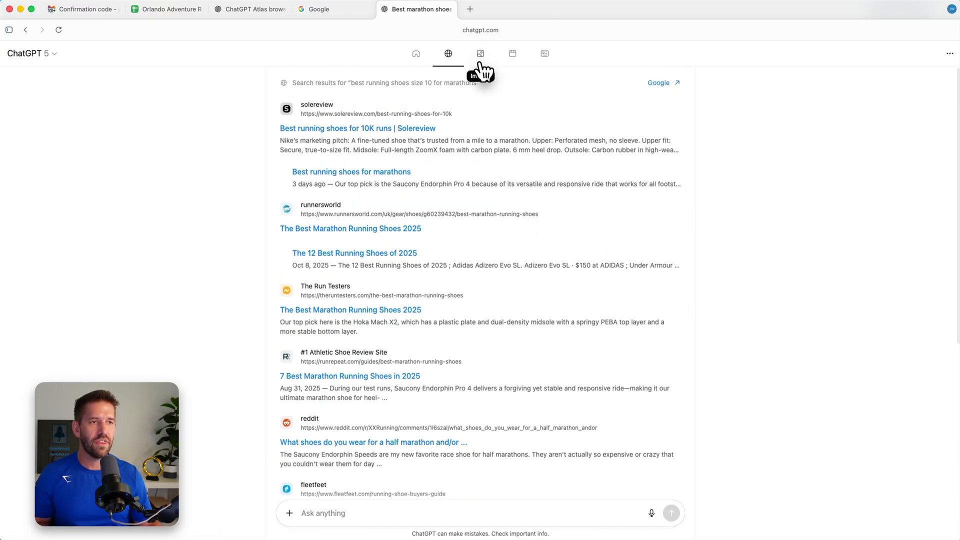
{"action": "left_click", "coordinate": [481, 53]}
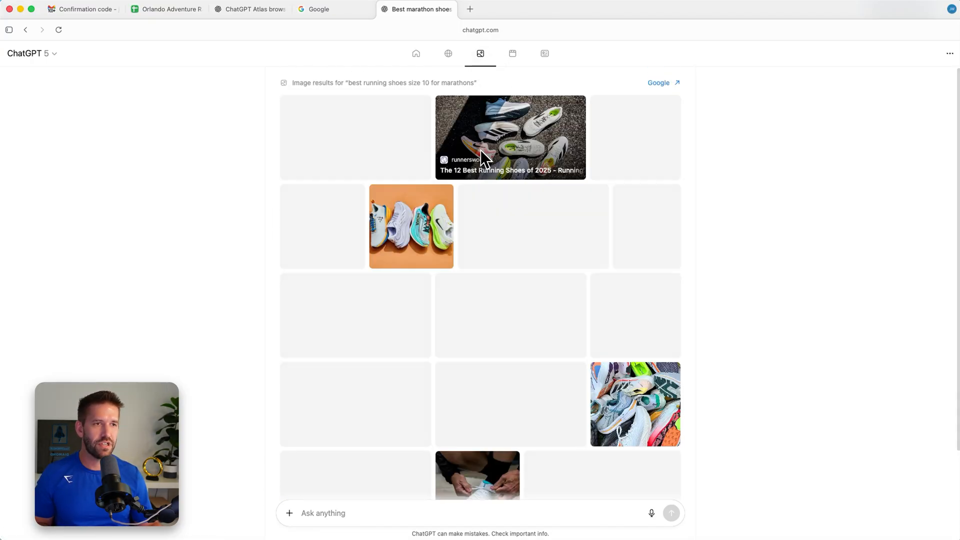
{"action": "left_click", "coordinate": [512, 53]}
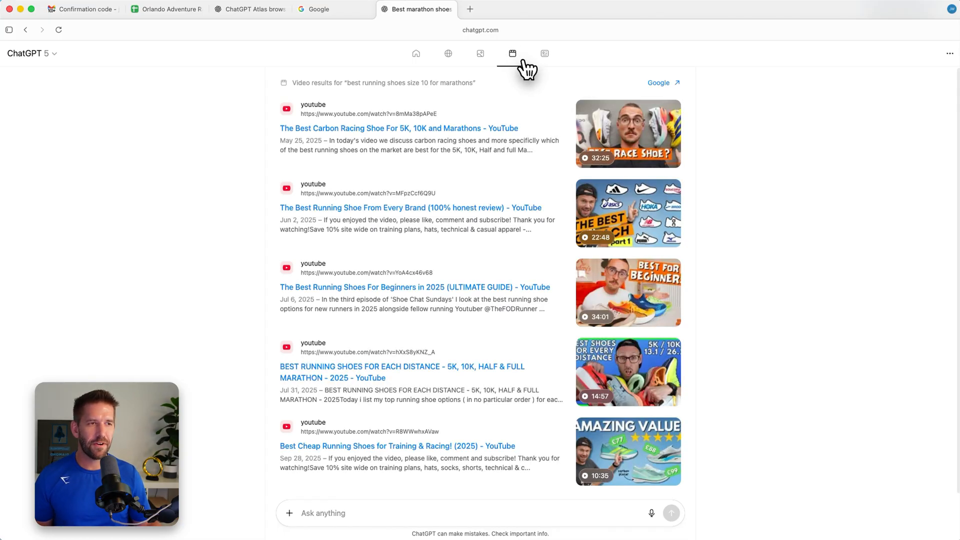
{"action": "left_click", "coordinate": [544, 53]}
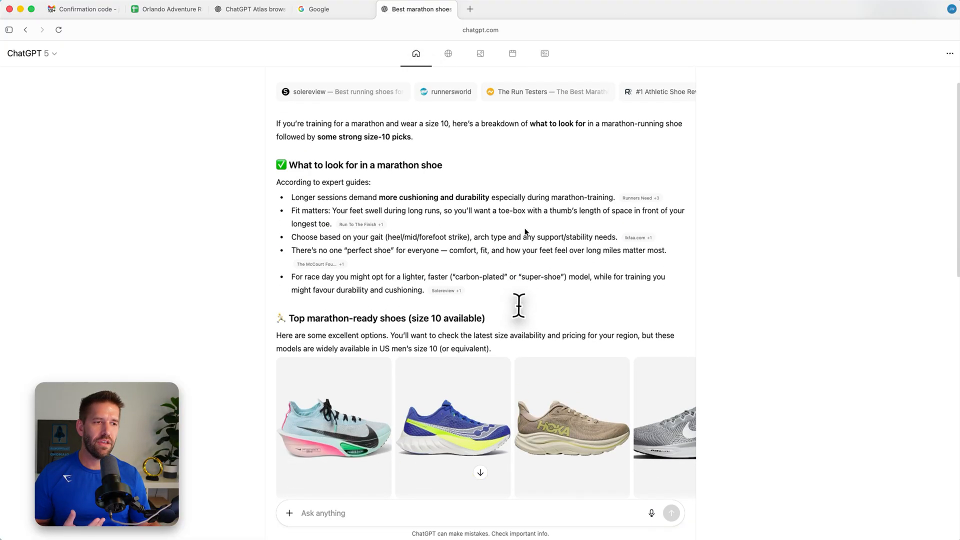
{"action": "scroll", "scroll_direction": "down", "scroll_amount": 3}
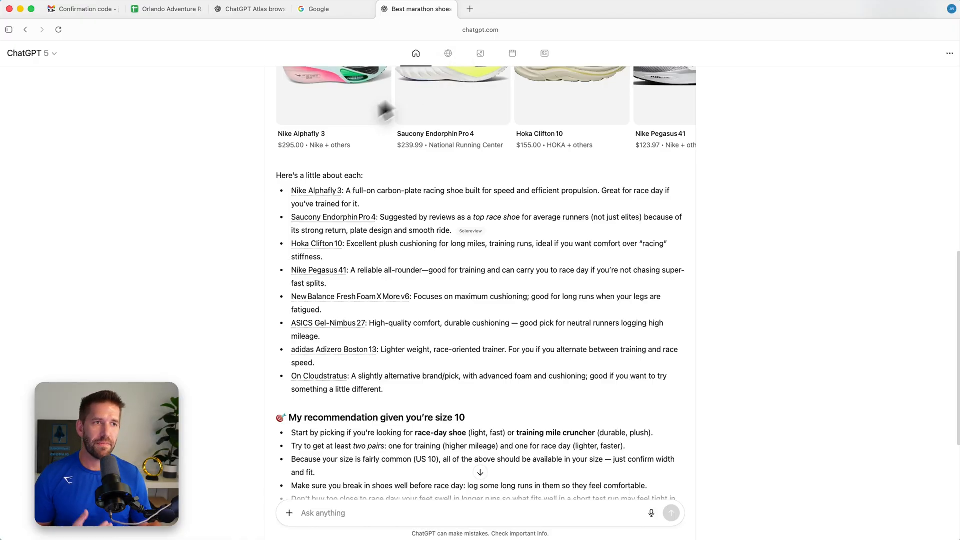
{"action": "mouse_move", "coordinate": [230, 239]}
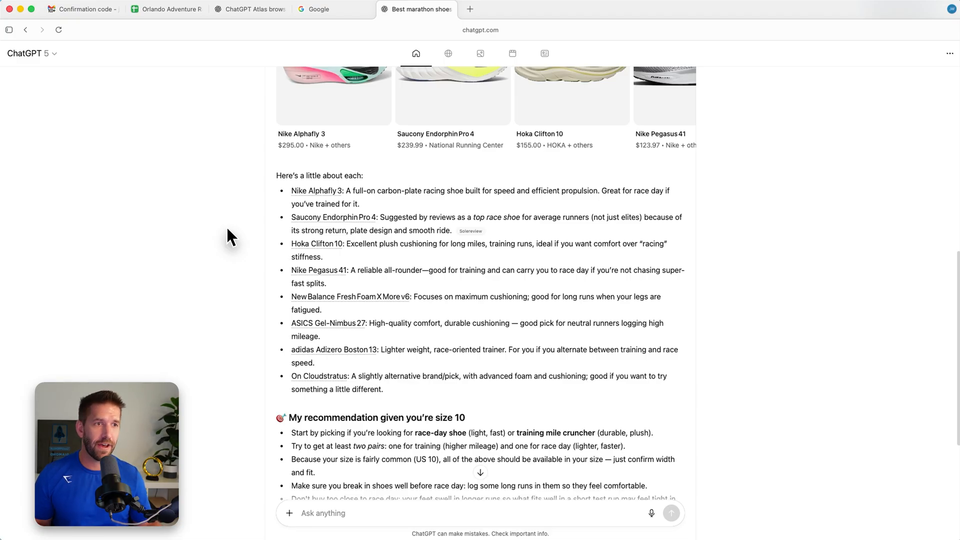
{"action": "scroll", "scroll_direction": "up", "scroll_amount": 3}
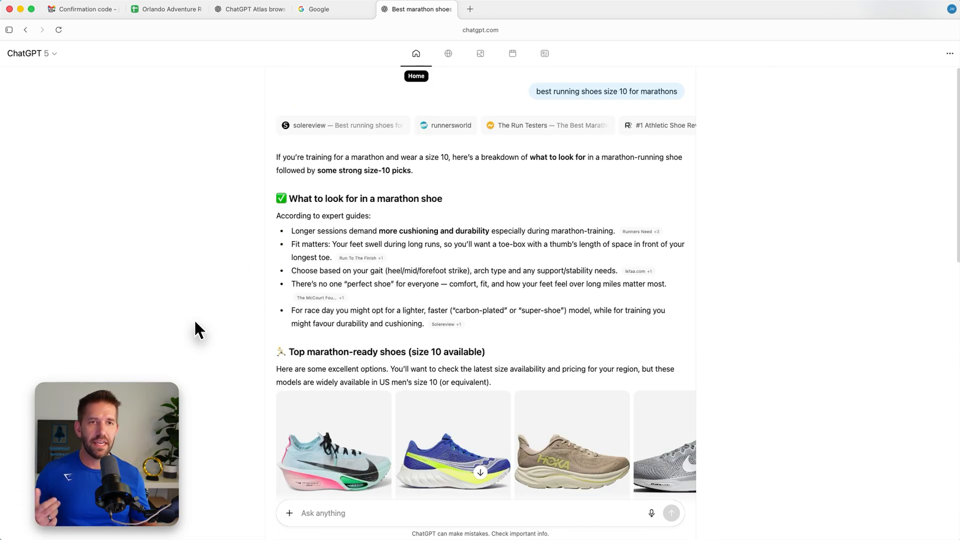
From the FreedomByNumber Shop tab, bring up the $54 Meal Planner #2 product page.
{"action": "left_click", "coordinate": [552, 9]}
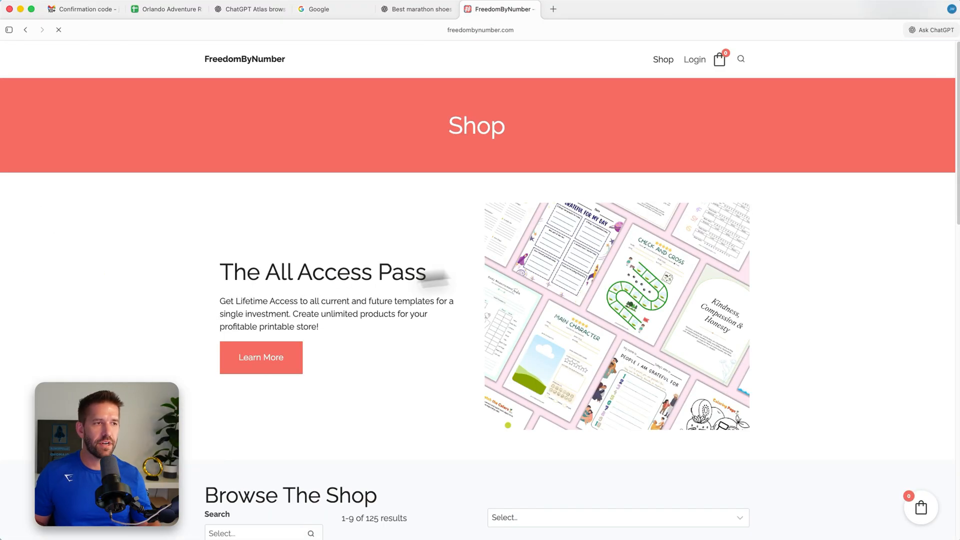
{"action": "scroll", "scroll_direction": "down", "scroll_amount": 3}
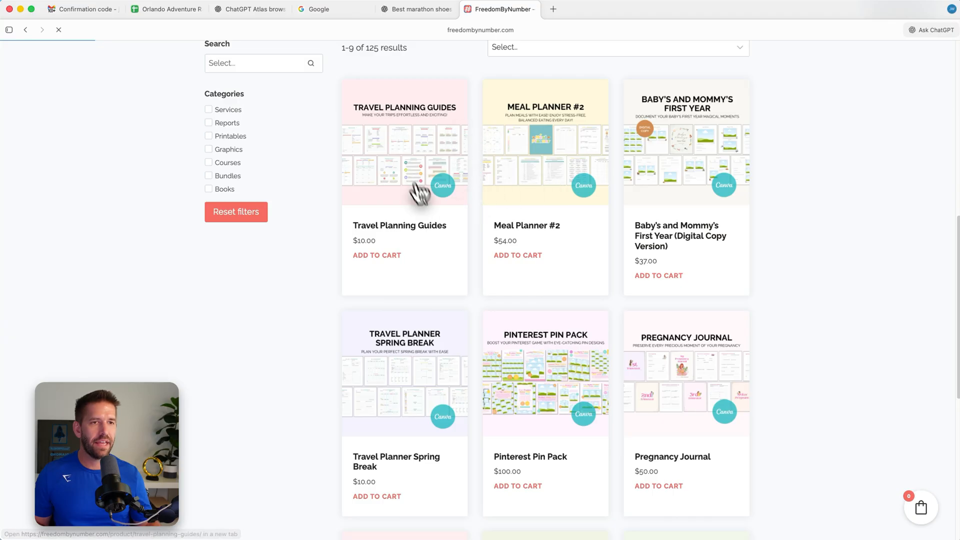
{"action": "left_click", "coordinate": [526, 142]}
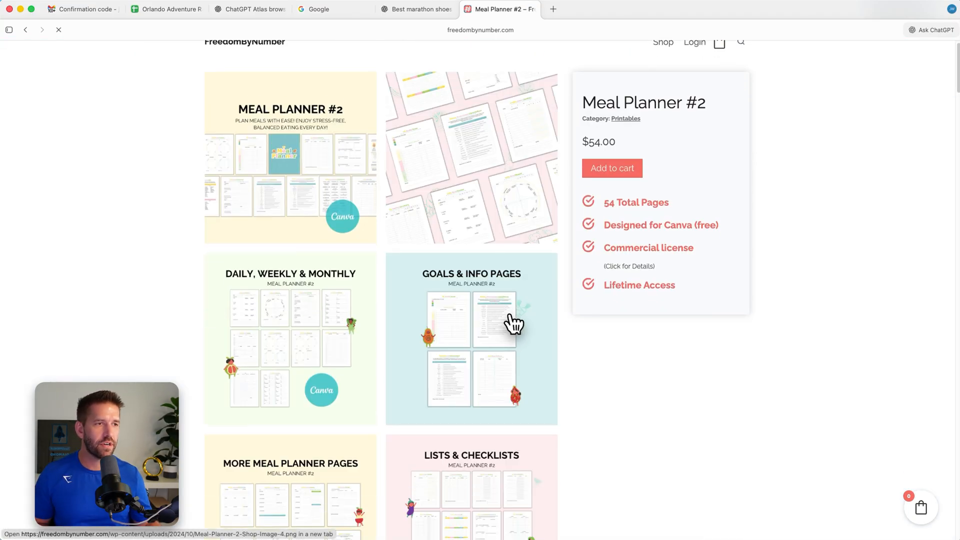
{"action": "scroll", "scroll_direction": "down", "scroll_amount": 3}
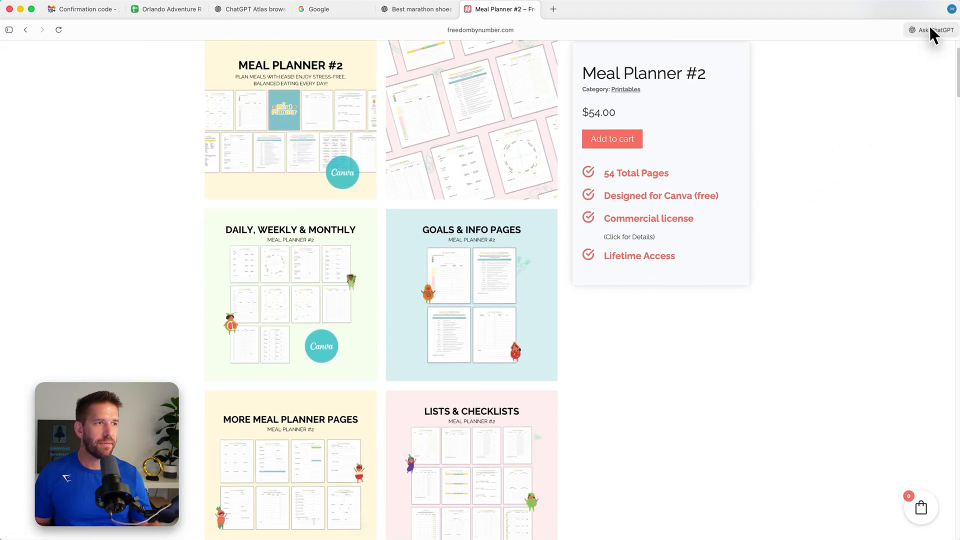
Show the ChatGPT side chat beside Meal Planner #2, glancing at the marathon shoes tab and back.
{"action": "left_click", "coordinate": [931, 29]}
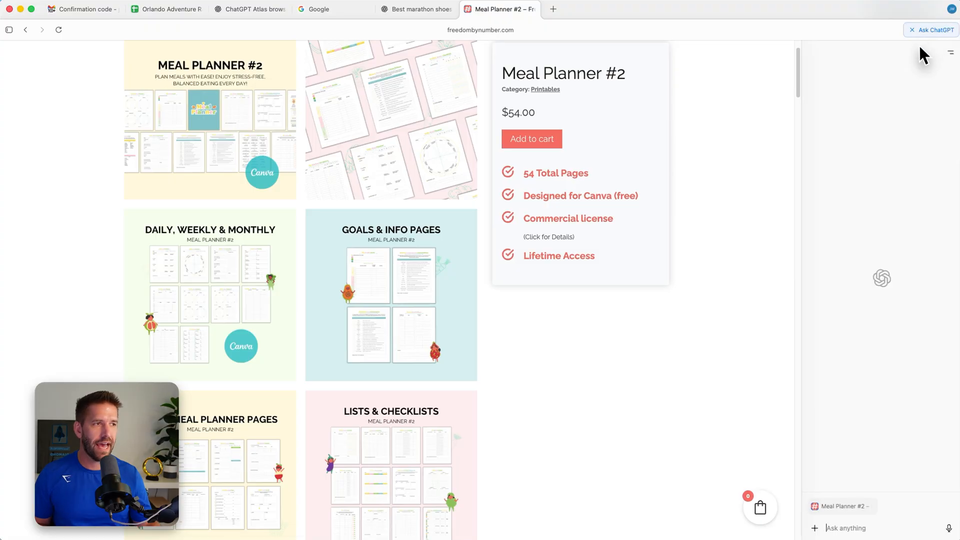
{"action": "scroll", "scroll_direction": "up", "scroll_amount": 3}
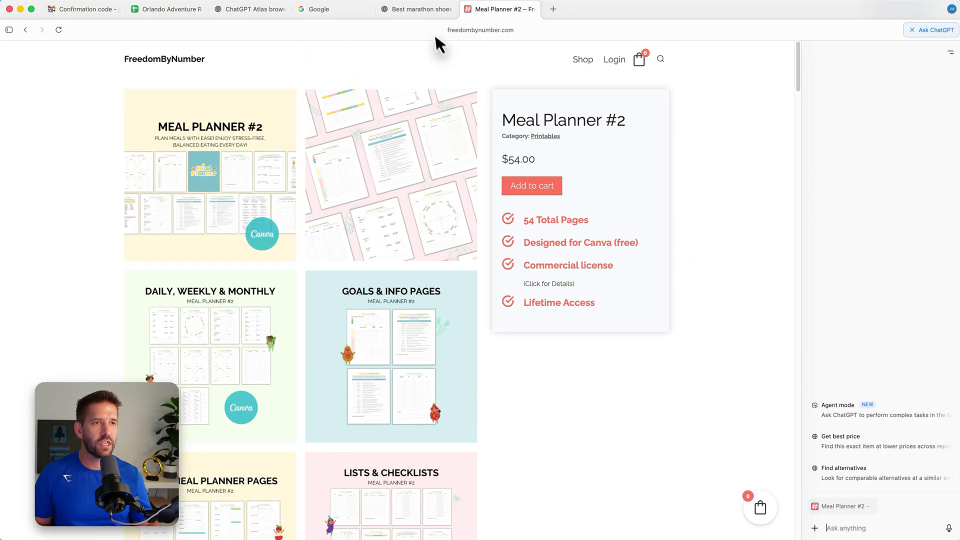
{"action": "left_click", "coordinate": [416, 9]}
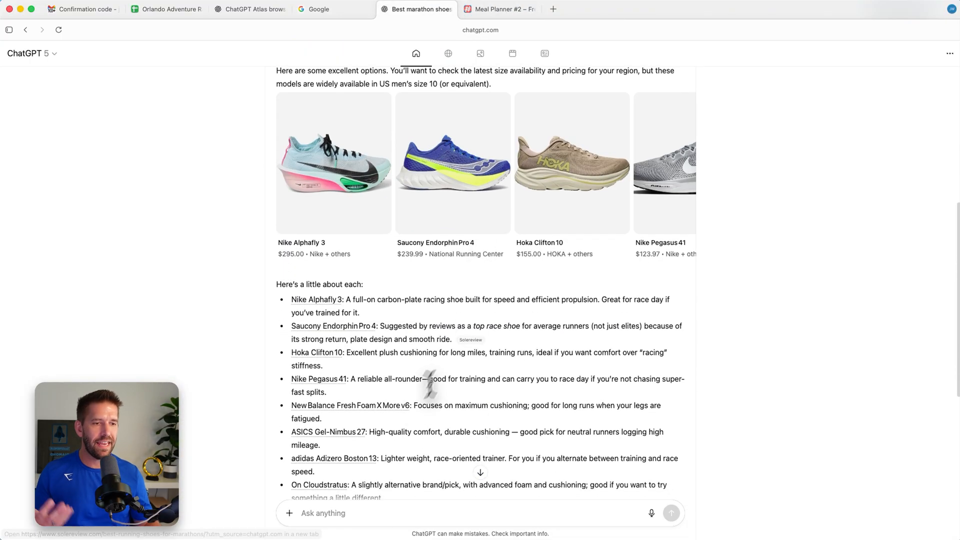
{"action": "mouse_move", "coordinate": [366, 518]}
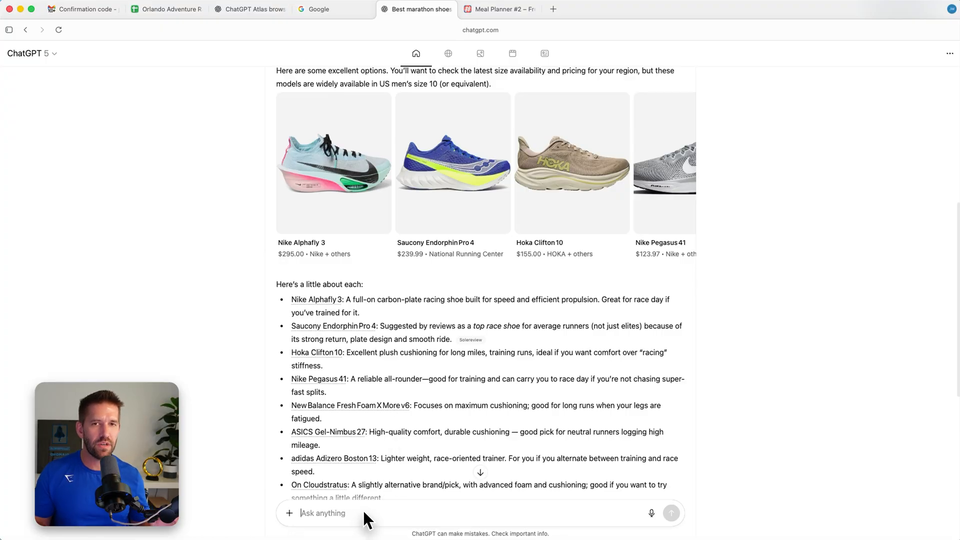
{"action": "scroll", "scroll_direction": "down", "scroll_amount": 3}
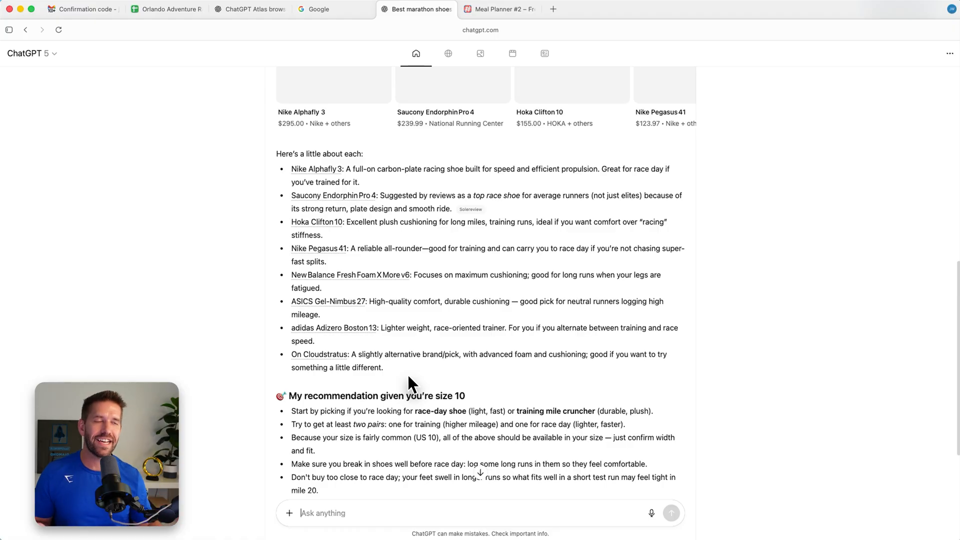
{"action": "left_click", "coordinate": [499, 9]}
{"action": "type", "text": "could you give me some ideas how I could use this product?"}
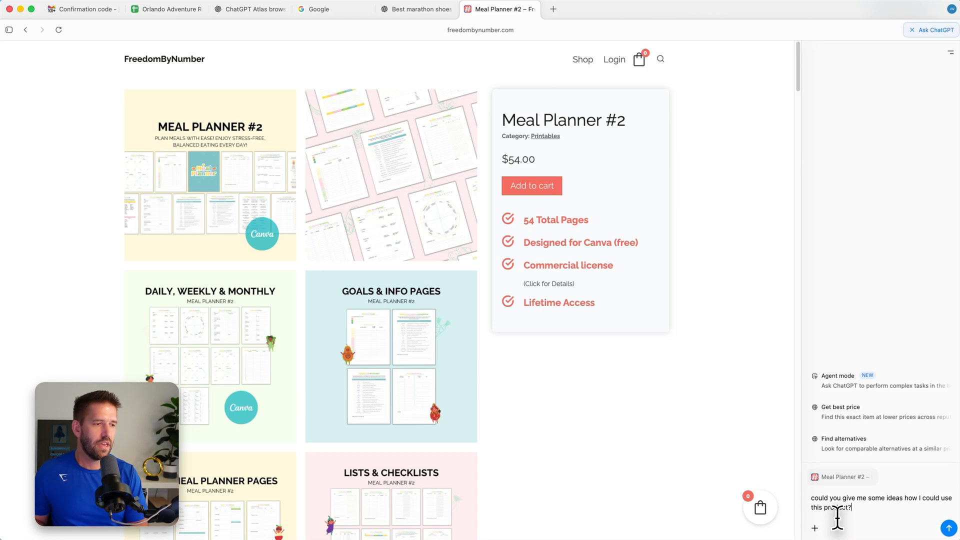
Send the product-use question and read the sidebar's personal-use ideas for Meal Planner #2.
{"action": "key", "text": "Return"}
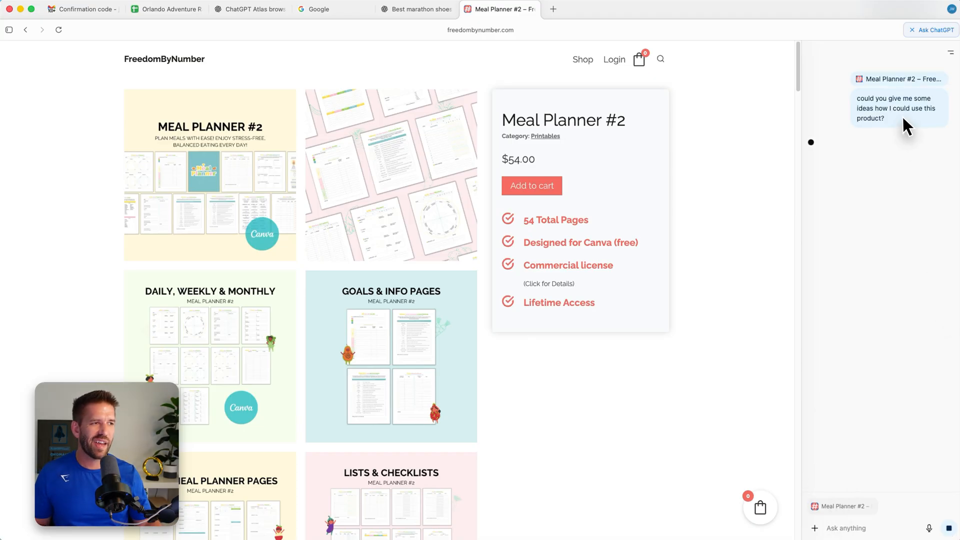
{"action": "mouse_move", "coordinate": [663, 146]}
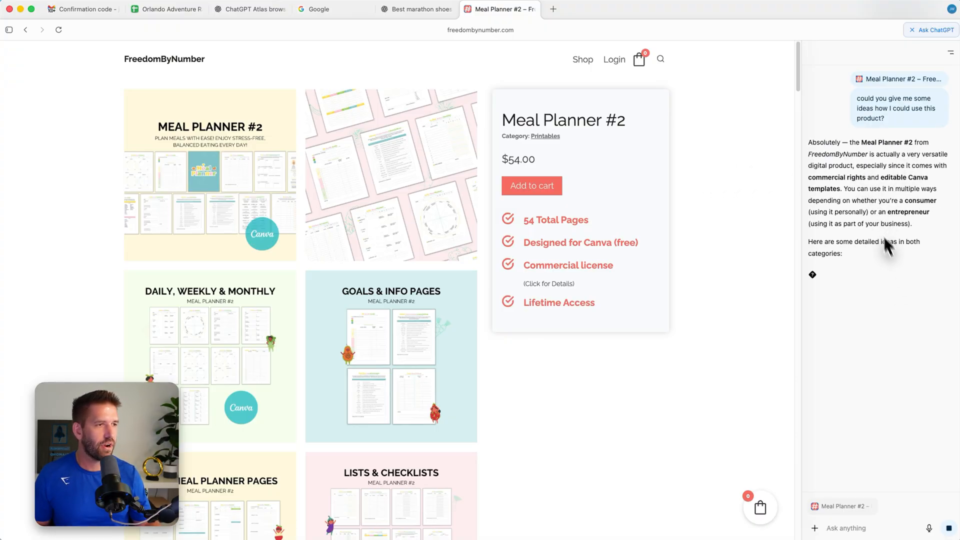
{"action": "scroll", "scroll_direction": "down", "scroll_amount": 3}
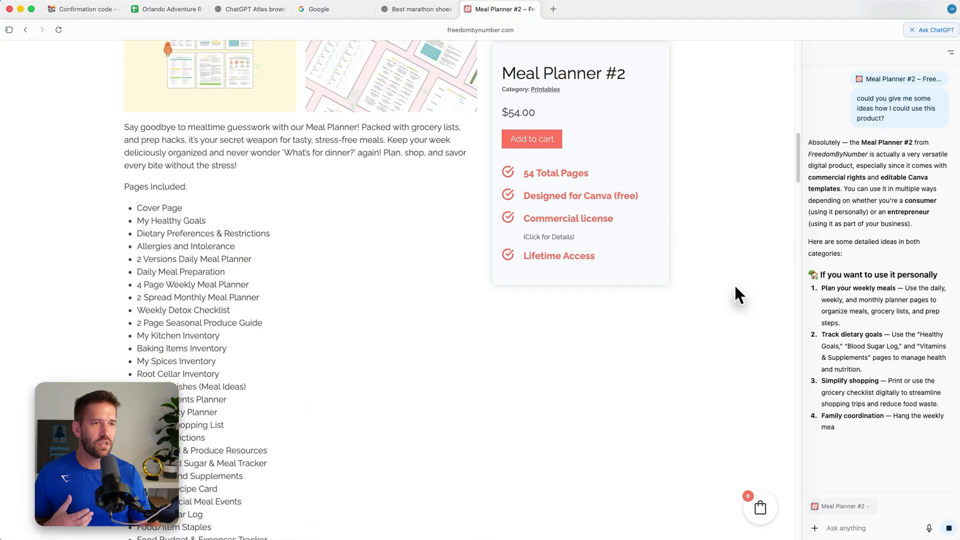
{"action": "scroll", "scroll_direction": "down", "scroll_amount": 3}
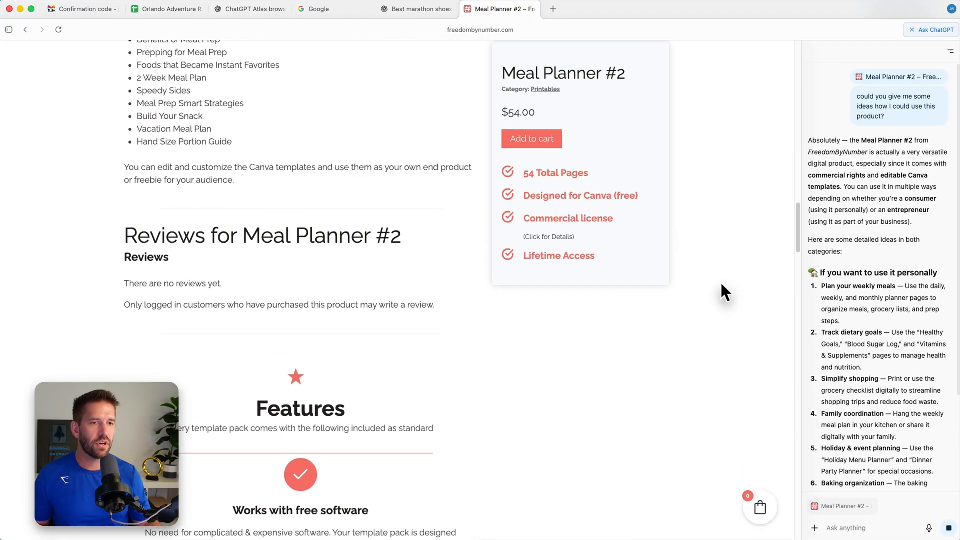
{"action": "scroll", "scroll_direction": "down", "scroll_amount": 3}
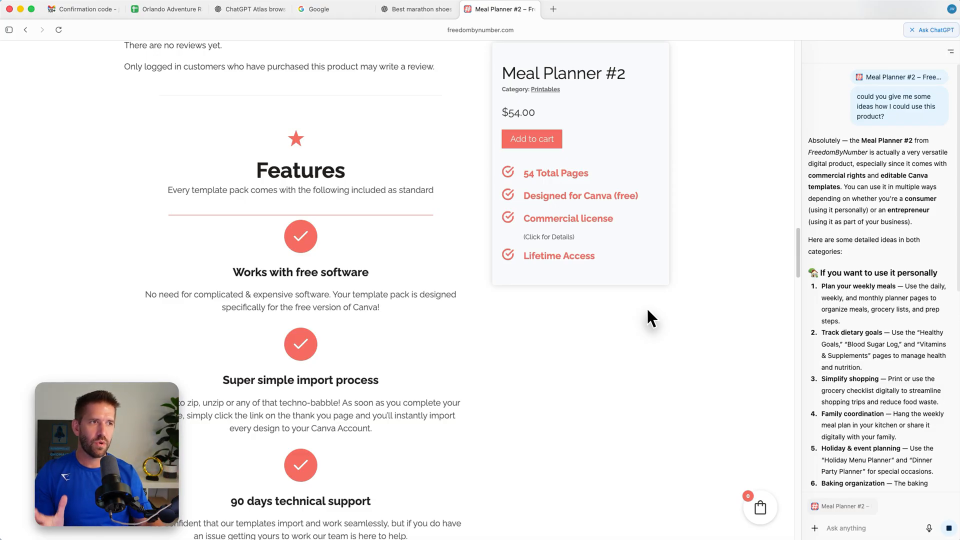
{"action": "scroll", "scroll_direction": "down", "scroll_amount": 3}
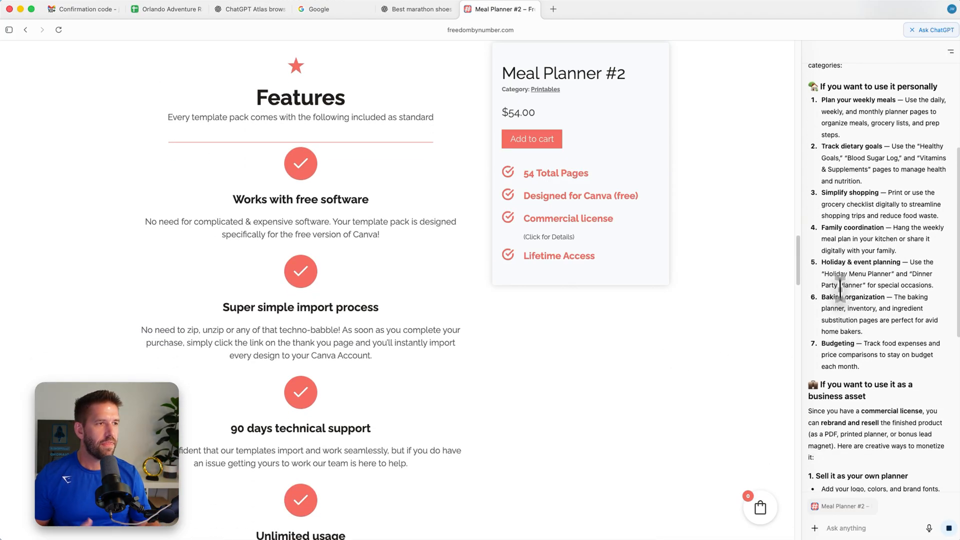
Read on through the business-use ideas to the niche-adaptation offer.
{"action": "scroll", "scroll_direction": "down", "scroll_amount": 3}
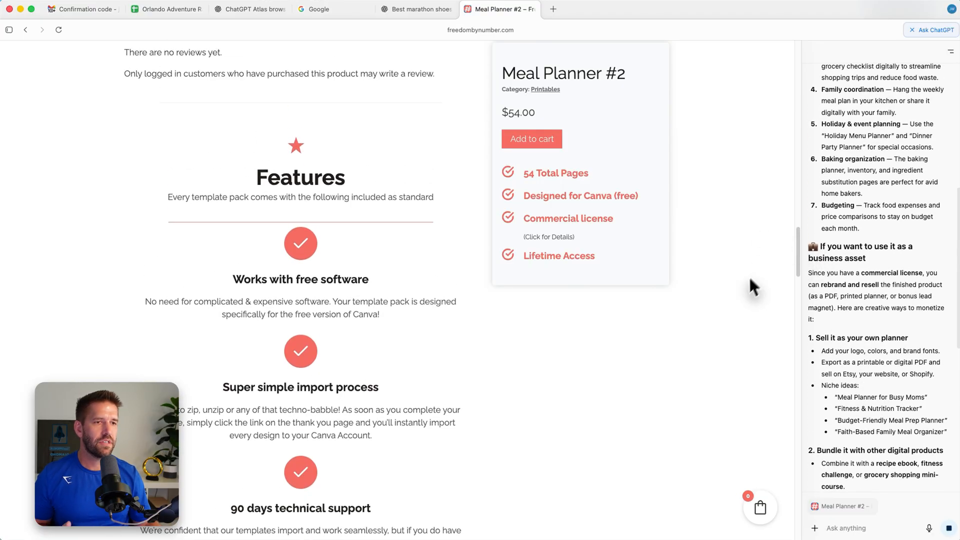
{"action": "scroll", "scroll_direction": "up", "scroll_amount": 3}
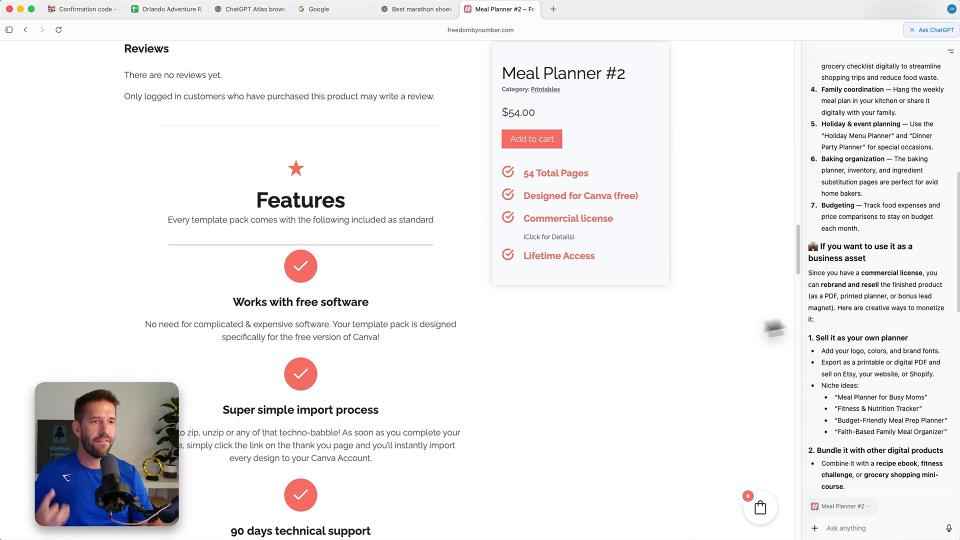
{"action": "scroll", "scroll_direction": "down", "scroll_amount": 3}
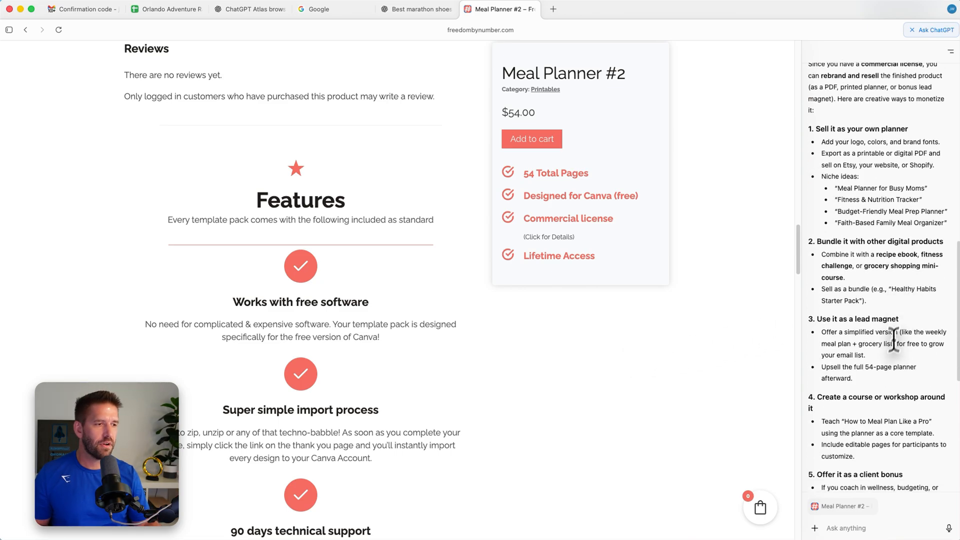
{"action": "scroll", "scroll_direction": "down", "scroll_amount": 3}
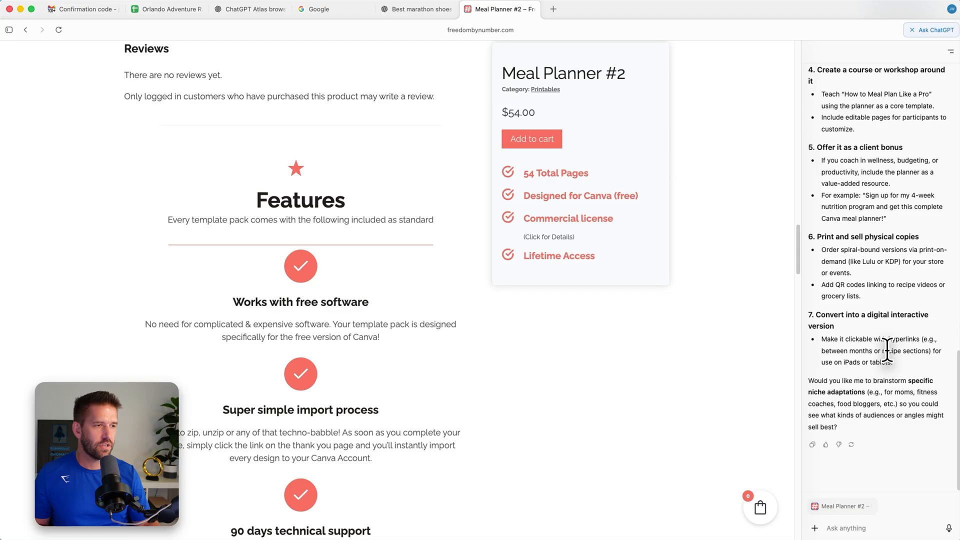
{"action": "mouse_move", "coordinate": [790, 429]}
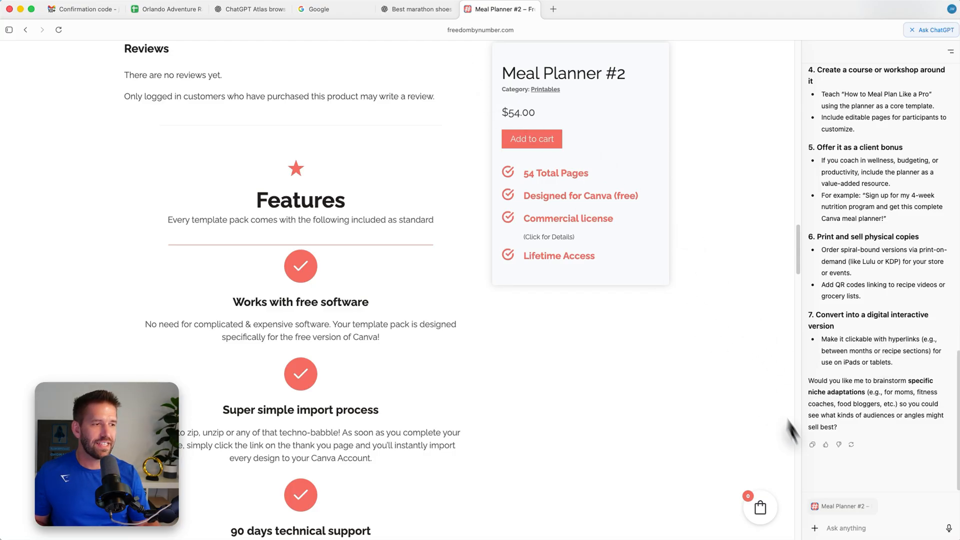
{"action": "mouse_move", "coordinate": [869, 528]}
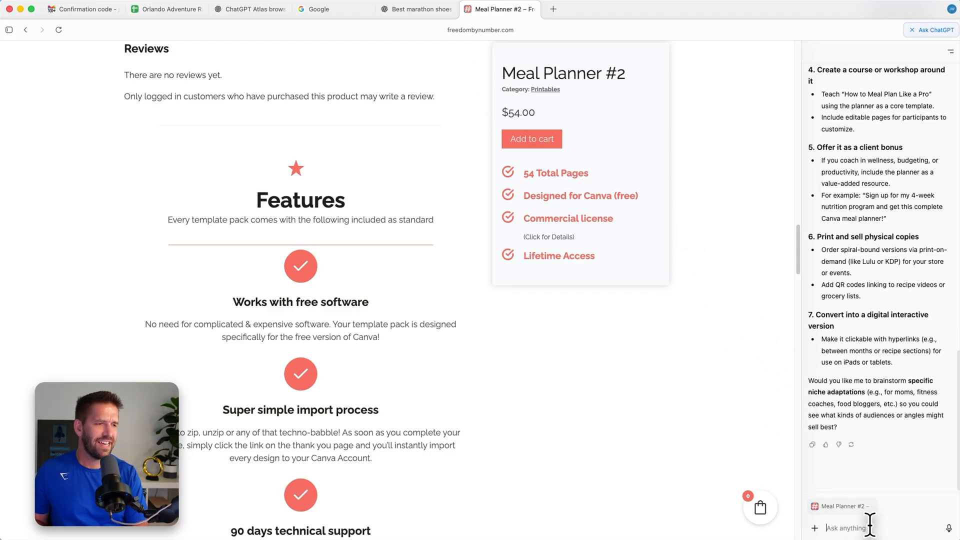
Ask the sidebar 'is this website legit' and read its verdict that FreedomByNumber.com is legitimate.
{"action": "type", "text": "is this website"}
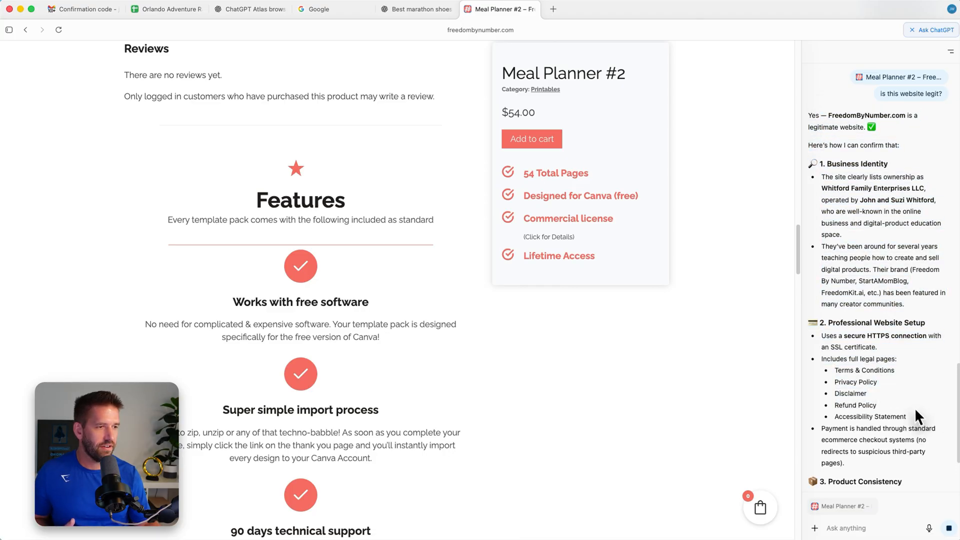
{"action": "scroll", "scroll_direction": "down", "scroll_amount": 3}
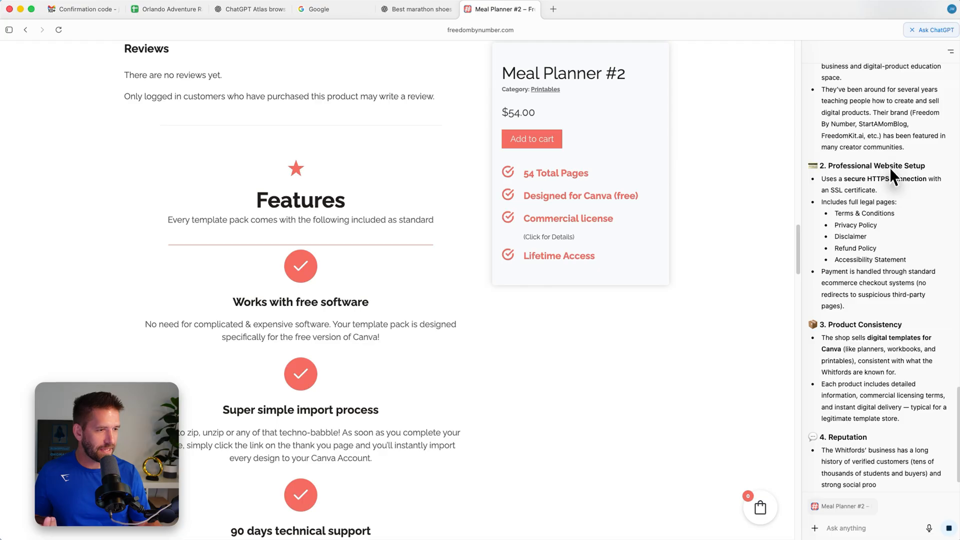
{"action": "scroll", "scroll_direction": "down", "scroll_amount": 3}
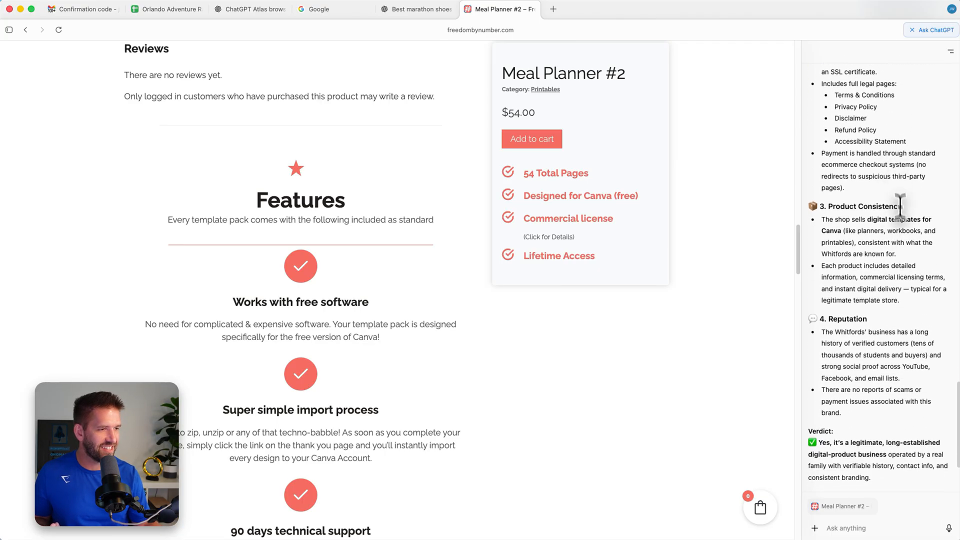
{"action": "scroll", "scroll_direction": "down", "scroll_amount": 3}
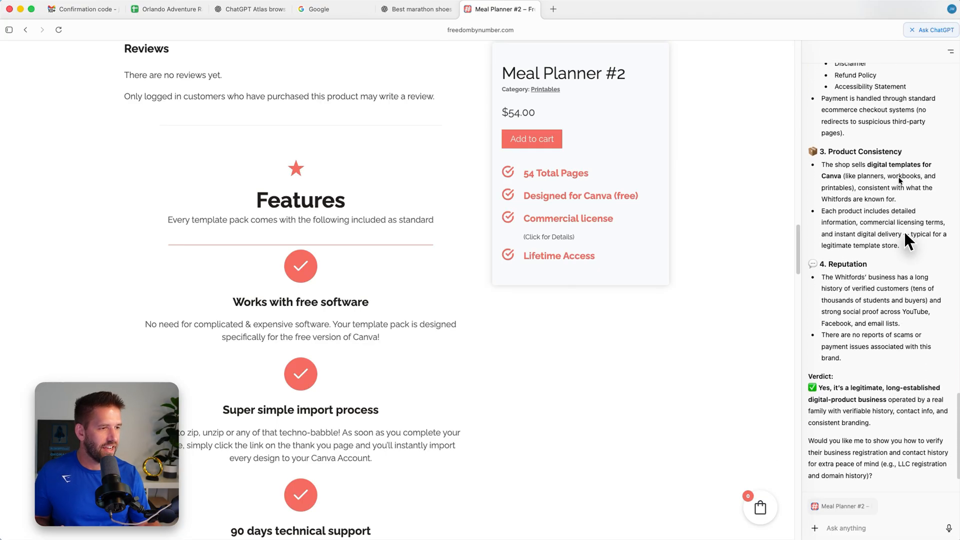
Scroll back up the reply and product page, then start a fresh browser tab.
{"action": "scroll", "scroll_direction": "up", "scroll_amount": 3}
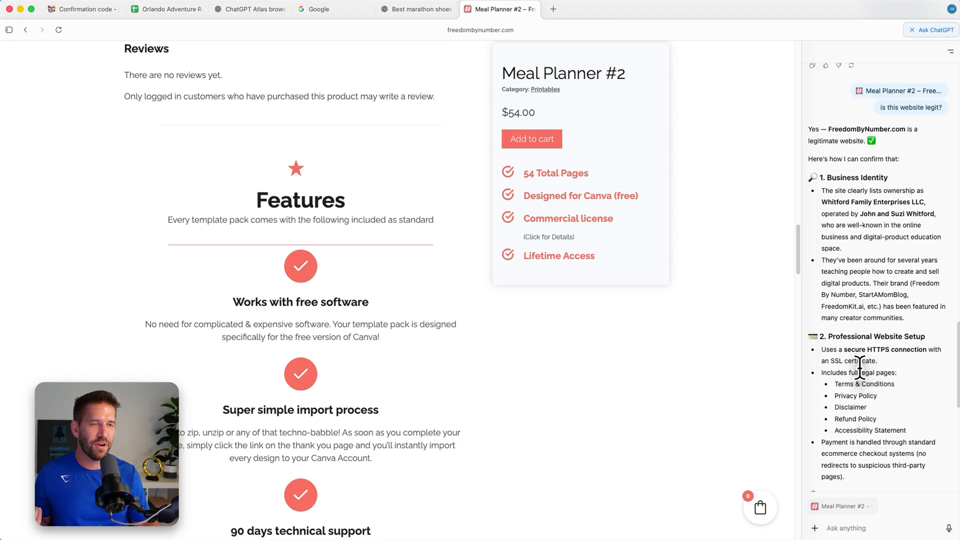
{"action": "mouse_move", "coordinate": [683, 360]}
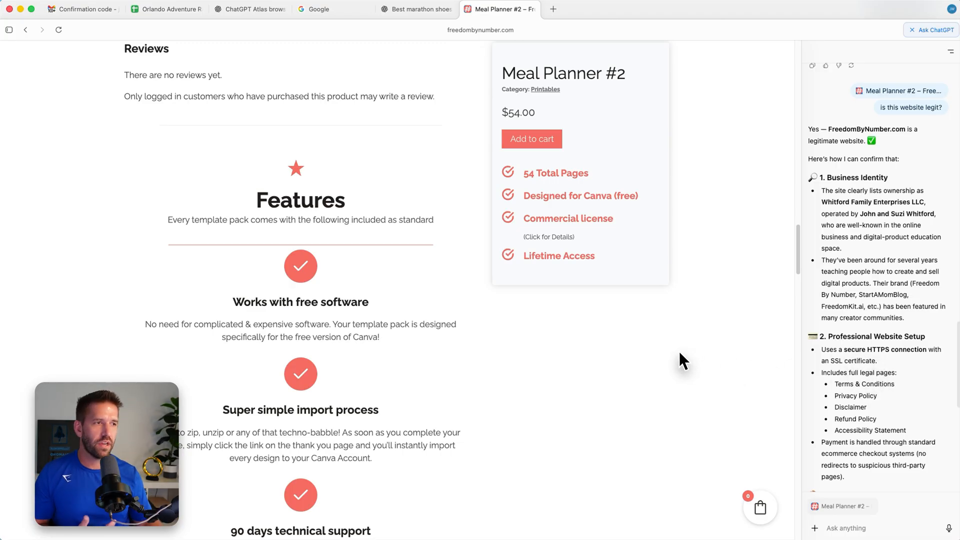
{"action": "mouse_move", "coordinate": [698, 285]}
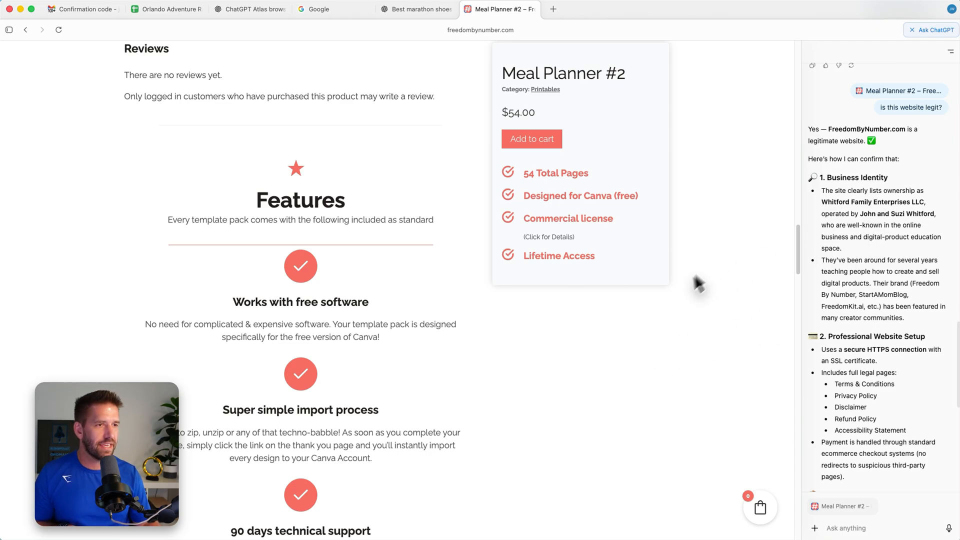
{"action": "scroll", "scroll_direction": "up", "scroll_amount": 3}
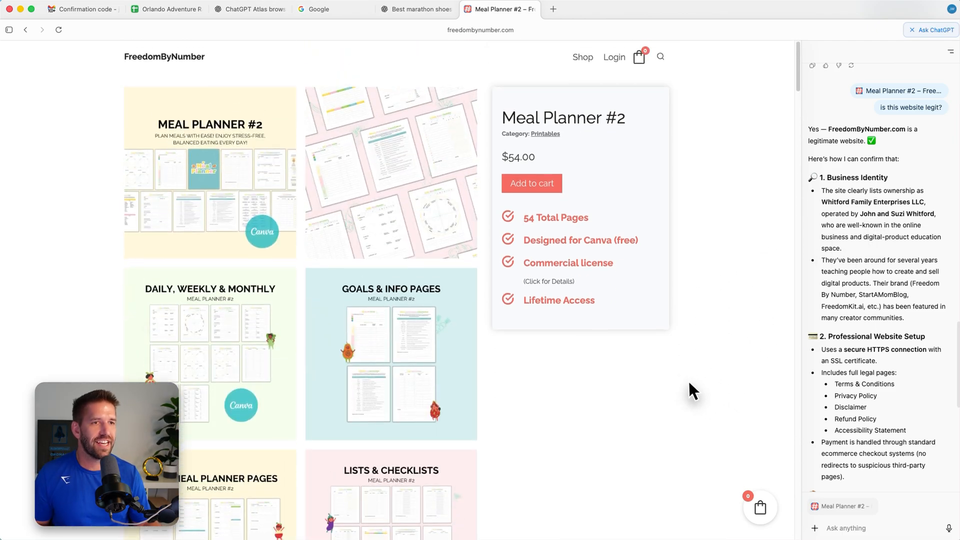
{"action": "mouse_move", "coordinate": [138, 64]}
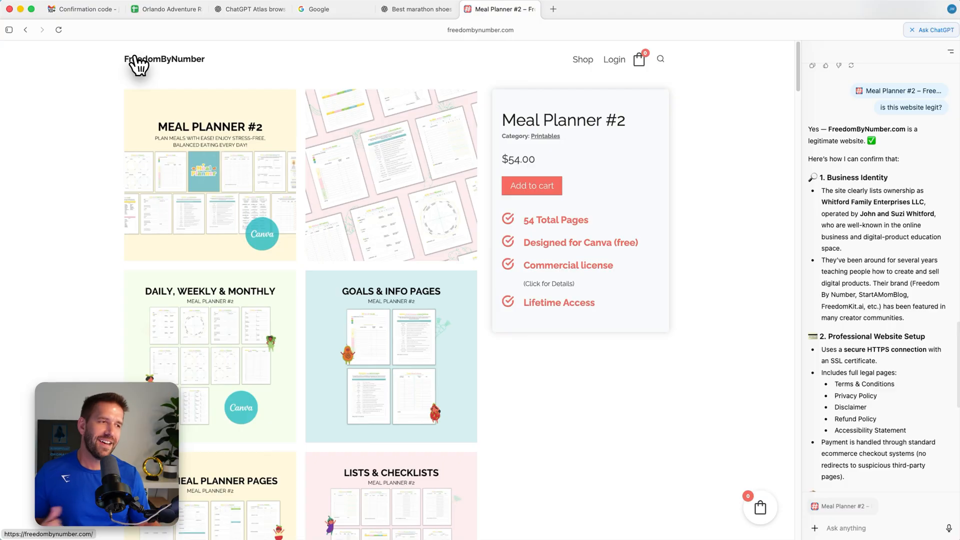
{"action": "mouse_move", "coordinate": [309, 178]}
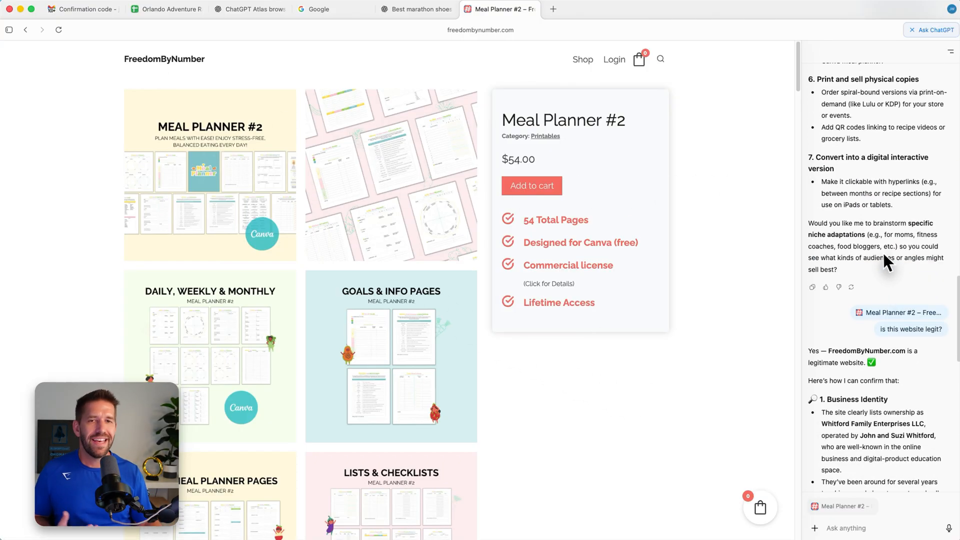
{"action": "scroll", "scroll_direction": "up", "scroll_amount": 3}
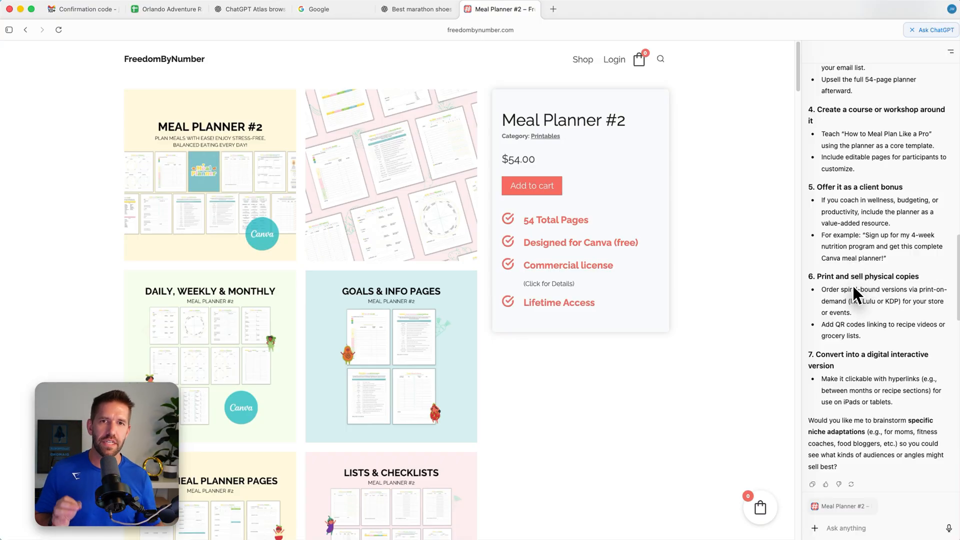
{"action": "mouse_move", "coordinate": [803, 227]}
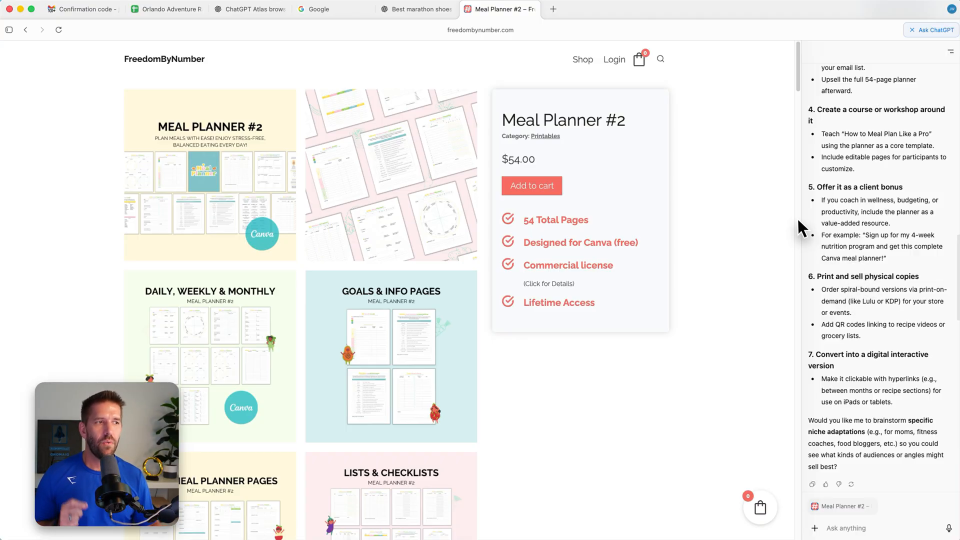
{"action": "left_click", "coordinate": [636, 9]}
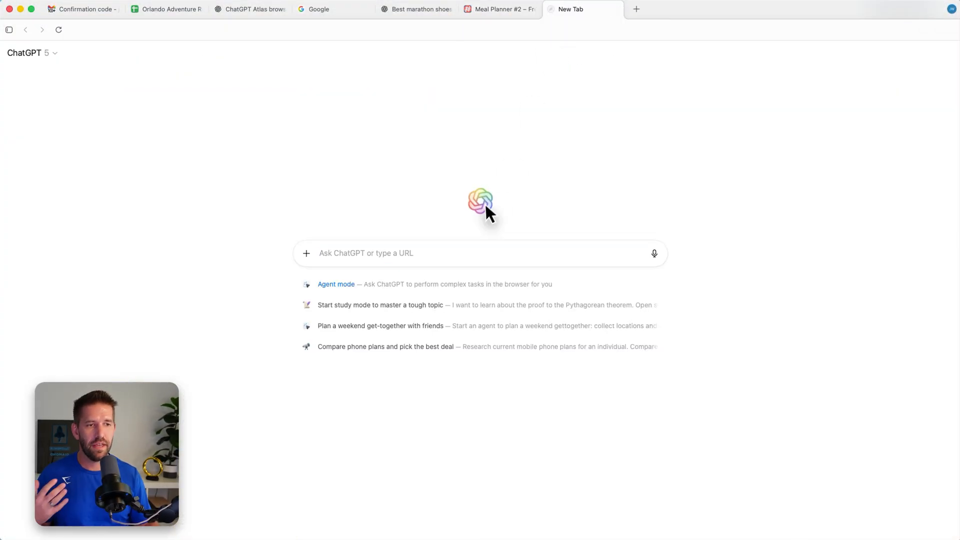
{"action": "mouse_move", "coordinate": [336, 289]}
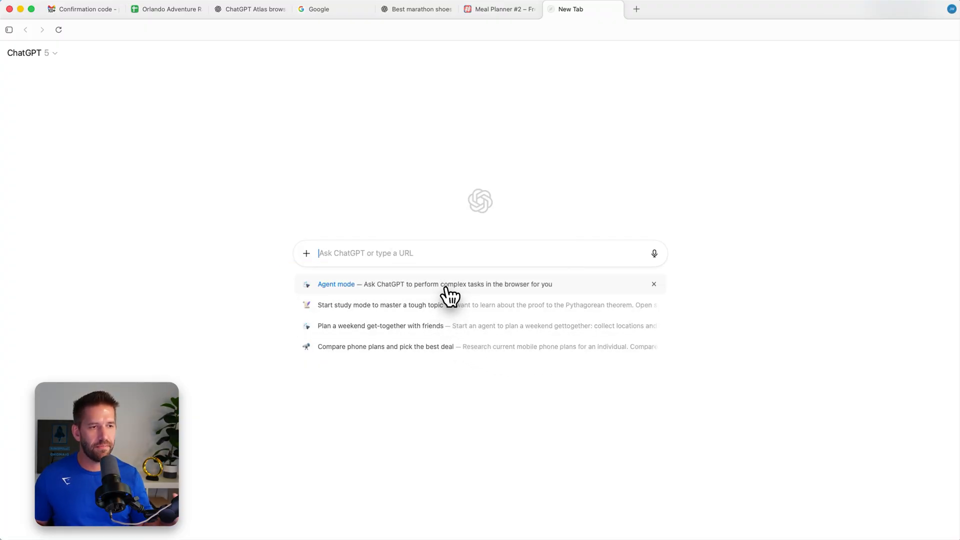
Switch on Agent mode and draft the high-protein, low-carb brownie recipes Google Spreadsheet task.
{"action": "left_click", "coordinate": [336, 283]}
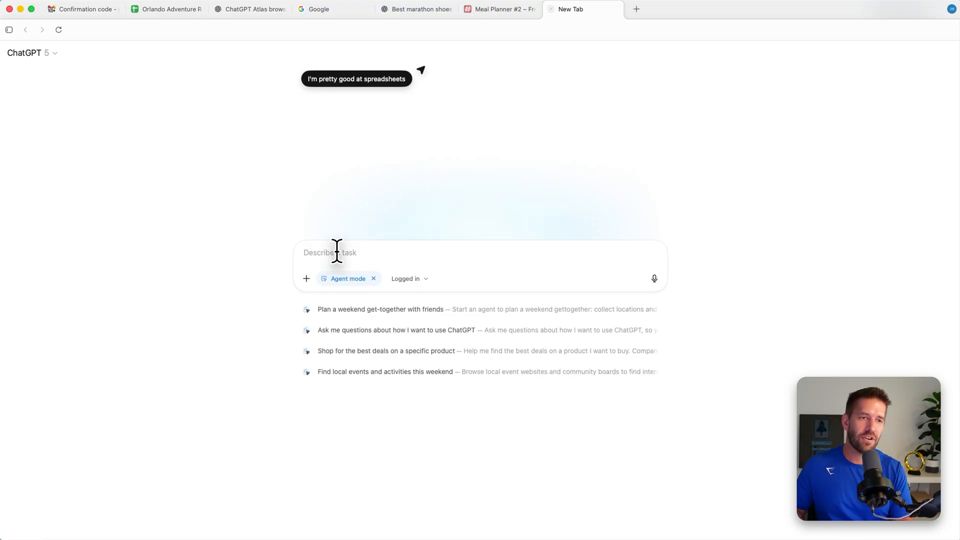
{"action": "type", "text": "Research a list of brownie recipes that are high protein and low carbs and make a Google Spreadsheet with all the information"}
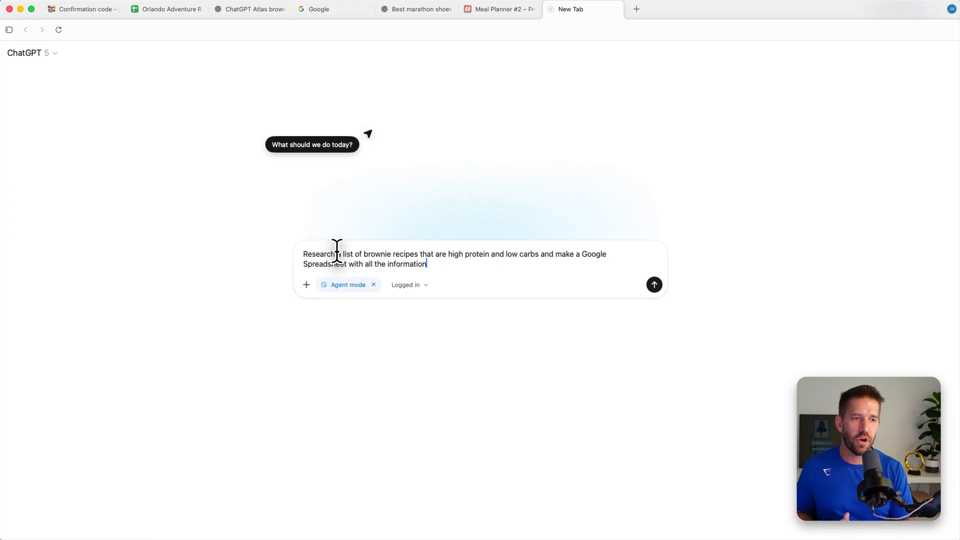
{"action": "mouse_move", "coordinate": [410, 336]}
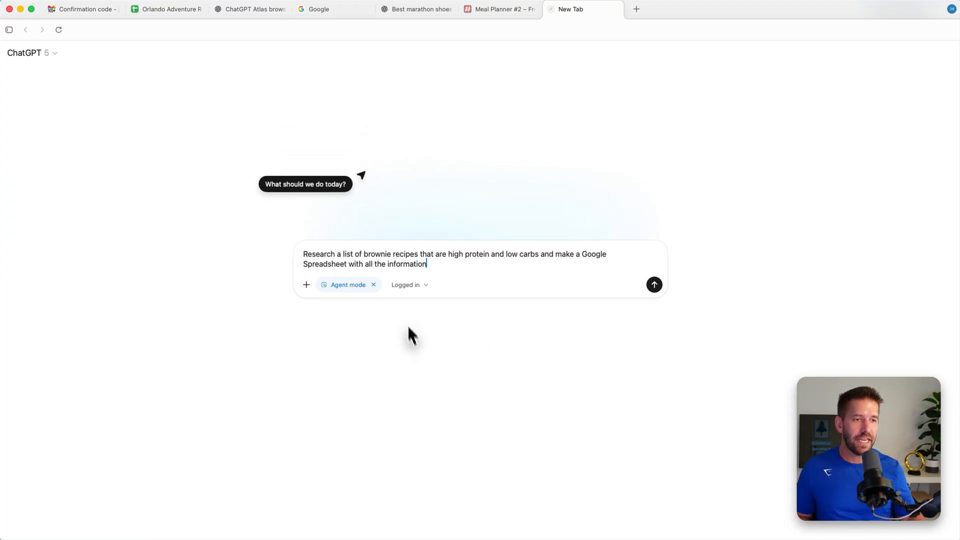
Confirm the Logged in option and submit the brownie-recipe spreadsheet task to the agent.
{"action": "left_click", "coordinate": [407, 285]}
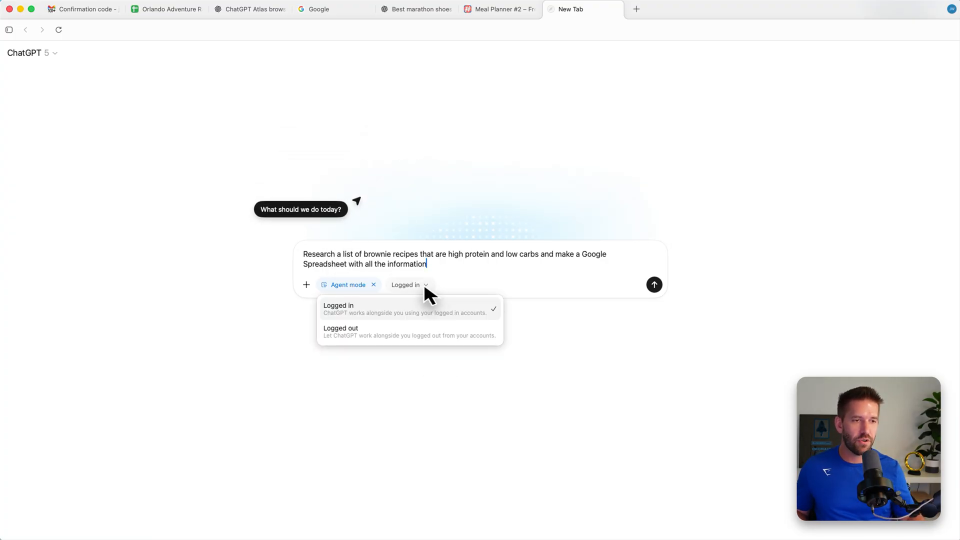
{"action": "mouse_move", "coordinate": [386, 318]}
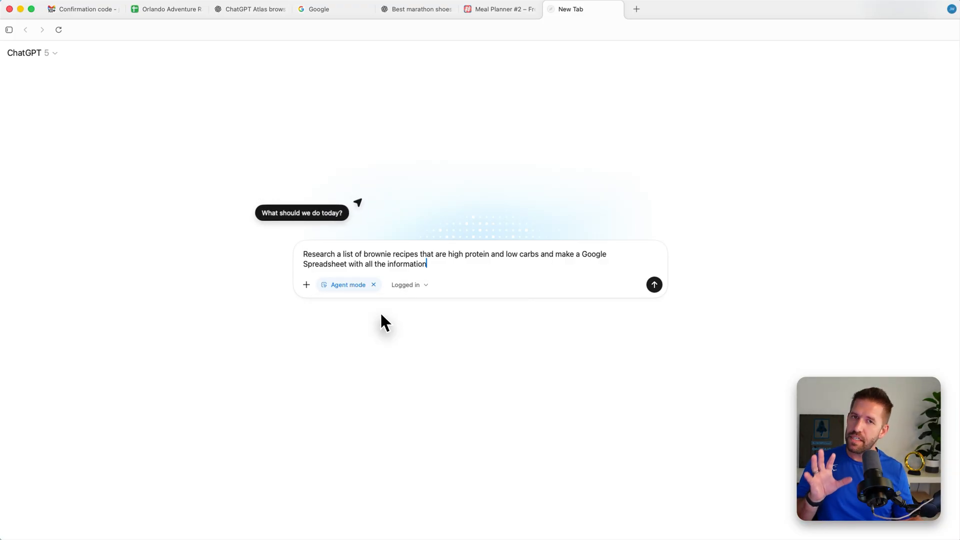
{"action": "mouse_move", "coordinate": [359, 346]}
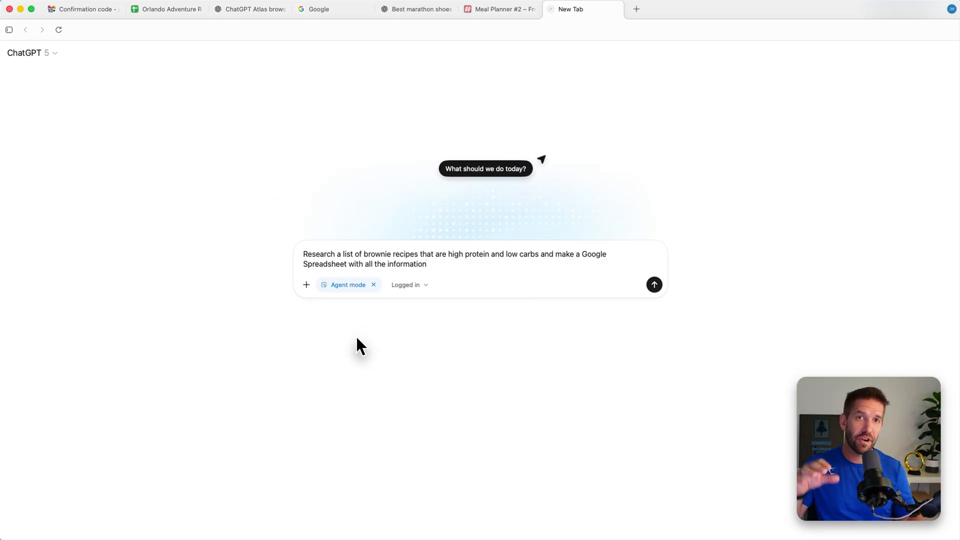
{"action": "mouse_move", "coordinate": [474, 309]}
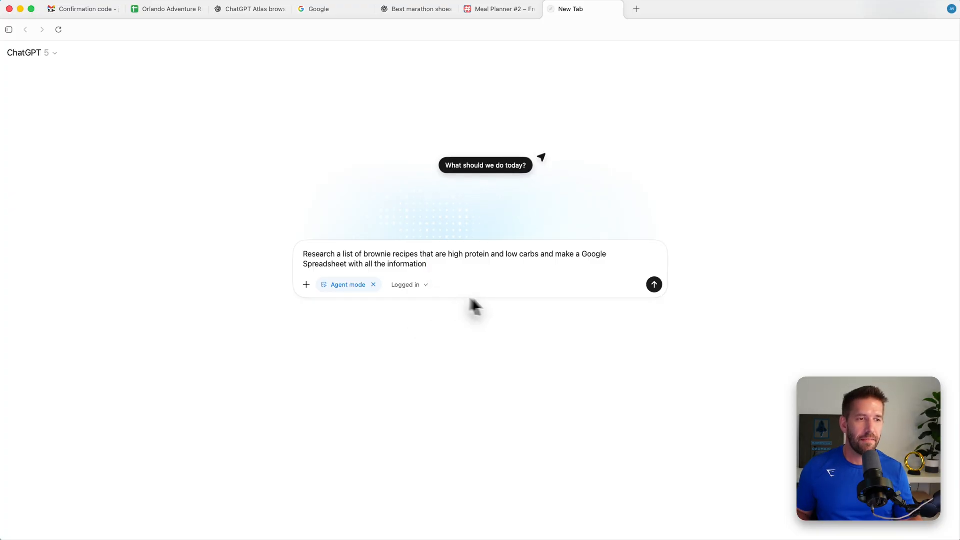
{"action": "left_click", "coordinate": [654, 284]}
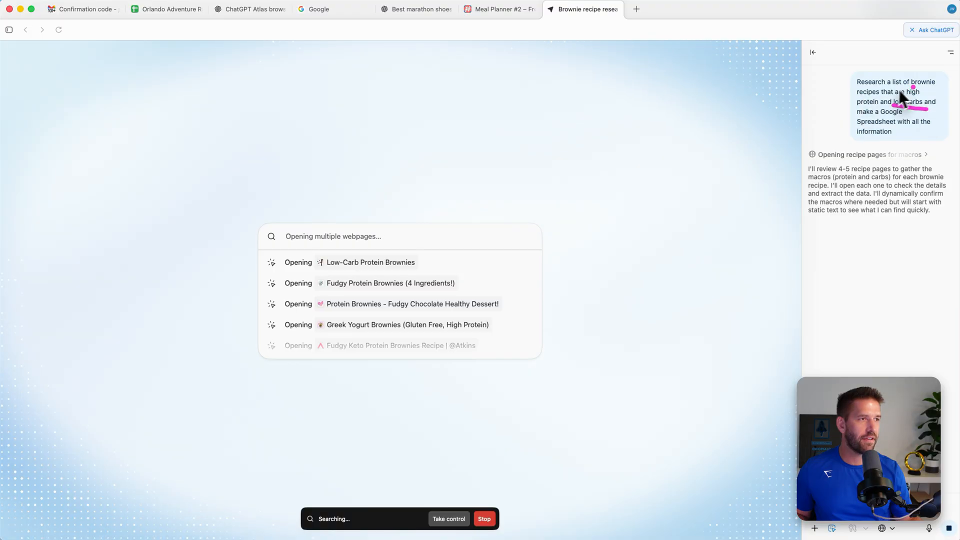
{"action": "mouse_move", "coordinate": [479, 295]}
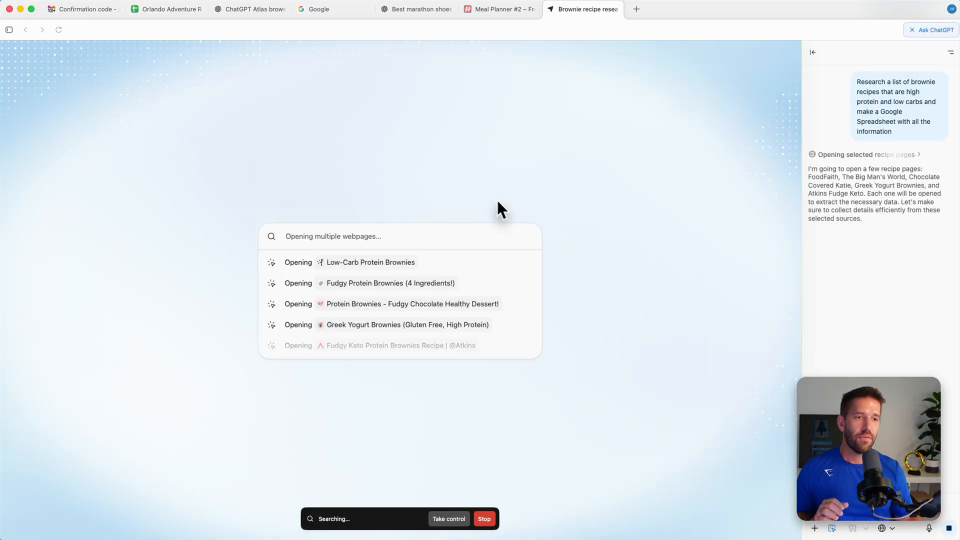
{"action": "mouse_move", "coordinate": [551, 410]}
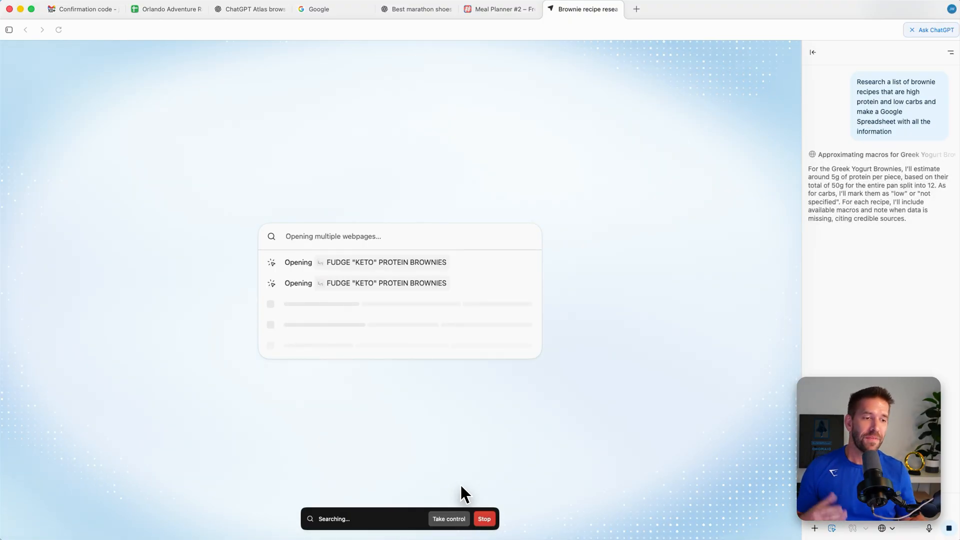
{"action": "mouse_move", "coordinate": [588, 144]}
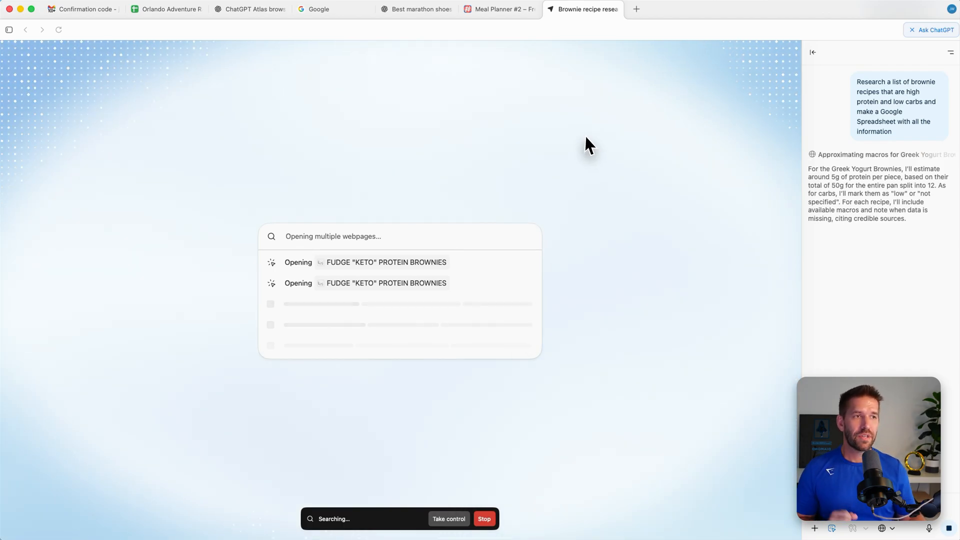
{"action": "mouse_move", "coordinate": [554, 116]}
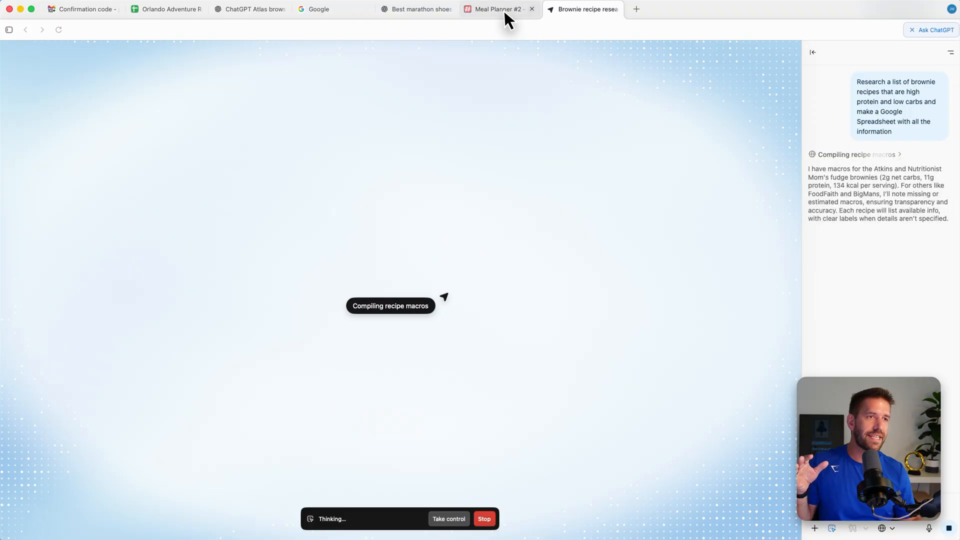
Switch back to the marathon shoes chat while the agent compiles recipe macros.
{"action": "left_click", "coordinate": [415, 9]}
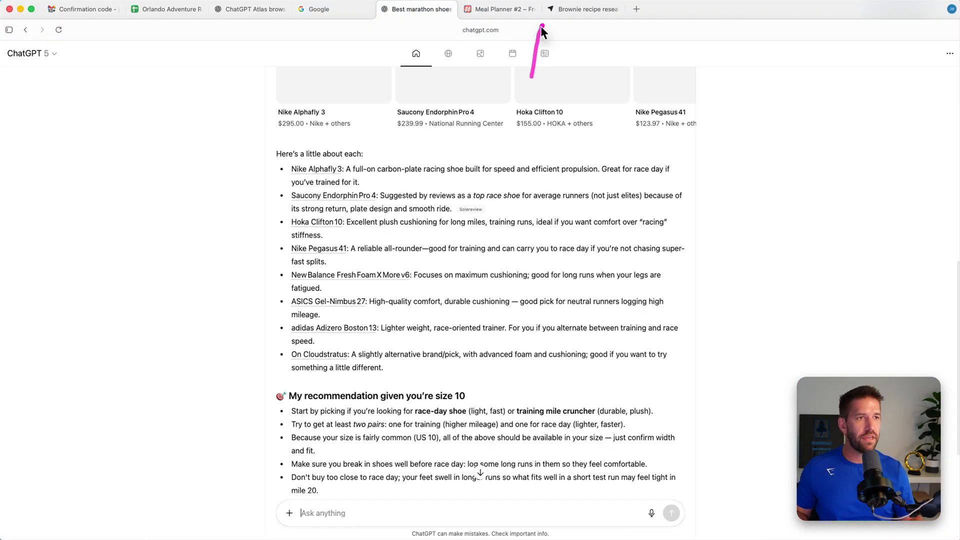
{"action": "mouse_move", "coordinate": [625, 81]}
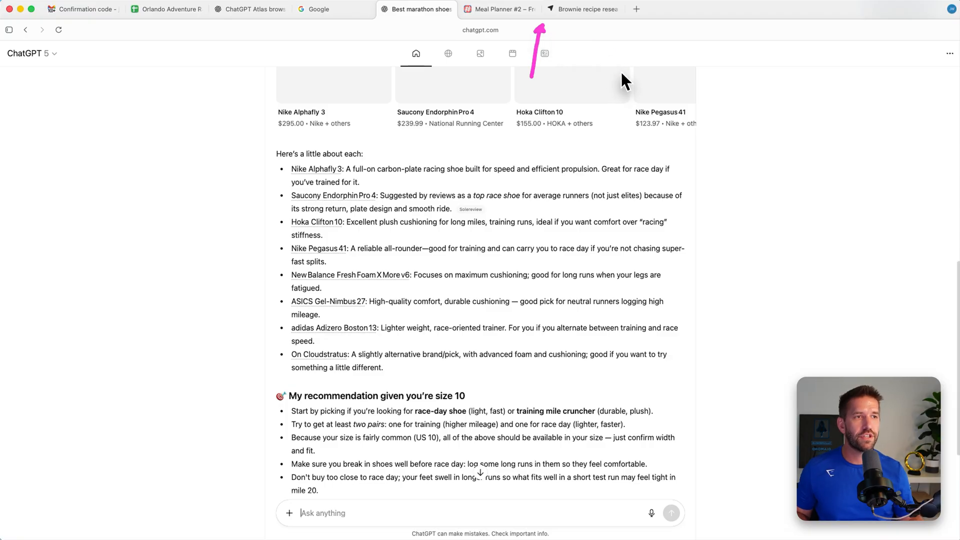
{"action": "left_click", "coordinate": [500, 9]}
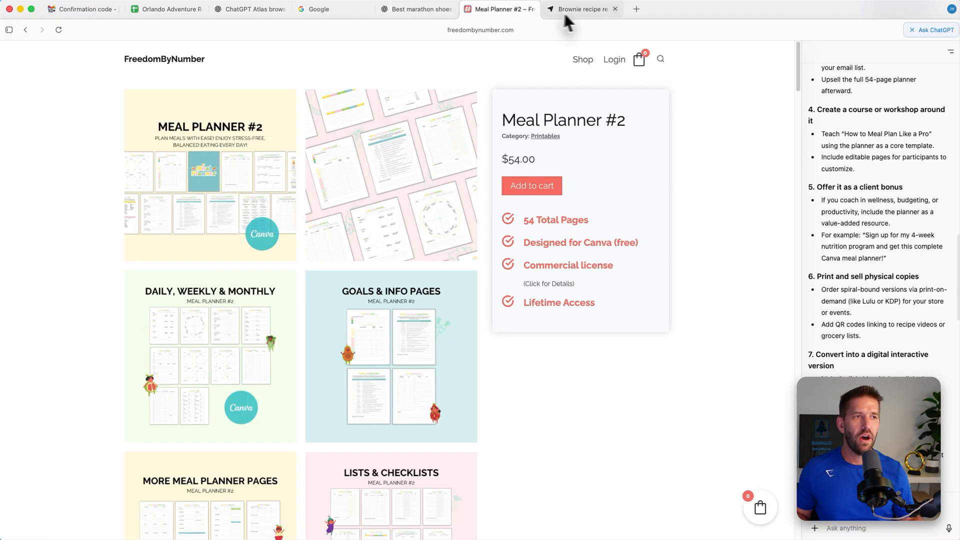
{"action": "left_click", "coordinate": [579, 9]}
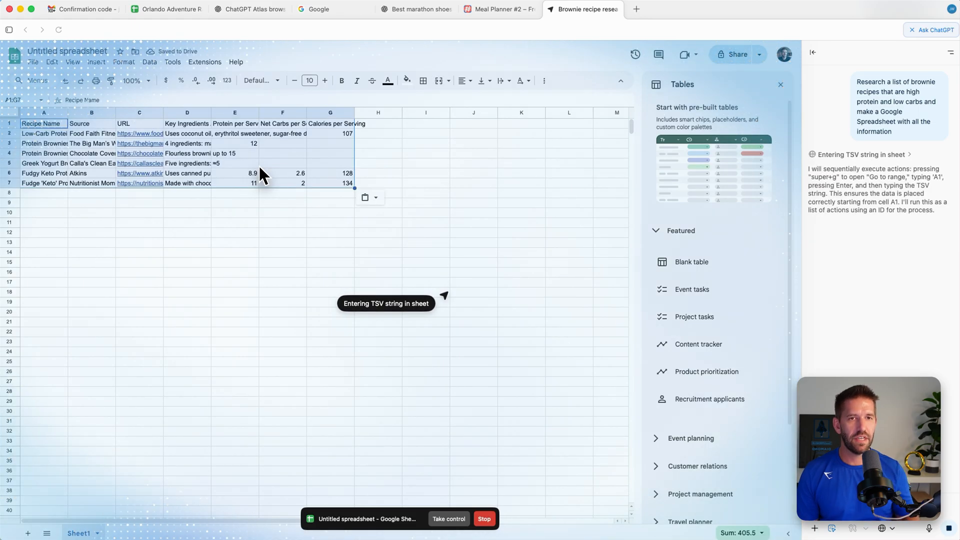
{"action": "mouse_move", "coordinate": [77, 162]}
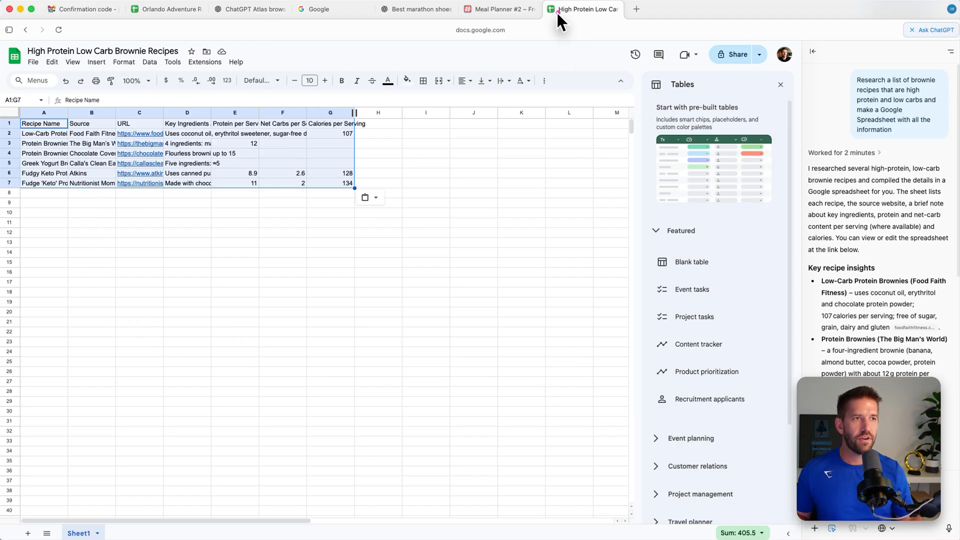
{"action": "mouse_move", "coordinate": [510, 61]}
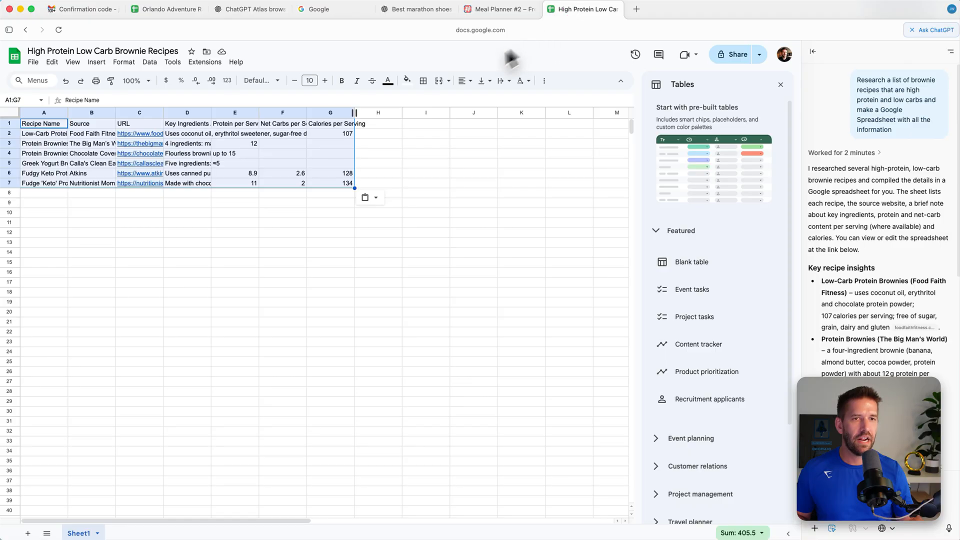
{"action": "mouse_move", "coordinate": [193, 49]}
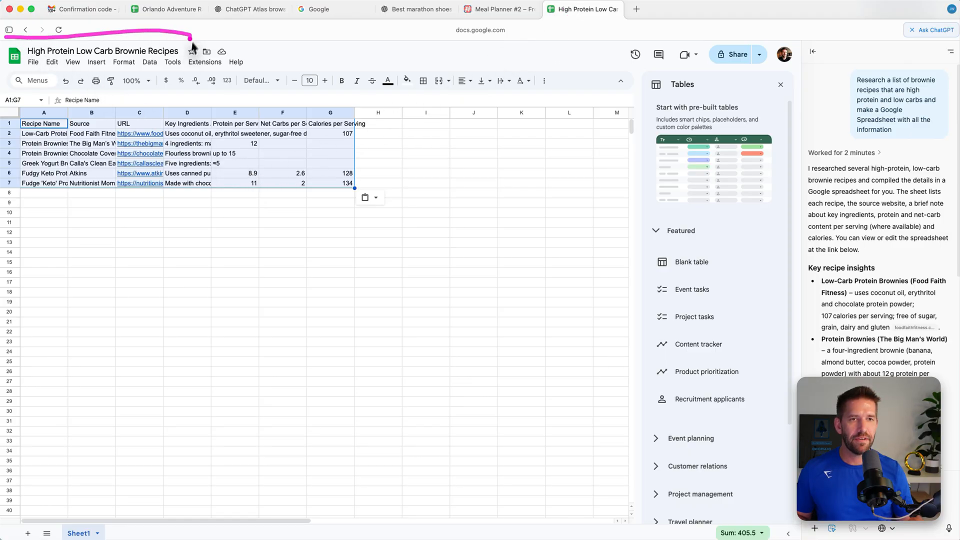
Inspect the Greek Yogurt brownies source entry and follow the Atkins link for the Fudgy Keto Protein Brownies.
{"action": "left_click", "coordinate": [92, 163]}
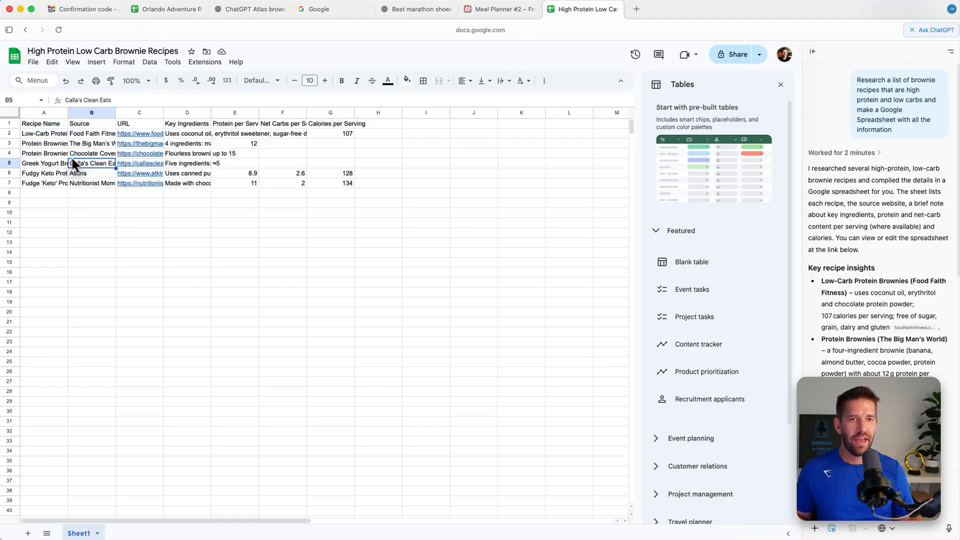
{"action": "left_click", "coordinate": [9, 112]}
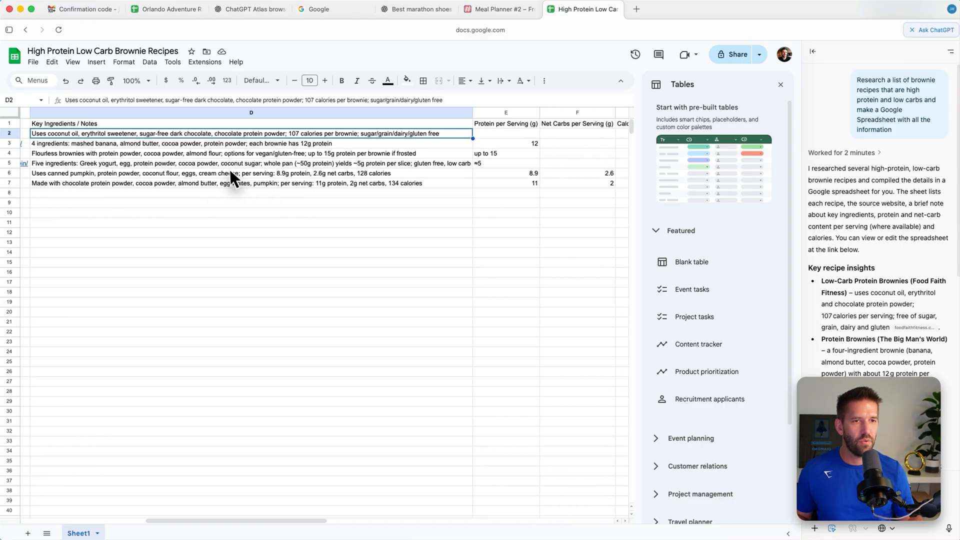
{"action": "scroll", "scroll_direction": "right", "scroll_amount": 3}
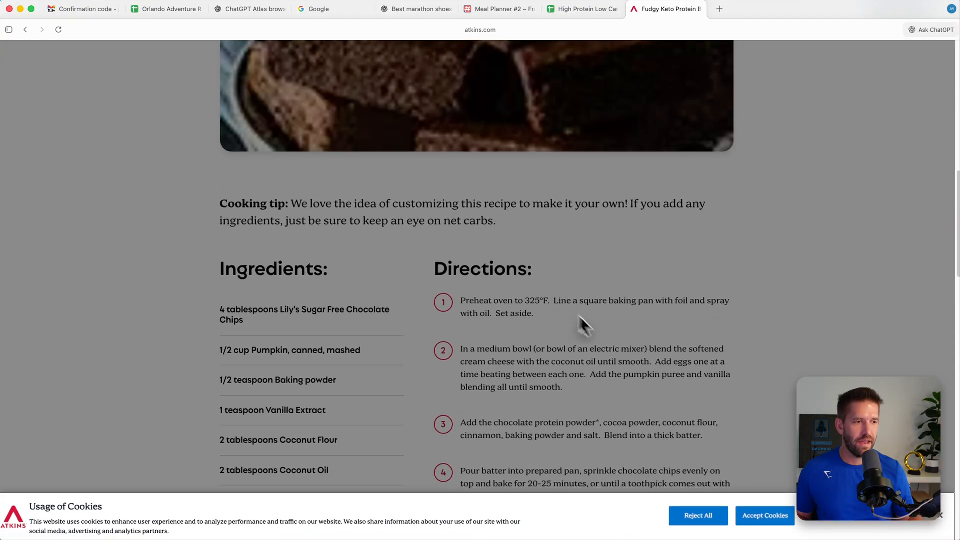
Review the Atkins brownie ingredients and nutrition, then return to the brownie recipes spreadsheet.
{"action": "scroll", "scroll_direction": "down", "scroll_amount": 3}
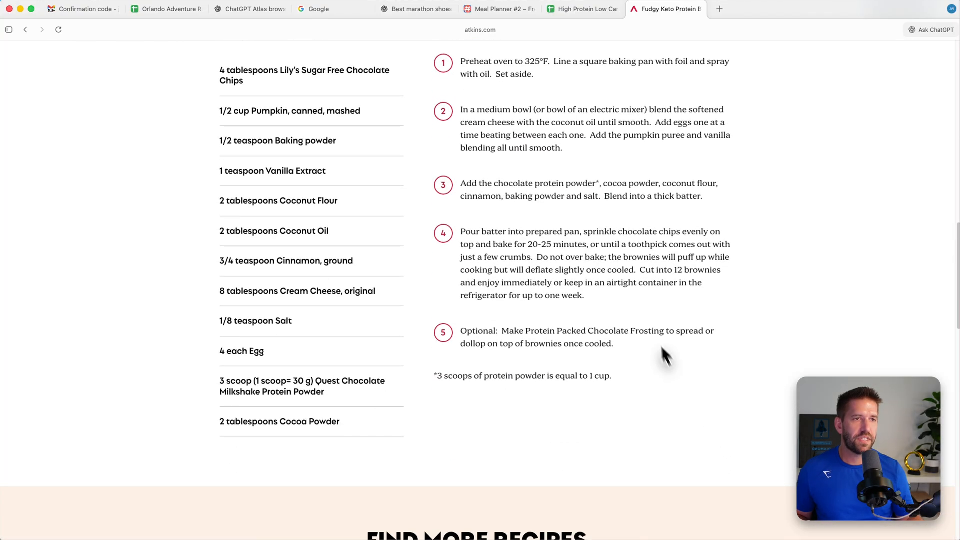
{"action": "scroll", "scroll_direction": "up", "scroll_amount": 3}
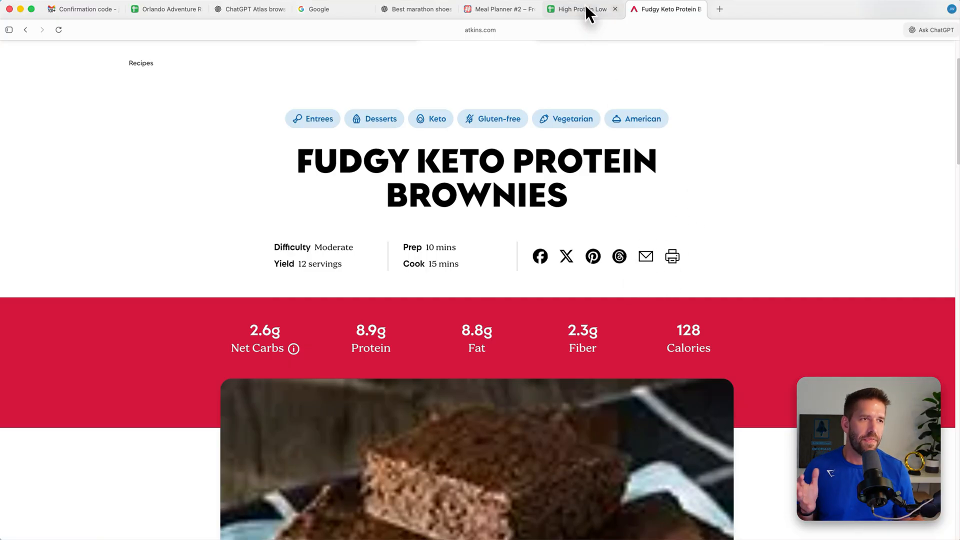
{"action": "left_click", "coordinate": [580, 9]}
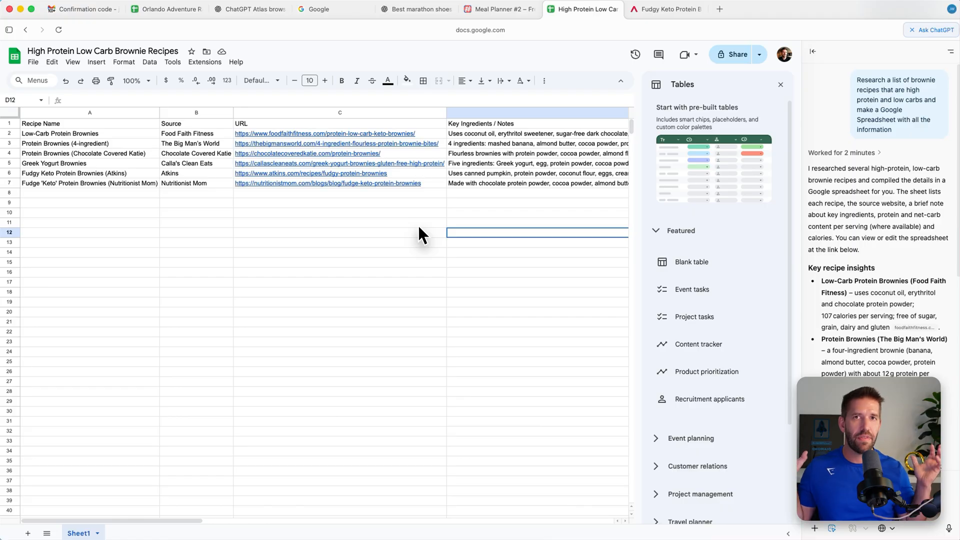
{"action": "mouse_move", "coordinate": [430, 228]}
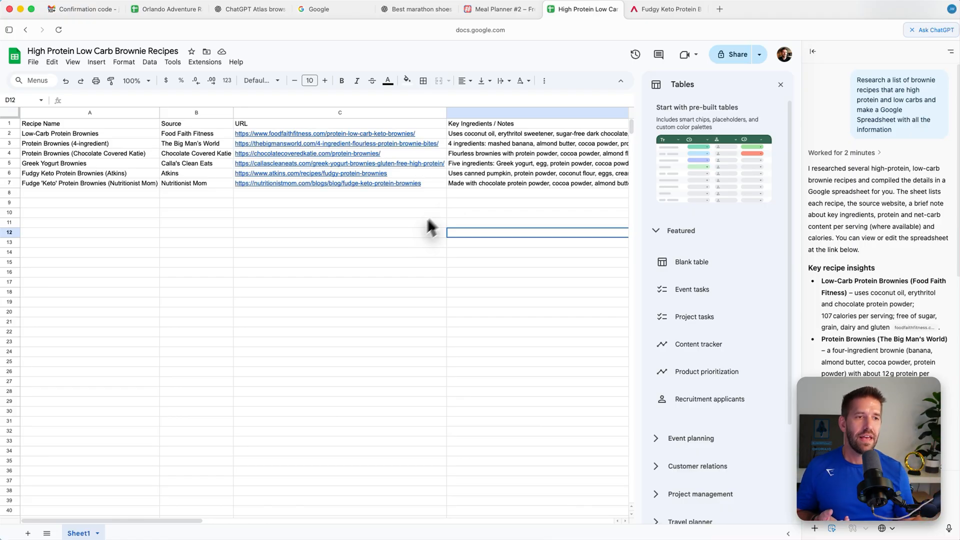
{"action": "mouse_move", "coordinate": [483, 190]}
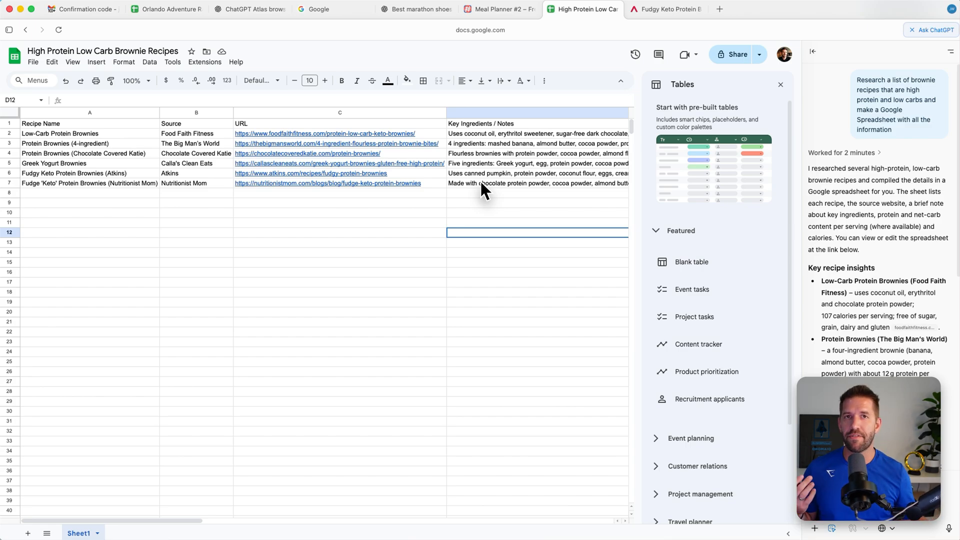
Show the full Nutritionist Mom note and close the Tables panel to reveal protein, net carbs and calories.
{"action": "left_click", "coordinate": [537, 183]}
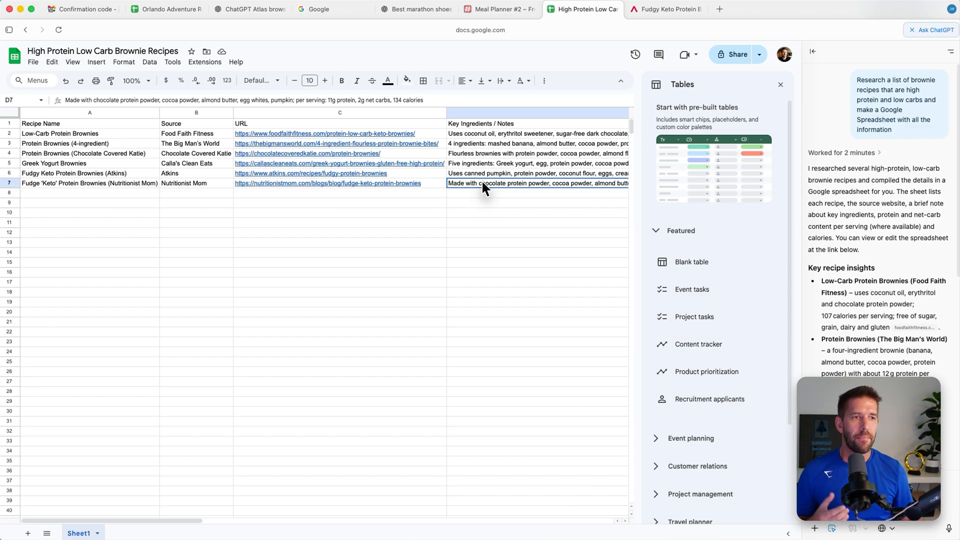
{"action": "scroll", "scroll_direction": "right", "scroll_amount": 3}
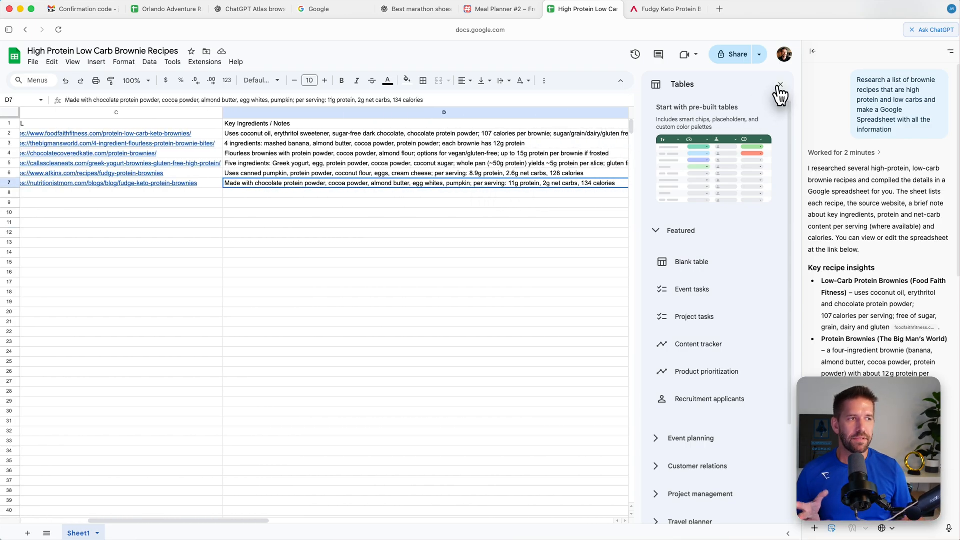
{"action": "left_click", "coordinate": [780, 84]}
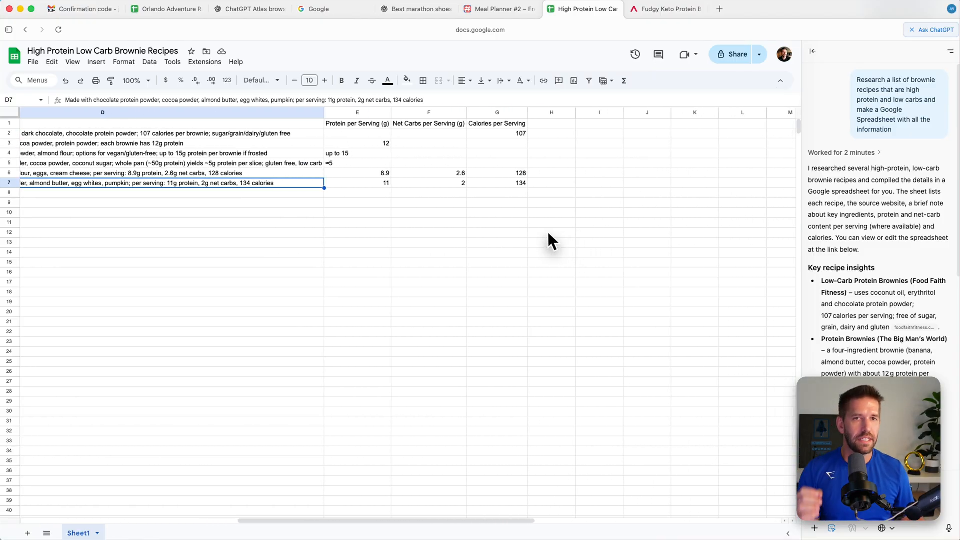
{"action": "mouse_move", "coordinate": [502, 205]}
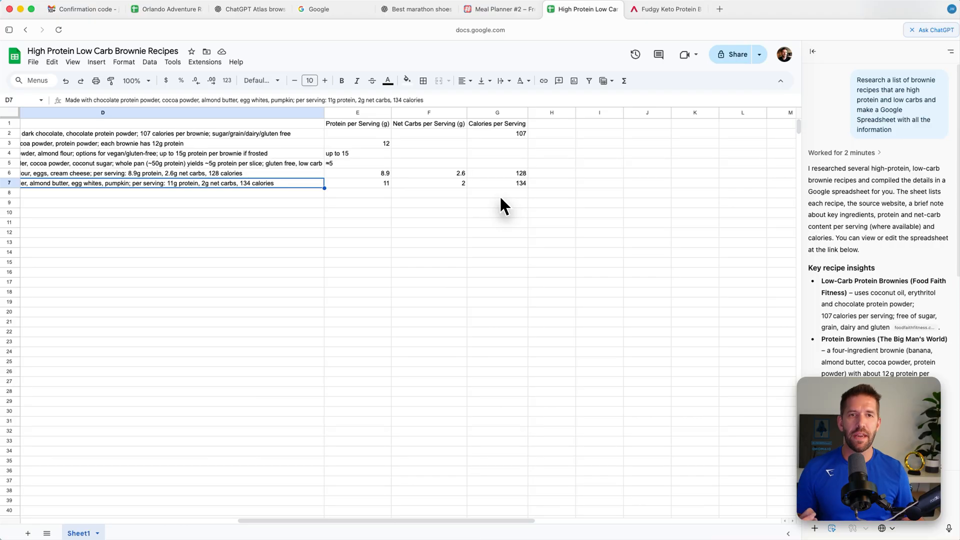
{"action": "mouse_move", "coordinate": [497, 211]}
{"action": "type", "text": "face"}
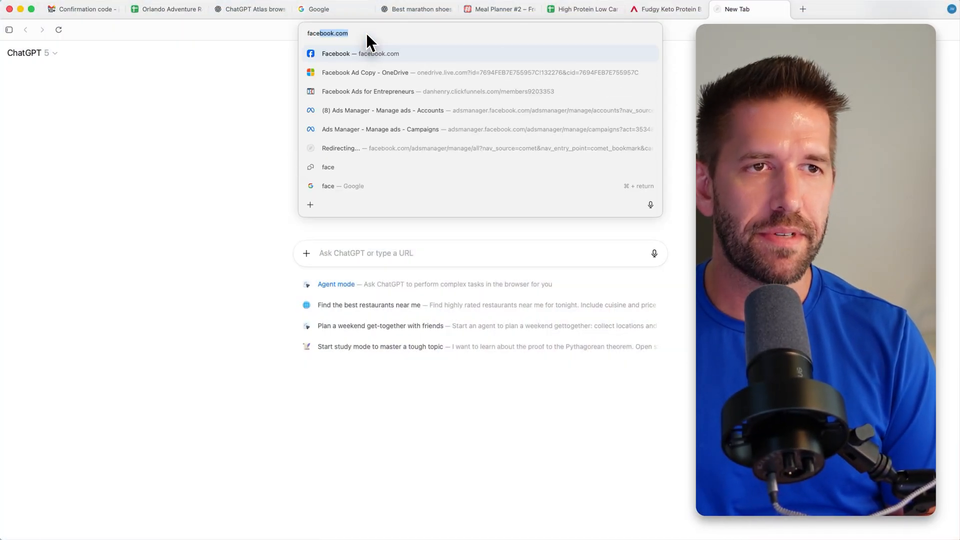
Go to facebook.com from the suggestions and open another fresh tab.
{"action": "left_click", "coordinate": [359, 53]}
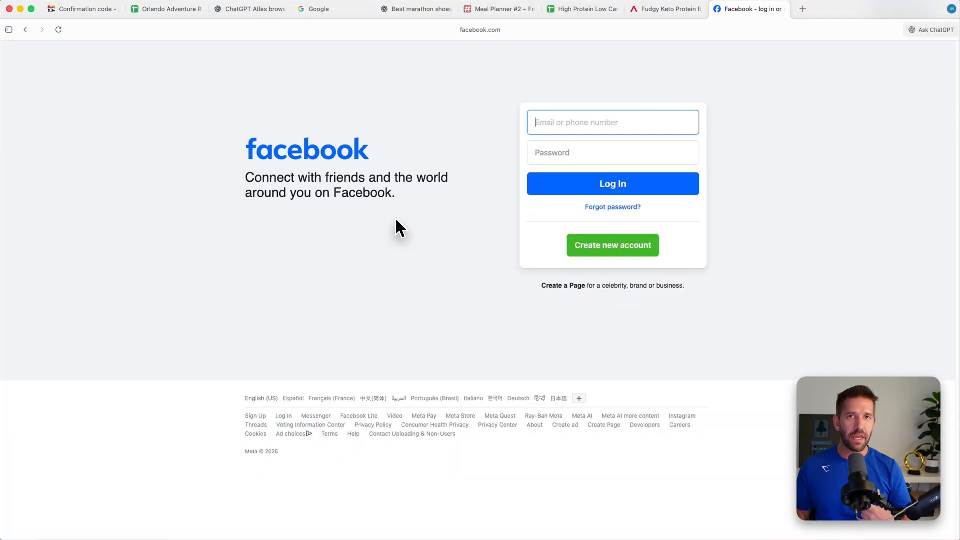
{"action": "left_click", "coordinate": [883, 9]}
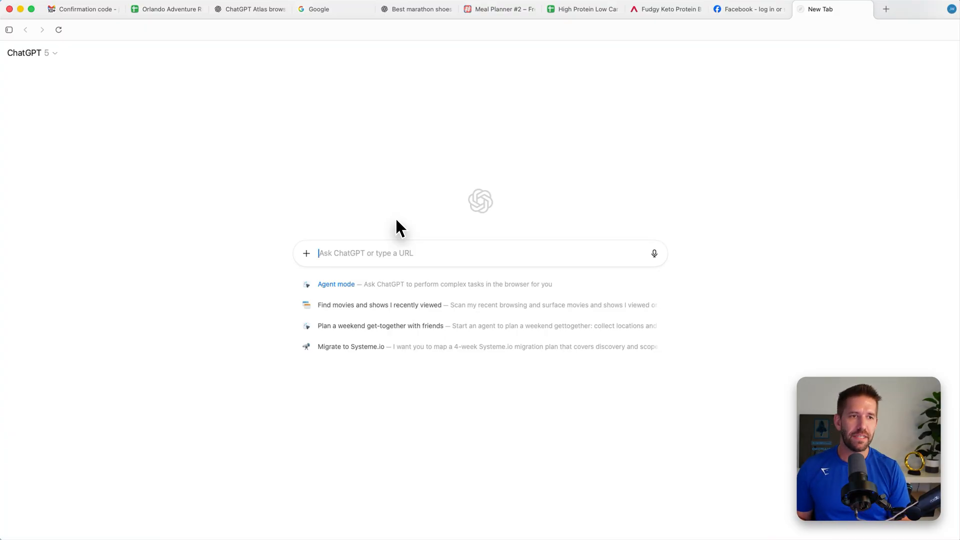
Enter "this is how I search" in the new-tab box to show its search suggestions.
{"action": "type", "text": "this is how I searc"}
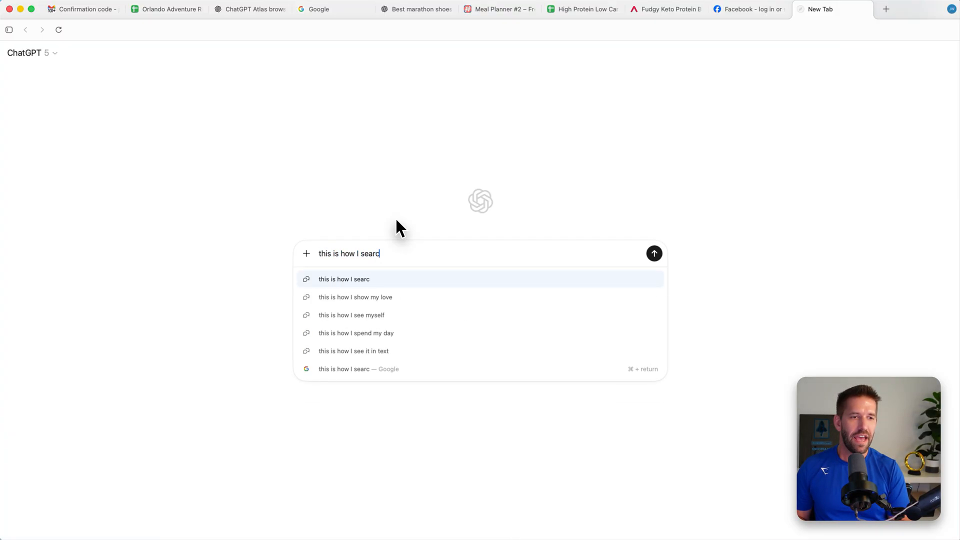
{"action": "type", "text": "h"}
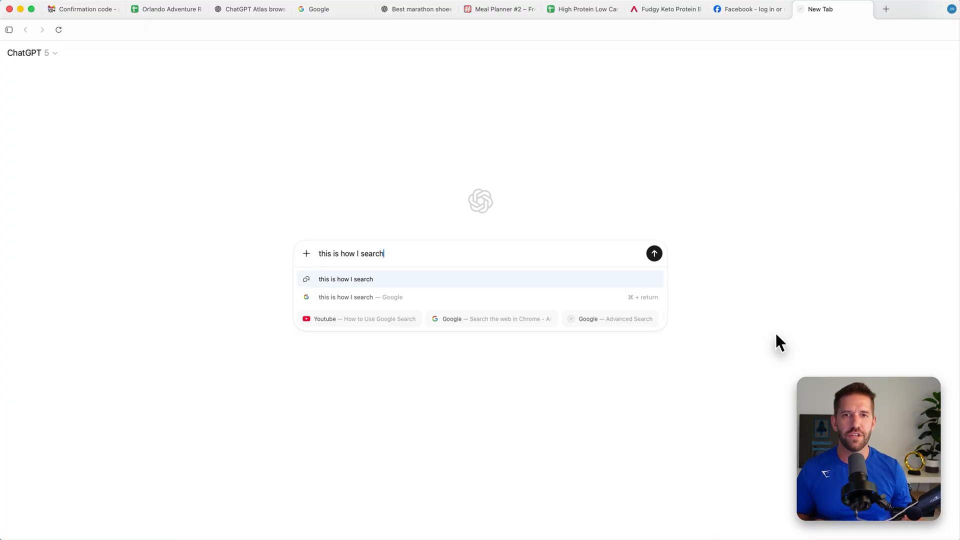
{"action": "mouse_move", "coordinate": [787, 317]}
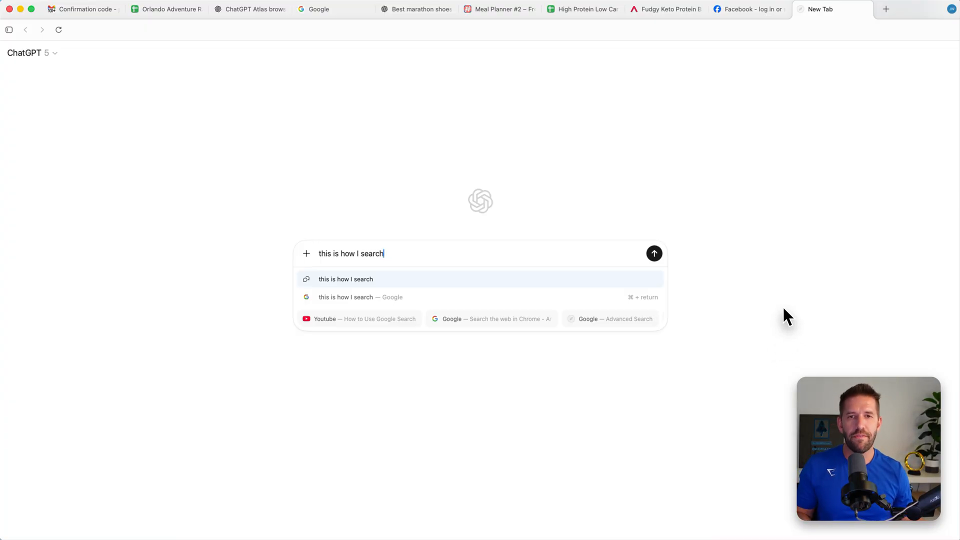
{"action": "mouse_move", "coordinate": [232, 220]}
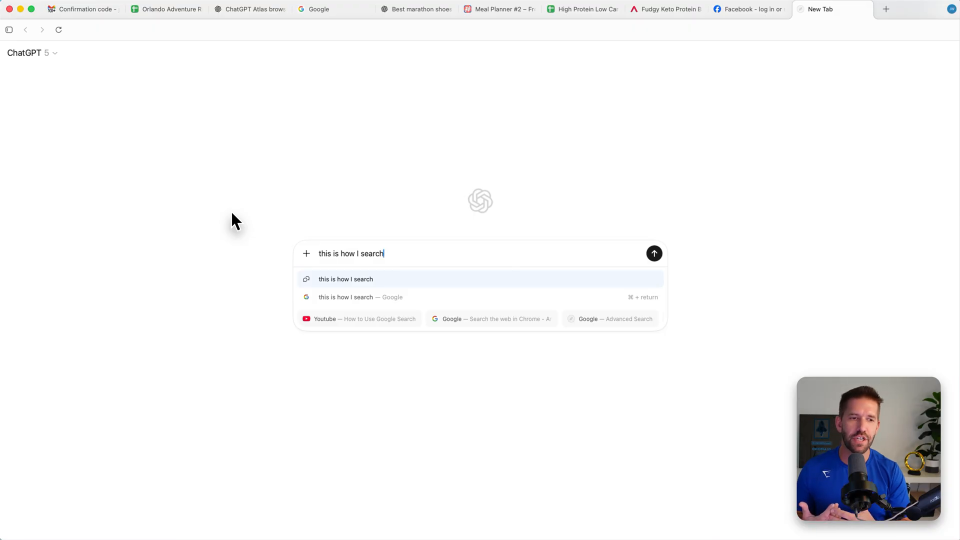
{"action": "mouse_move", "coordinate": [343, 171]}
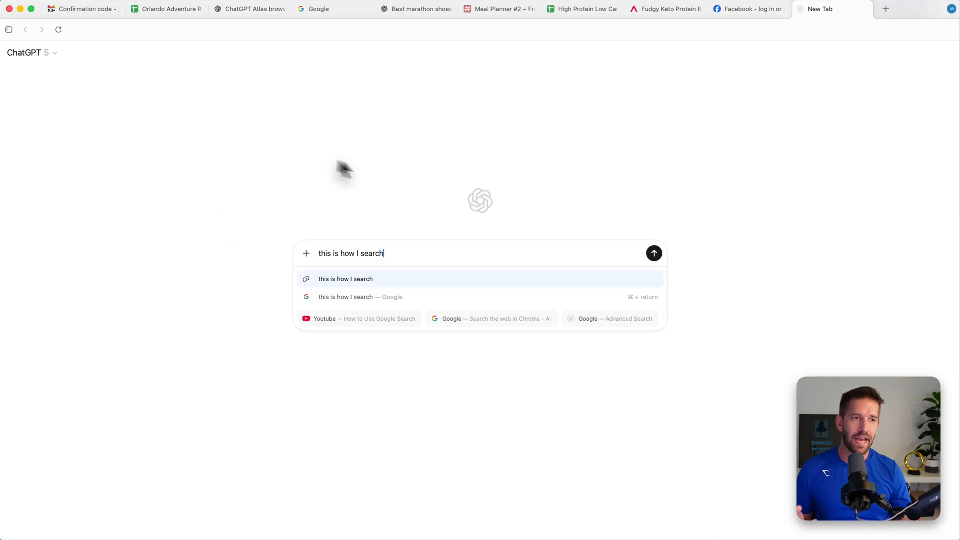
{"action": "mouse_move", "coordinate": [421, 257]}
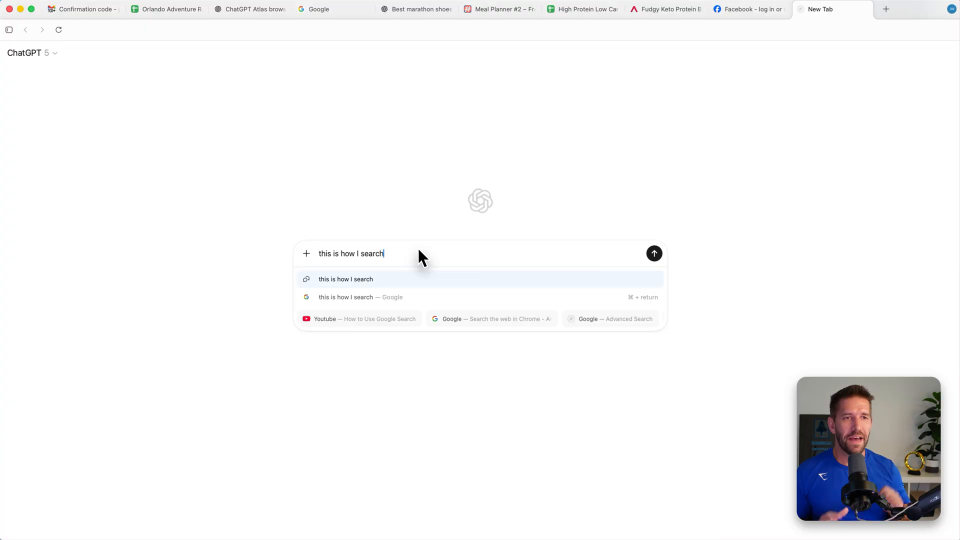
{"action": "mouse_move", "coordinate": [733, 87]}
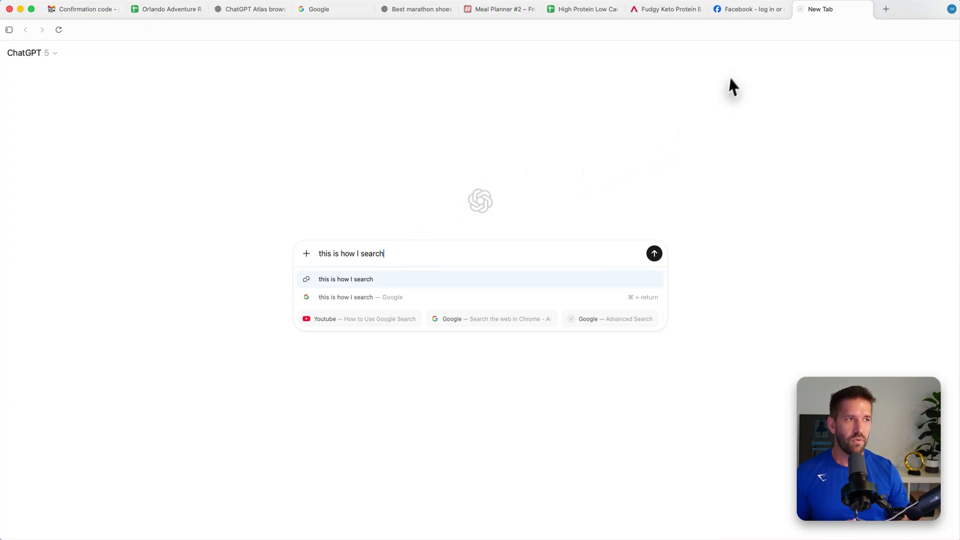
{"action": "mouse_move", "coordinate": [381, 186]}
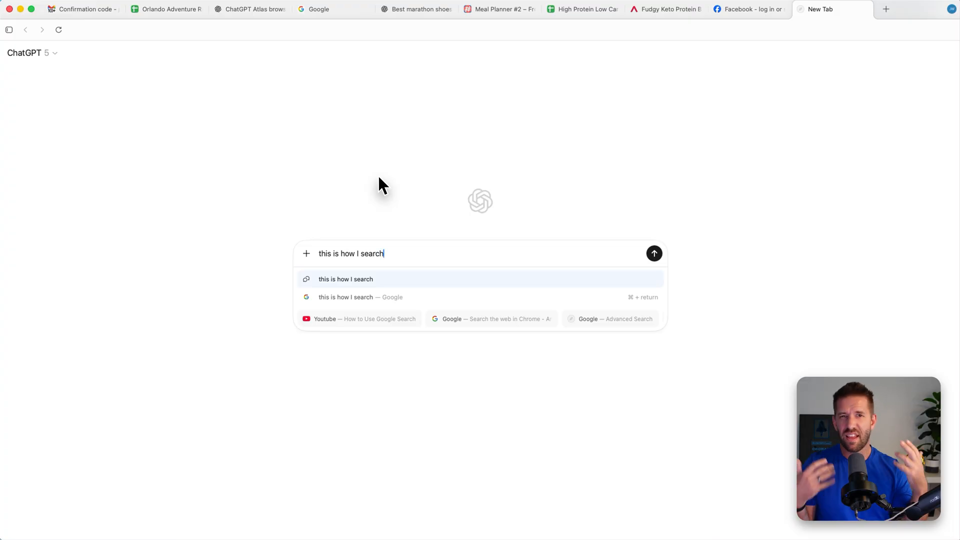
{"action": "mouse_move", "coordinate": [482, 170]}
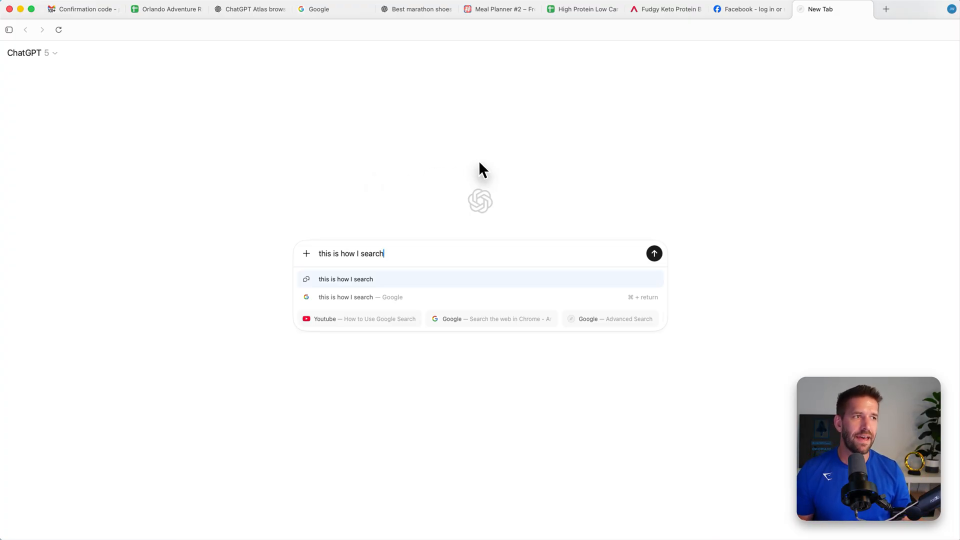
{"action": "mouse_move", "coordinate": [480, 155]}
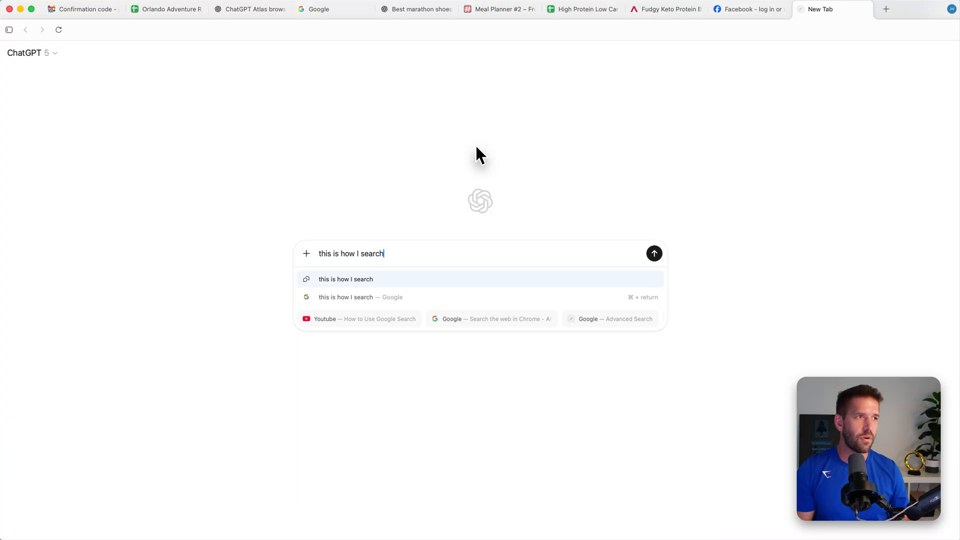
{"action": "mouse_move", "coordinate": [486, 146]}
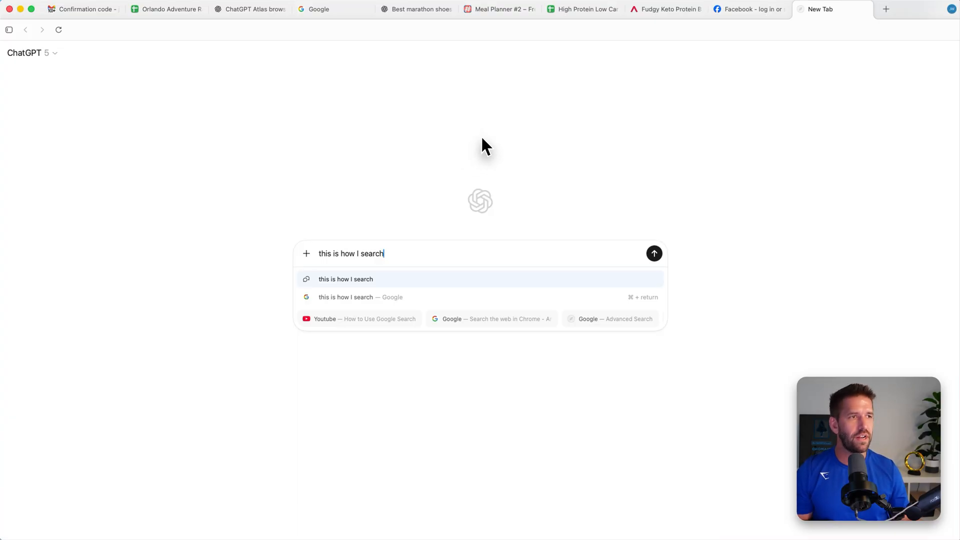
{"action": "mouse_move", "coordinate": [461, 95]}
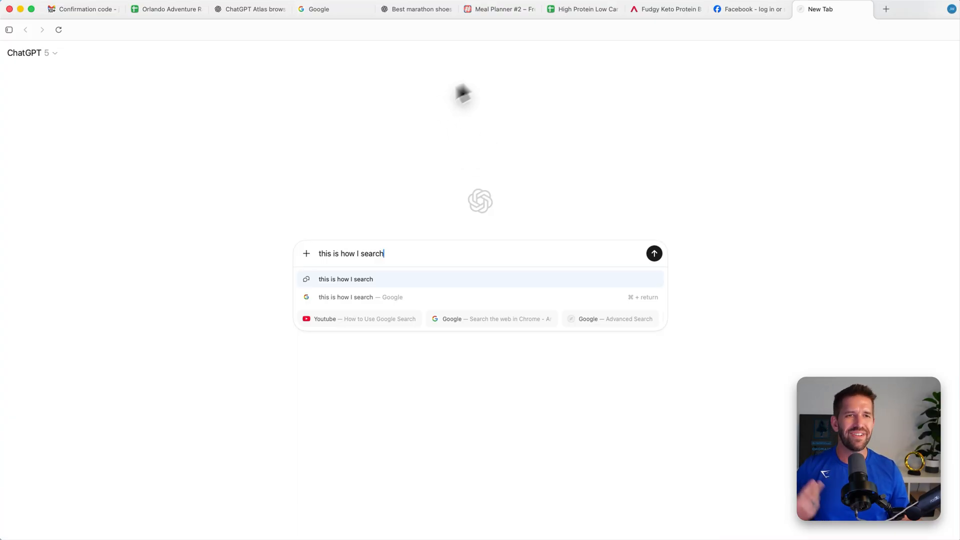
{"action": "mouse_move", "coordinate": [872, 44]}
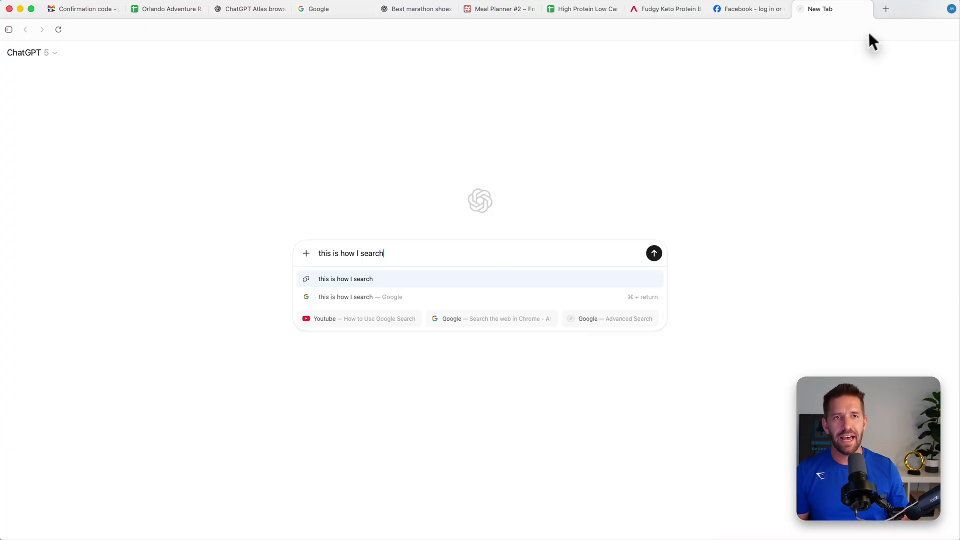
{"action": "mouse_move", "coordinate": [866, 50]}
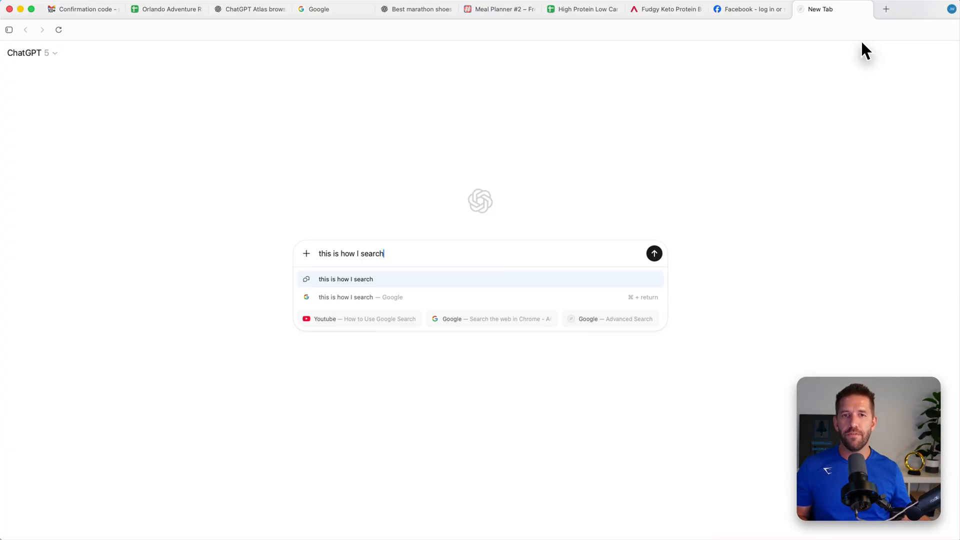
{"action": "mouse_move", "coordinate": [911, 20]}
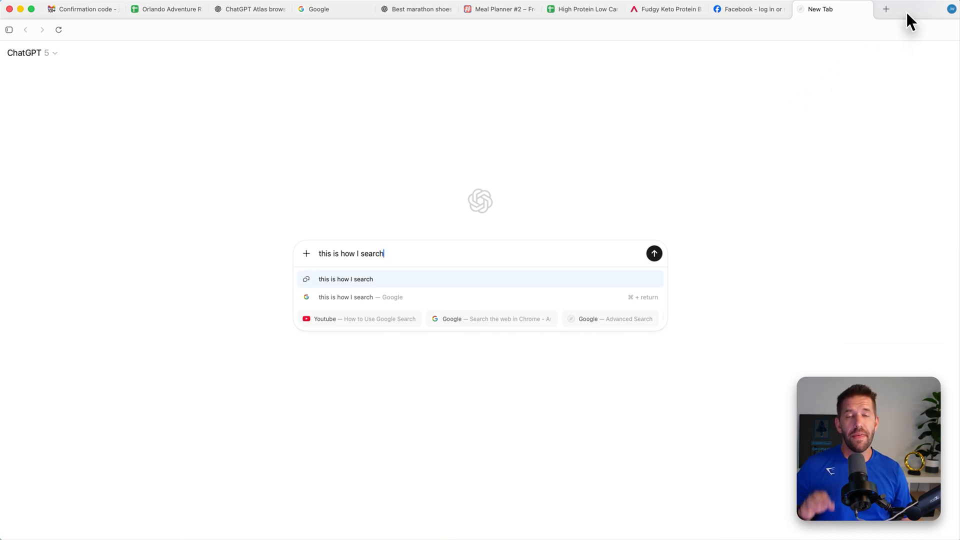
{"action": "mouse_move", "coordinate": [904, 13]}
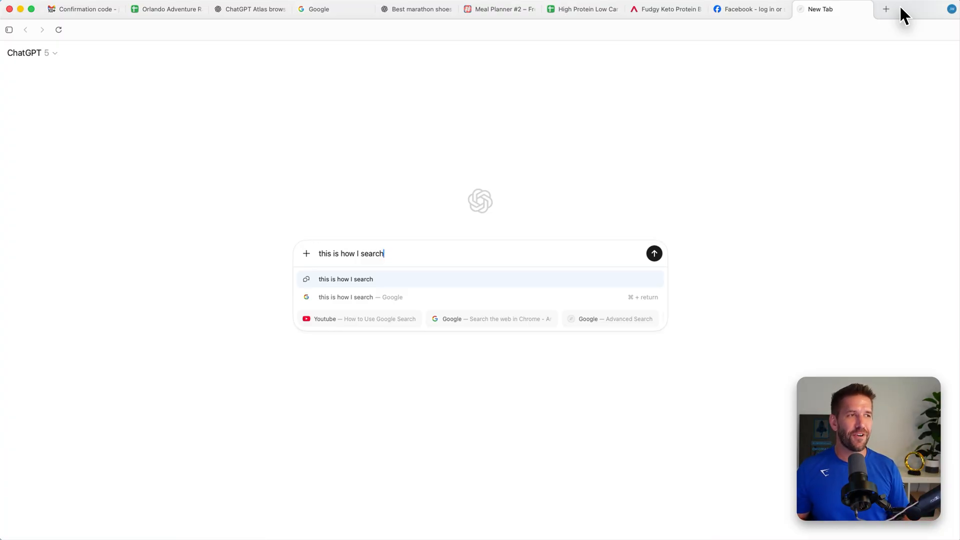
{"action": "mouse_move", "coordinate": [795, 157]}
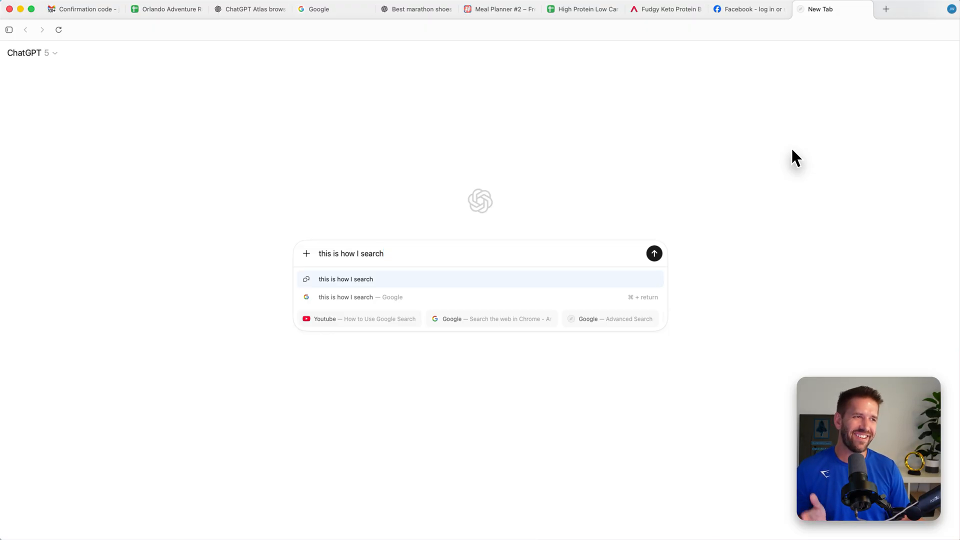
{"action": "mouse_move", "coordinate": [778, 162]}
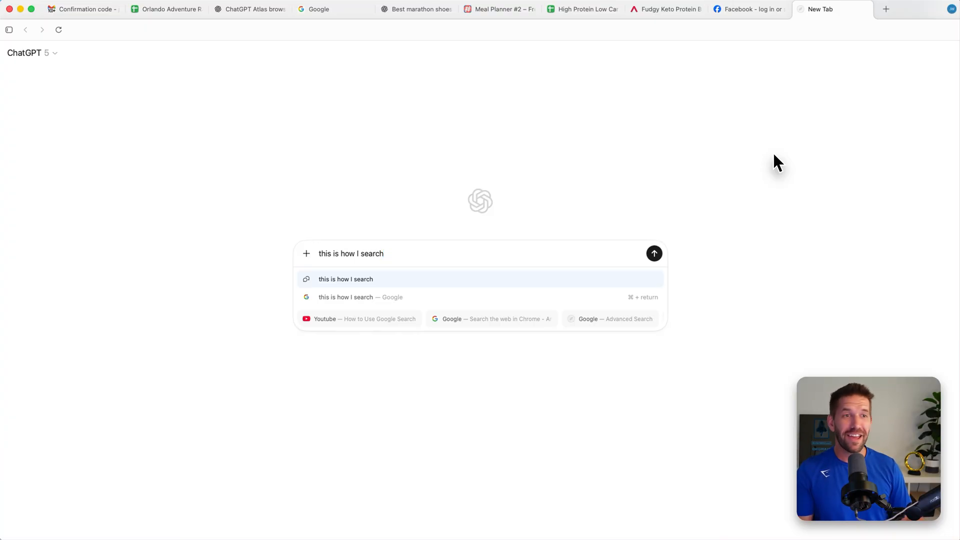
{"action": "mouse_move", "coordinate": [834, 28]}
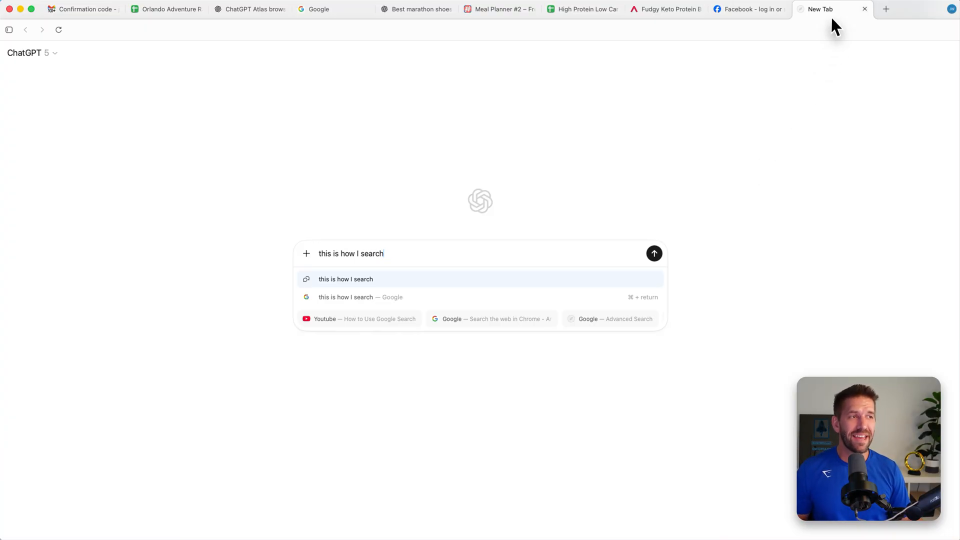
{"action": "mouse_move", "coordinate": [827, 89]}
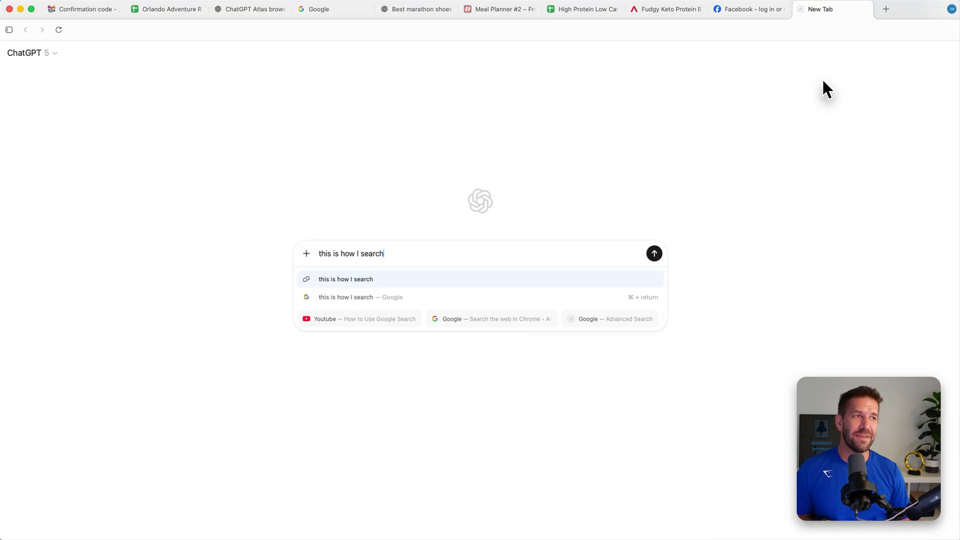
{"action": "mouse_move", "coordinate": [767, 9]}
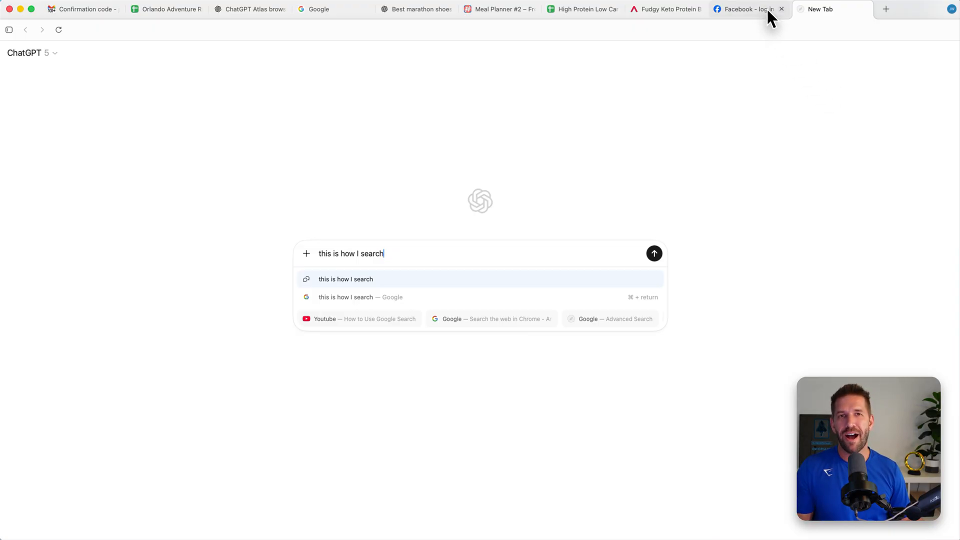
{"action": "mouse_move", "coordinate": [767, 120]}
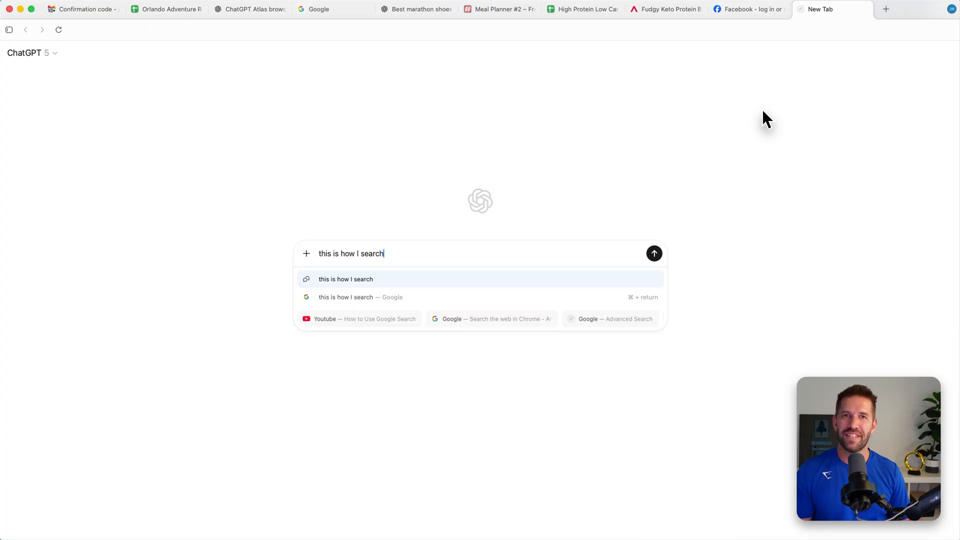
{"action": "mouse_move", "coordinate": [732, 130]}
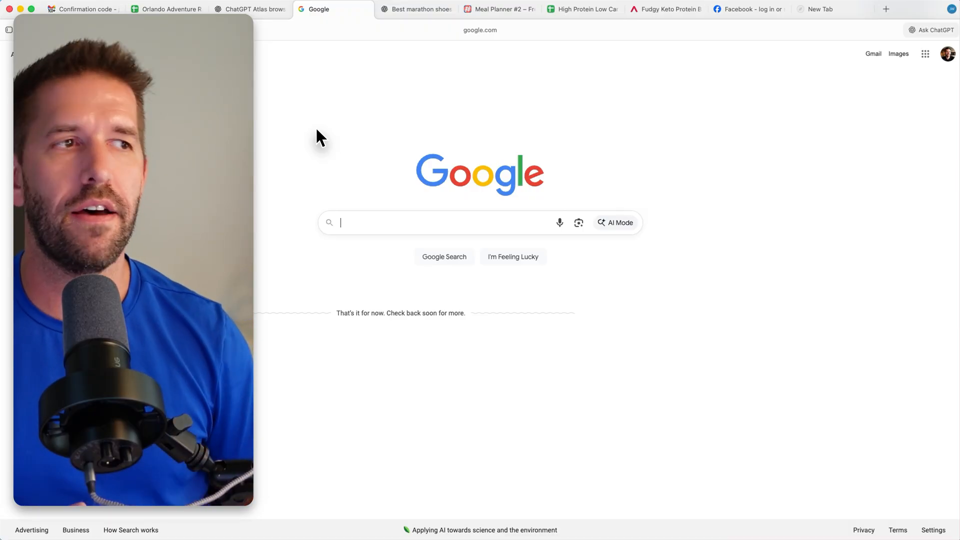
Open the ChatGPT sidebar and switch to the brownie recipes spreadsheet tab.
{"action": "left_click", "coordinate": [931, 29]}
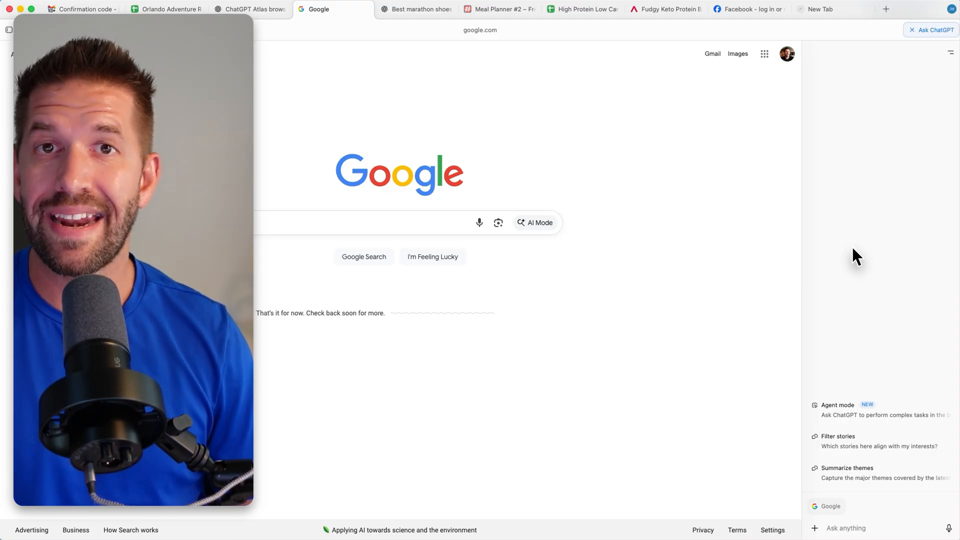
{"action": "mouse_move", "coordinate": [860, 462]}
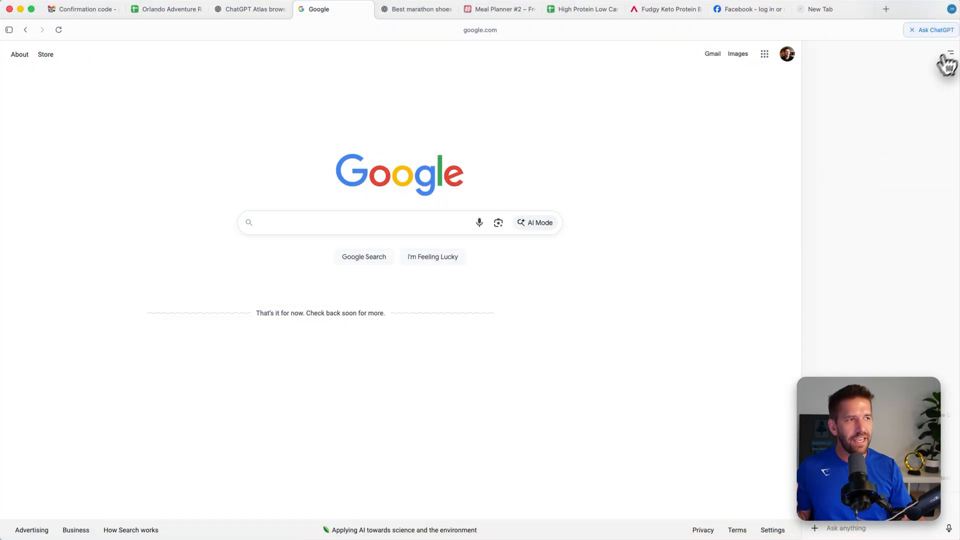
{"action": "mouse_move", "coordinate": [869, 173]}
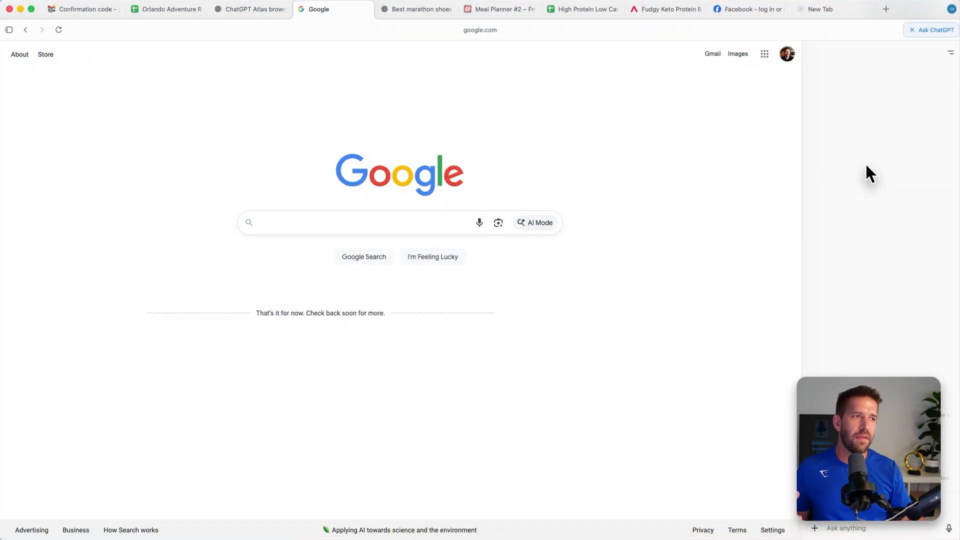
{"action": "mouse_move", "coordinate": [787, 151]}
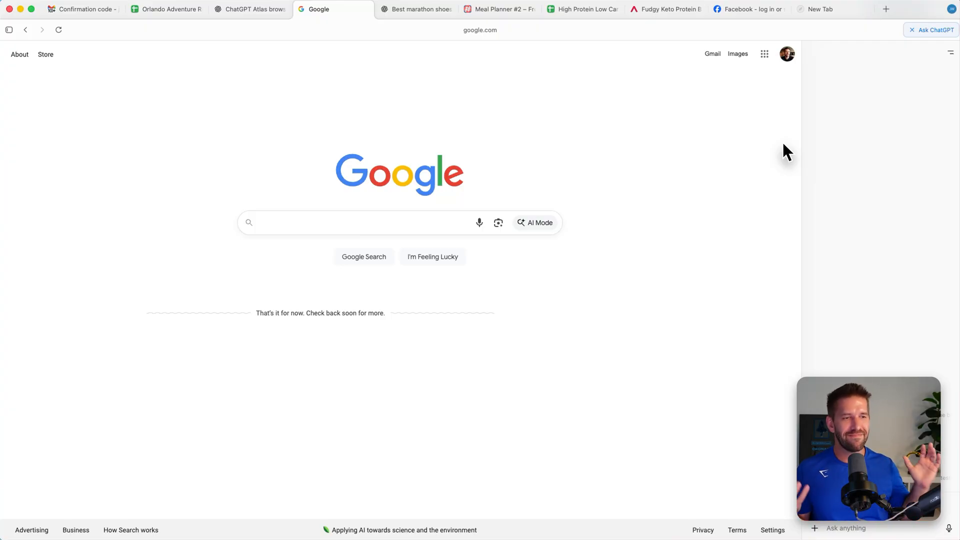
{"action": "mouse_move", "coordinate": [709, 165]}
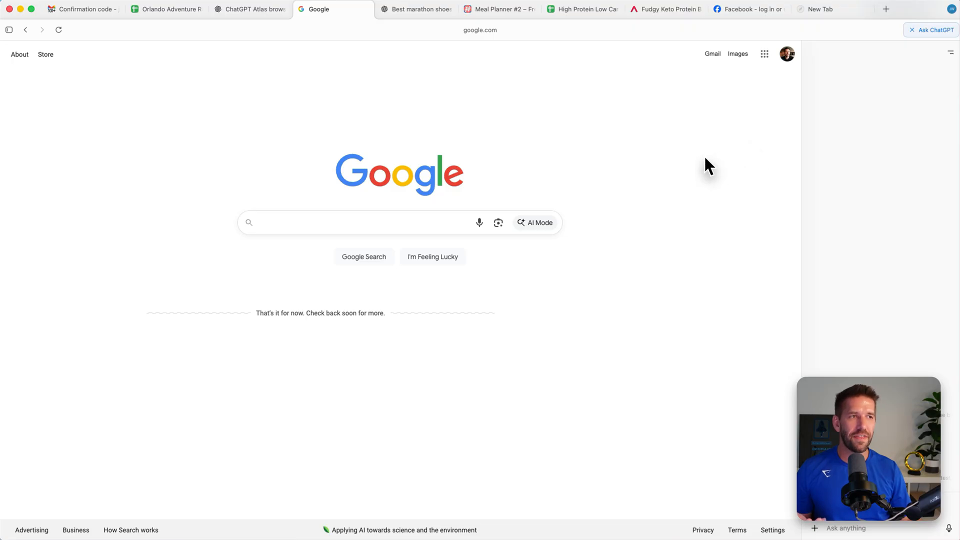
{"action": "left_click", "coordinate": [582, 9]}
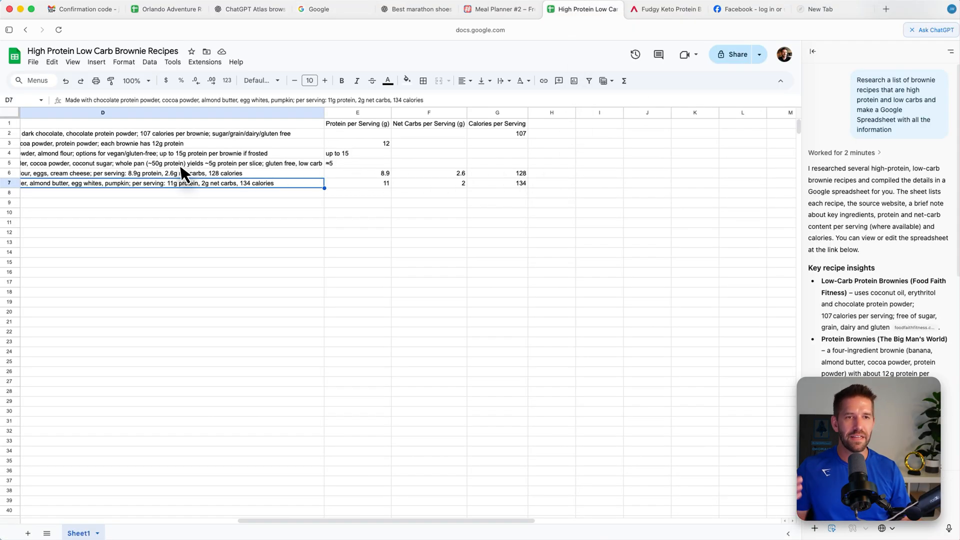
{"action": "mouse_move", "coordinate": [160, 118]}
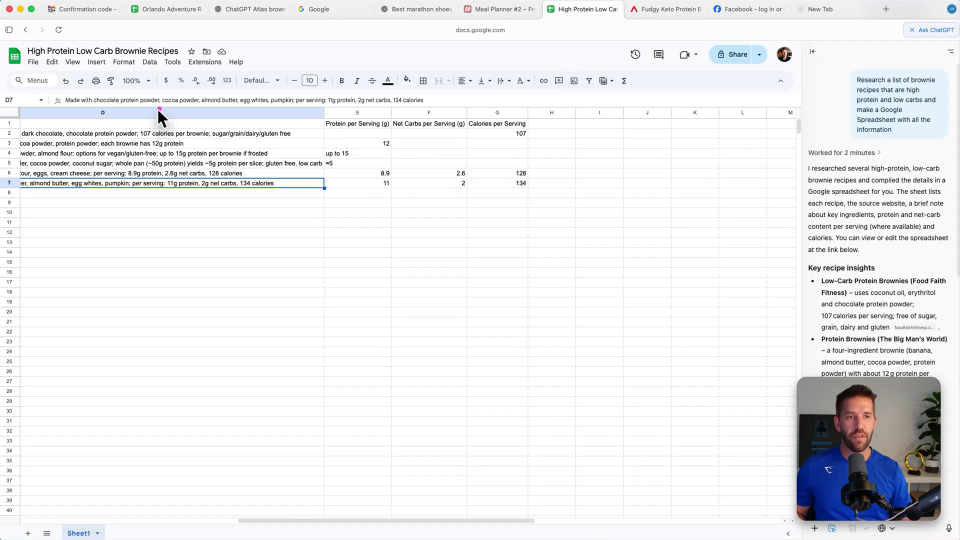
{"action": "mouse_move", "coordinate": [527, 9]}
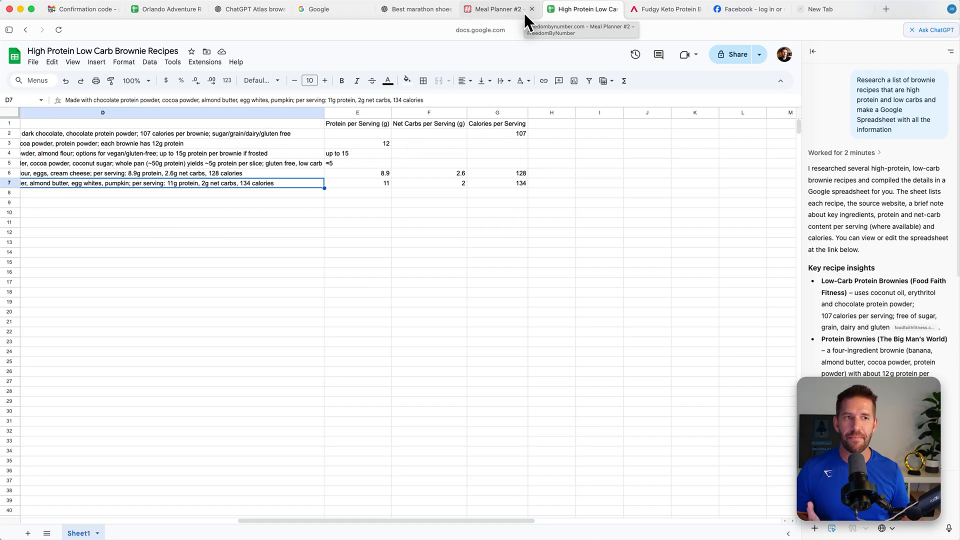
Select cell H7 in the brownie sheet, then open the Orlando Adventure Races spreadsheet.
{"action": "left_click", "coordinate": [550, 182]}
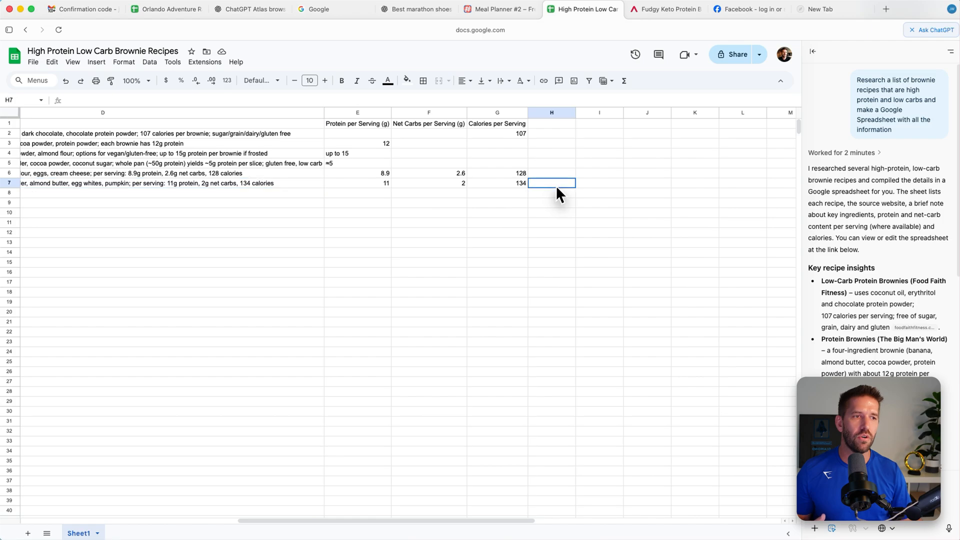
{"action": "mouse_move", "coordinate": [402, 18]}
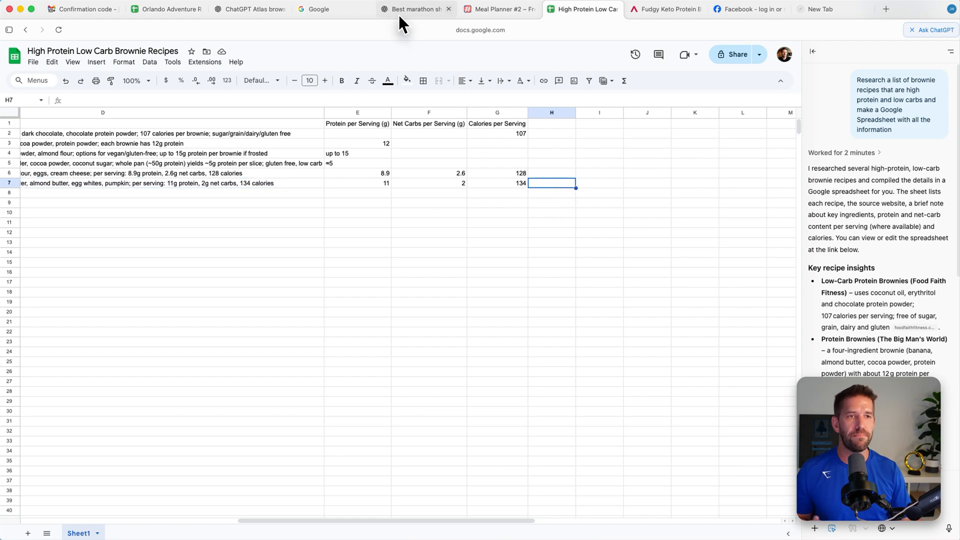
{"action": "left_click", "coordinate": [165, 9]}
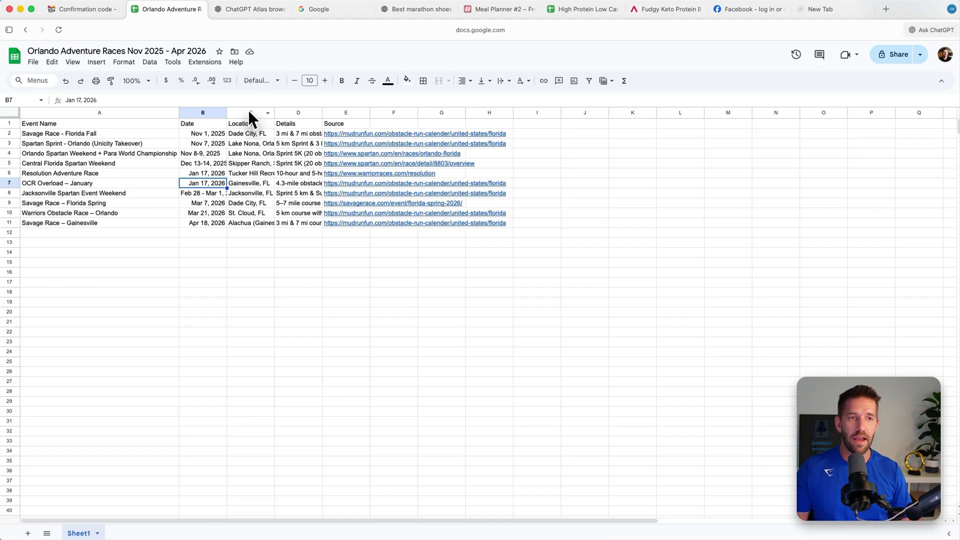
Check the race locations and dates, then widen the Details column to show more of each description.
{"action": "left_click_drag", "start_coordinate": [250, 116], "coordinate": [274, 116]}
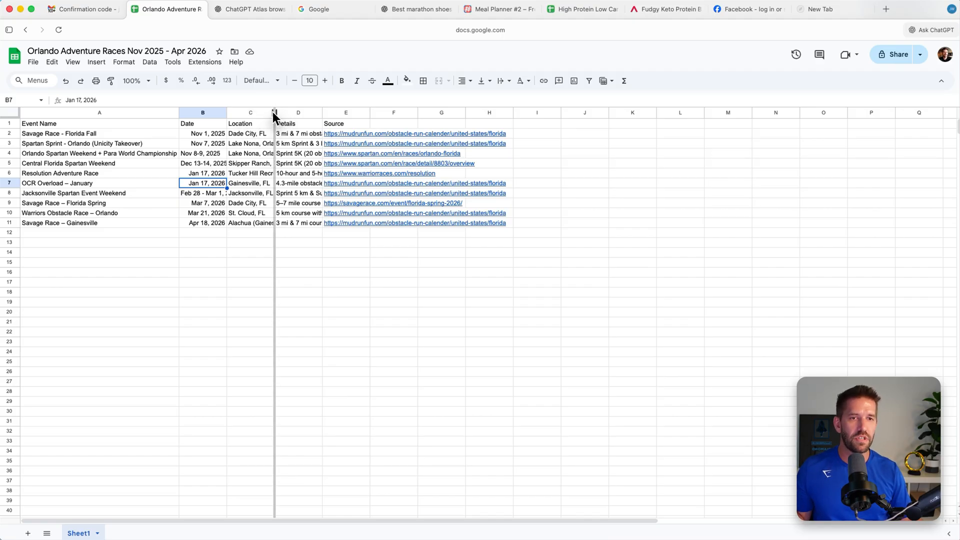
{"action": "left_click", "coordinate": [250, 163]}
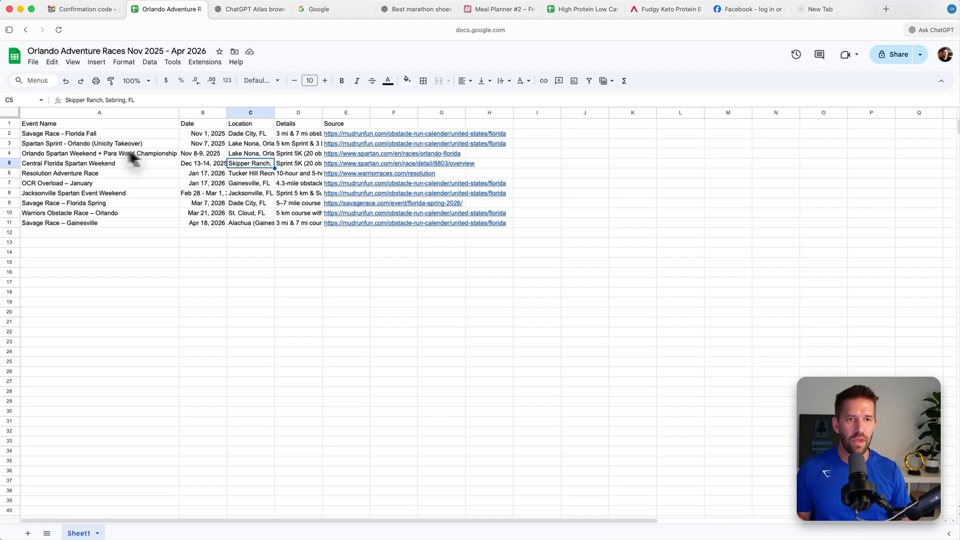
{"action": "mouse_move", "coordinate": [38, 190]}
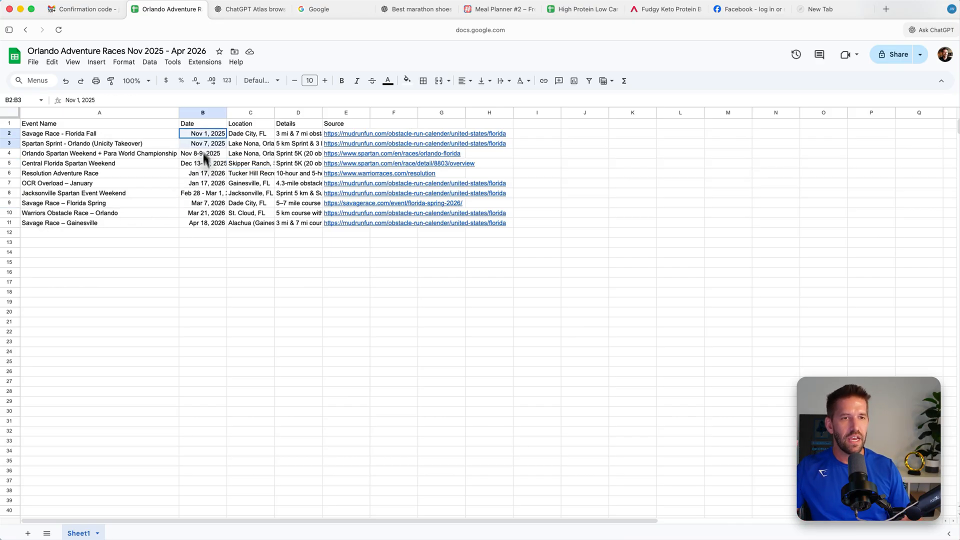
{"action": "left_click_drag", "start_coordinate": [203, 133], "coordinate": [203, 222]}
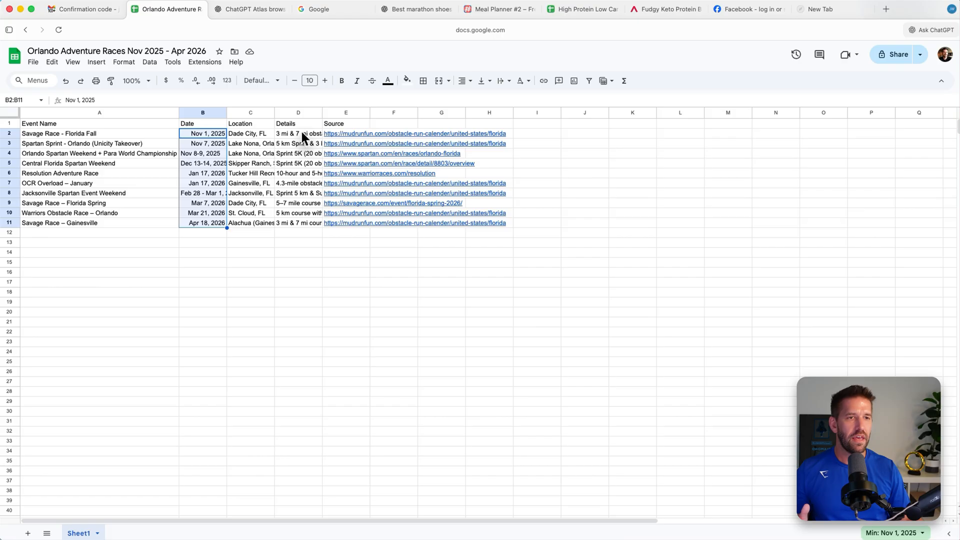
{"action": "left_click", "coordinate": [632, 241]}
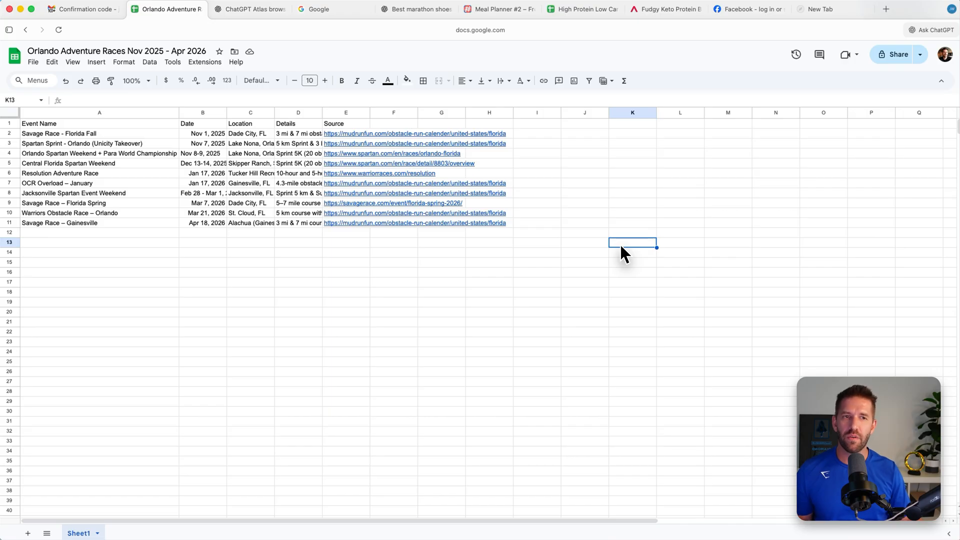
{"action": "mouse_move", "coordinate": [386, 174]}
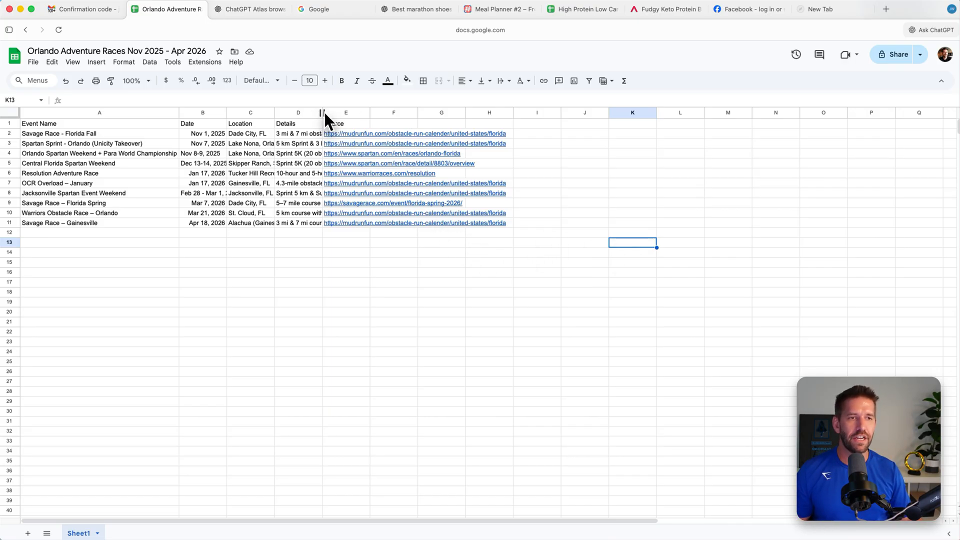
{"action": "left_click_drag", "start_coordinate": [323, 113], "coordinate": [348, 113]}
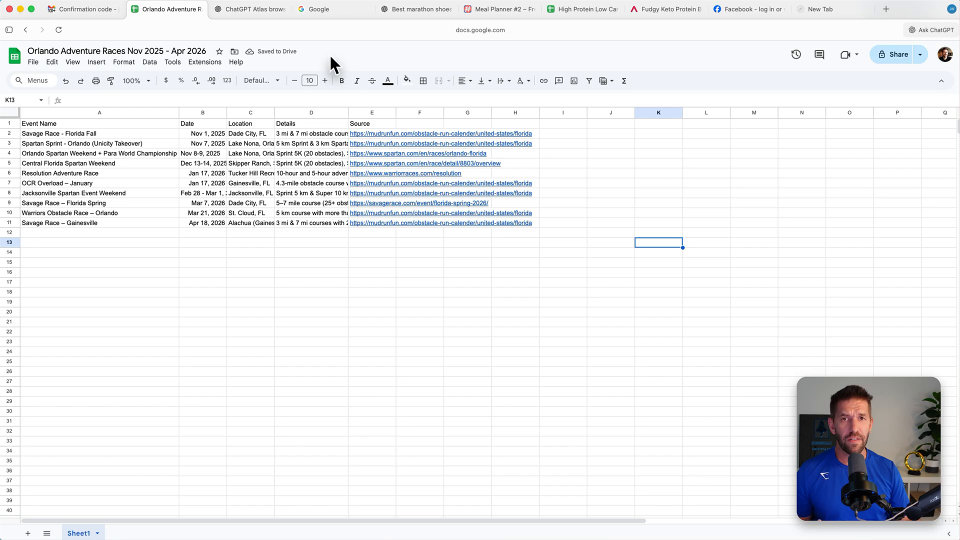
{"action": "mouse_move", "coordinate": [316, 77]}
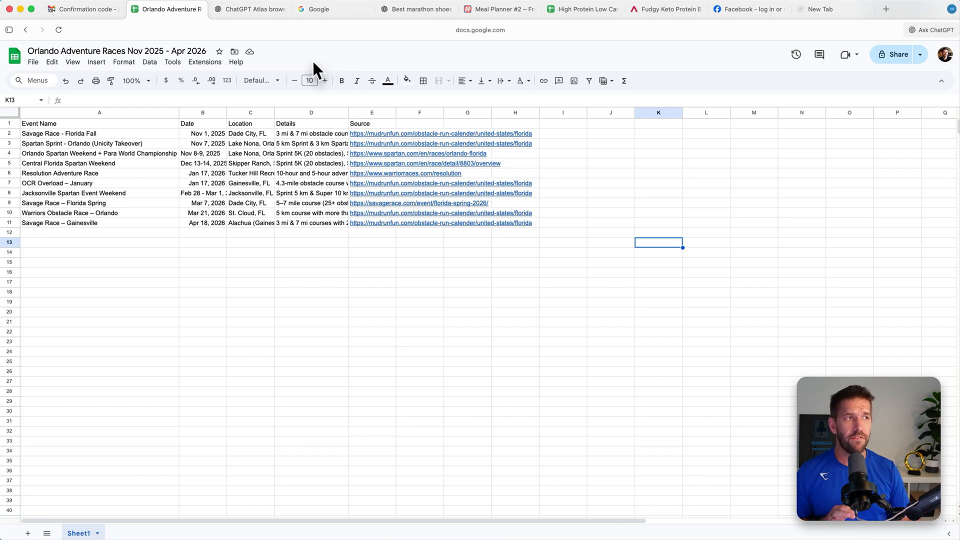